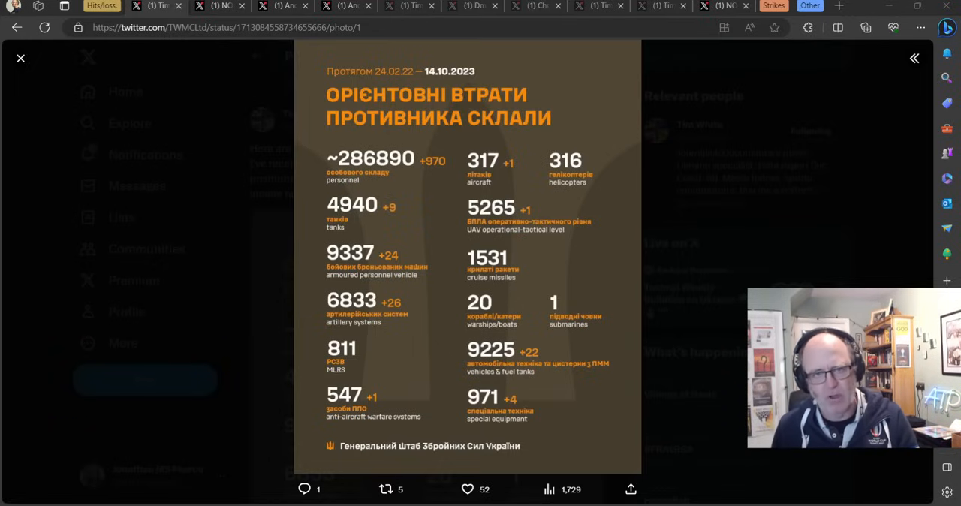
pyautogui.moveTo(351, 96)
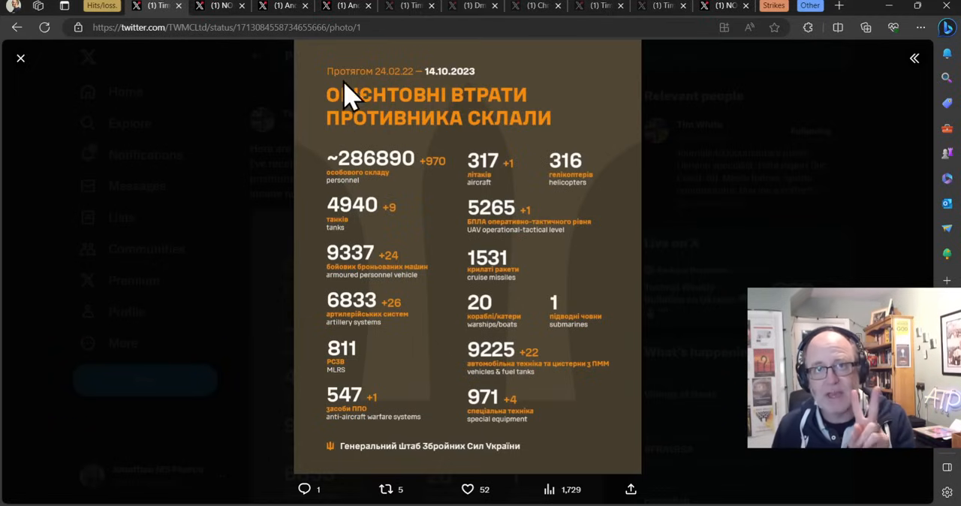
pyautogui.moveTo(439, 102)
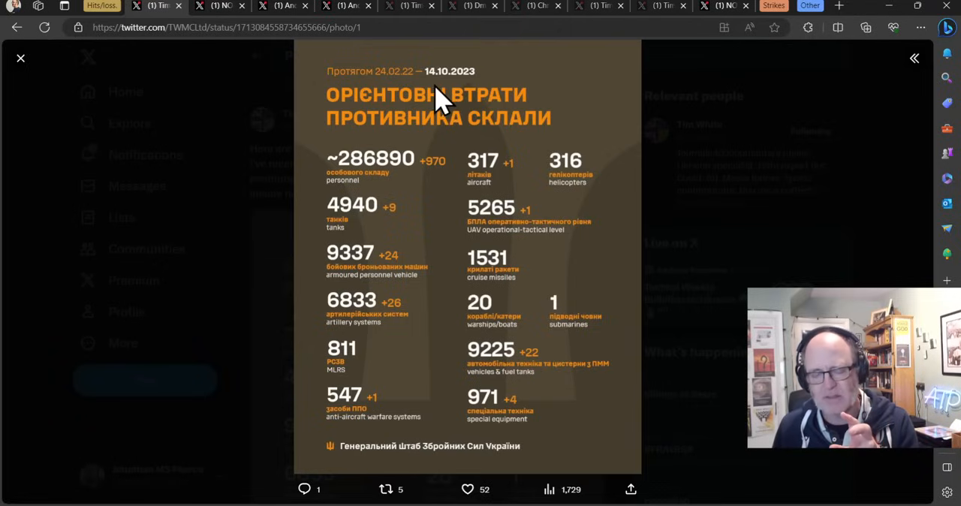
pyautogui.moveTo(258, 15)
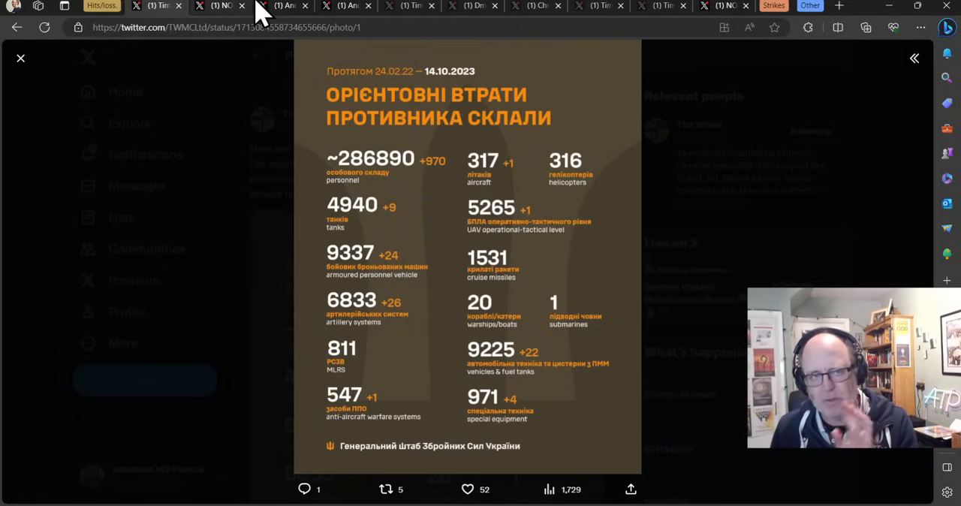
pyautogui.moveTo(333, 133)
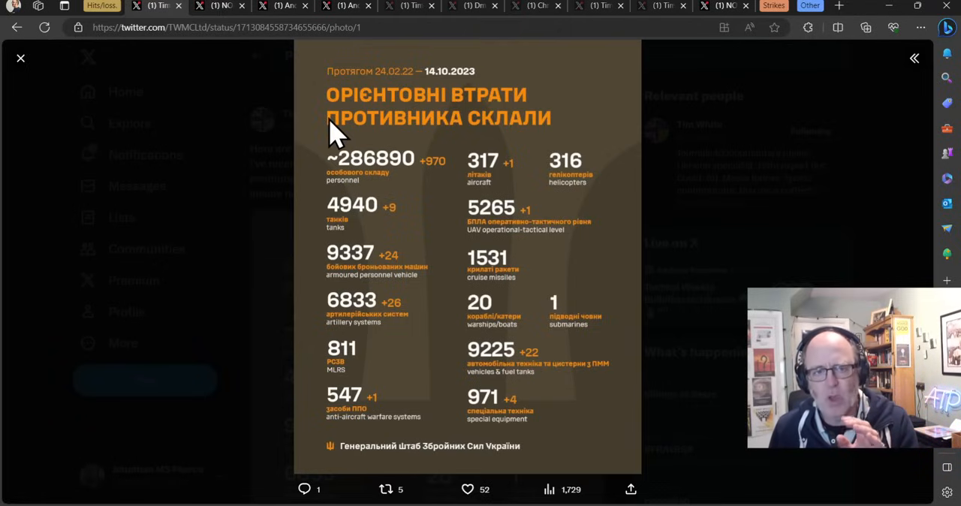
pyautogui.moveTo(289, 157)
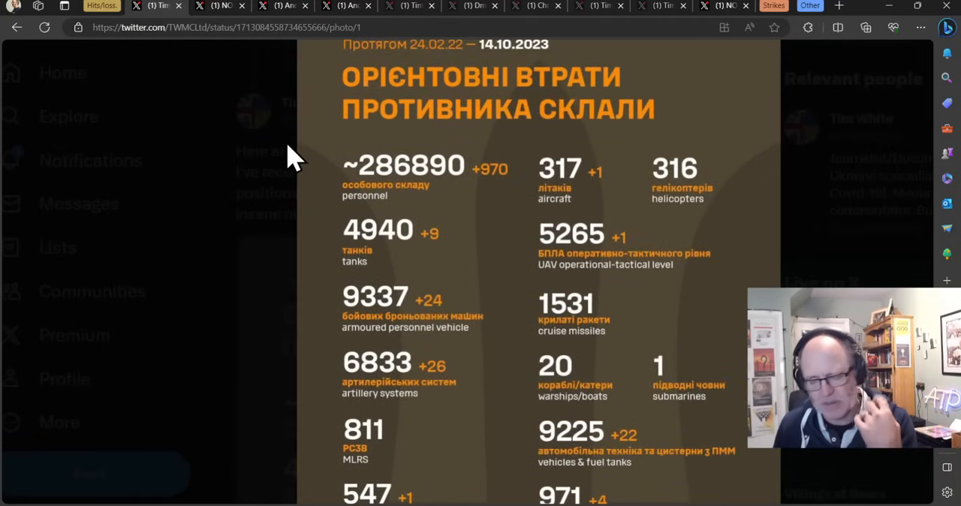
pyautogui.moveTo(517, 113)
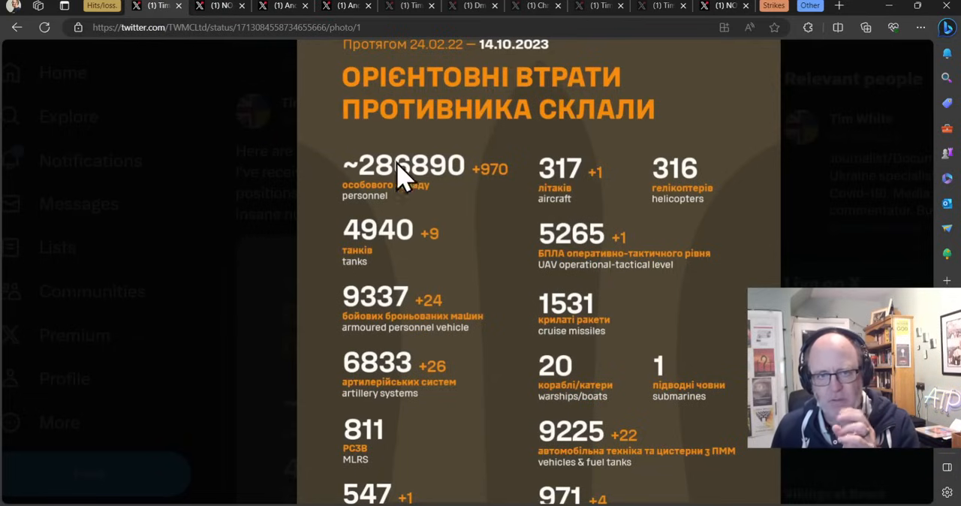
pyautogui.moveTo(217, 123)
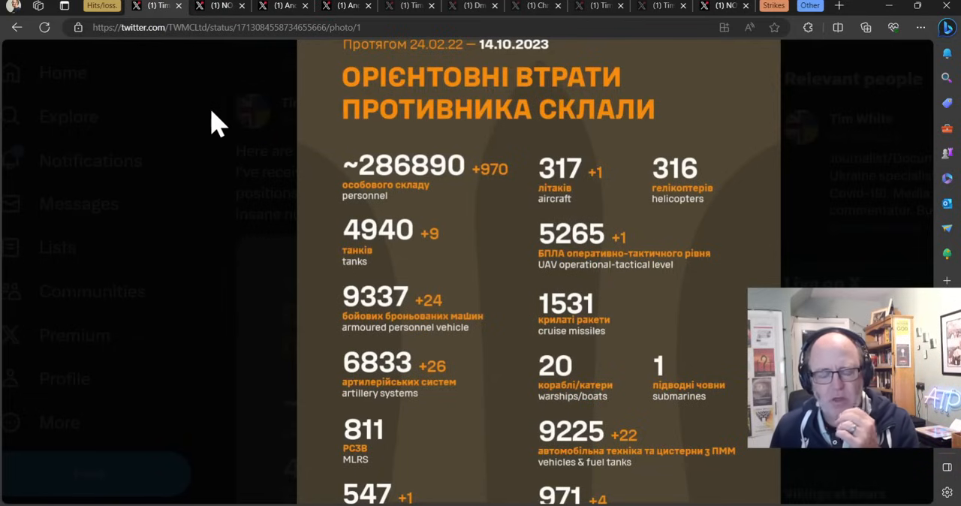
pyautogui.moveTo(225, 209)
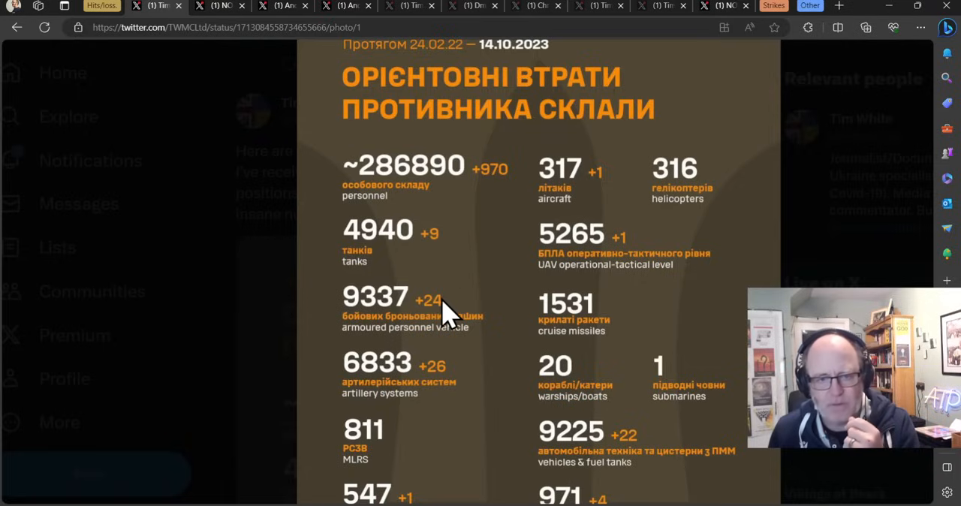
pyautogui.moveTo(345, 270)
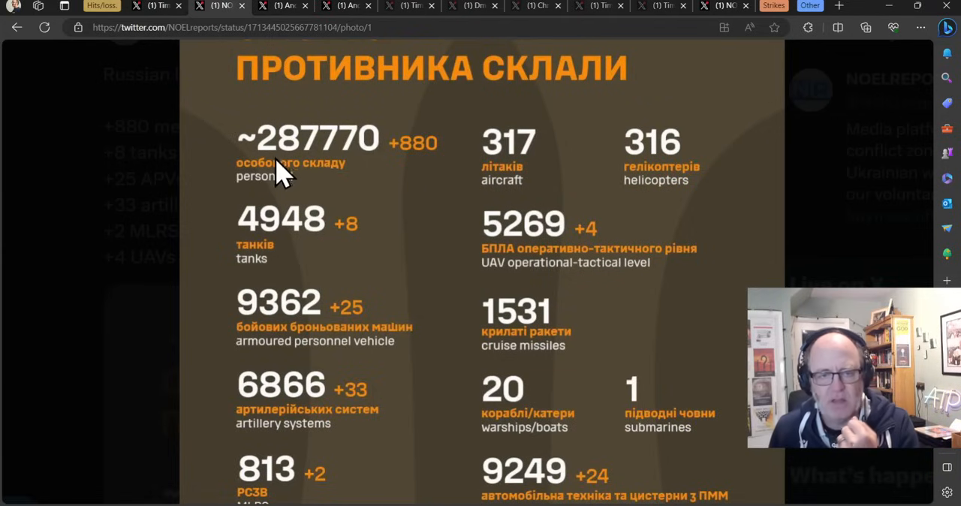
pyautogui.moveTo(353, 214)
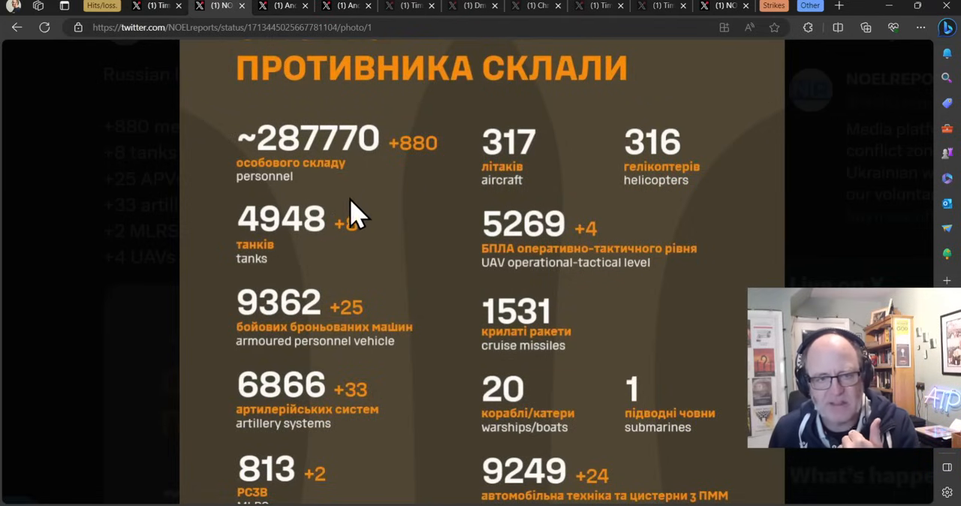
pyautogui.moveTo(312, 232)
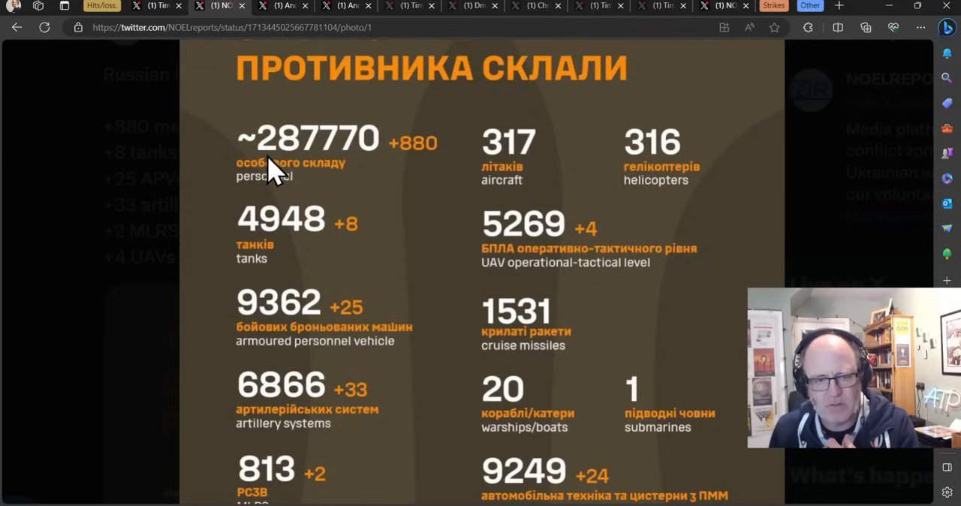
# Scroll down the newer losses infographic to the anti-aircraft and special equipment figures.
pyautogui.scroll(-3)
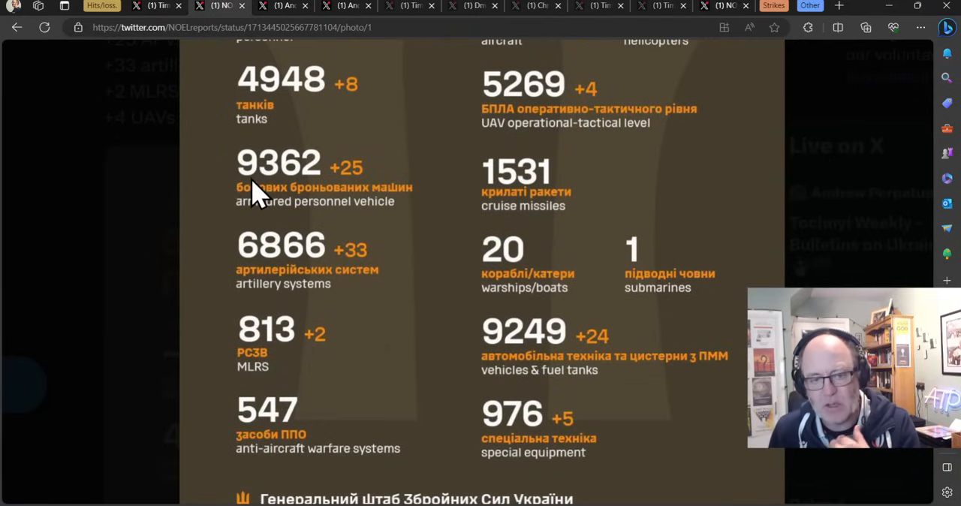
pyautogui.moveTo(78, 60)
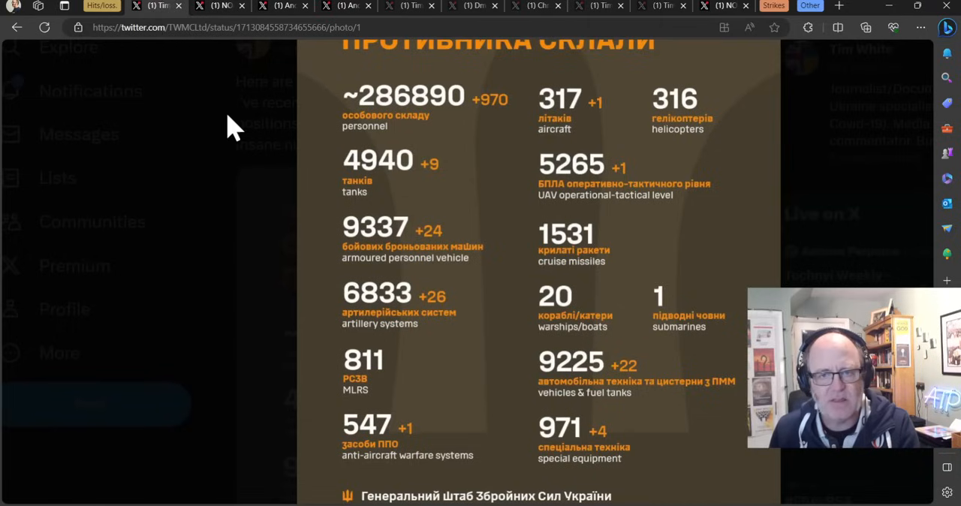
pyautogui.moveTo(277, 160)
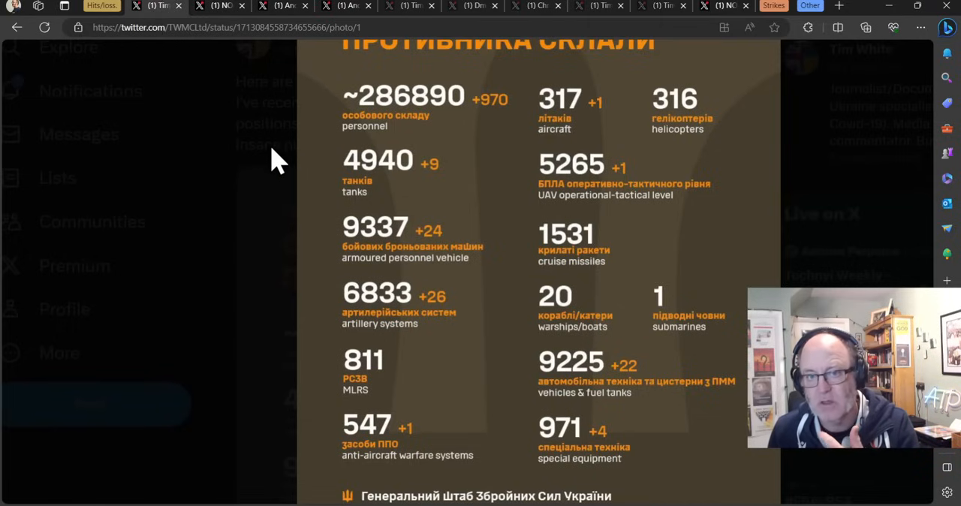
pyautogui.moveTo(278, 147)
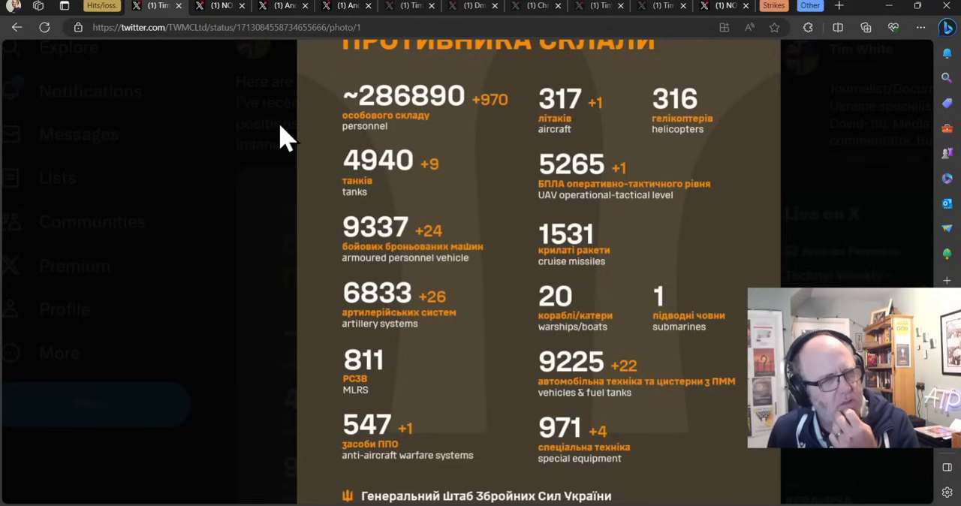
pyautogui.moveTo(342, 87)
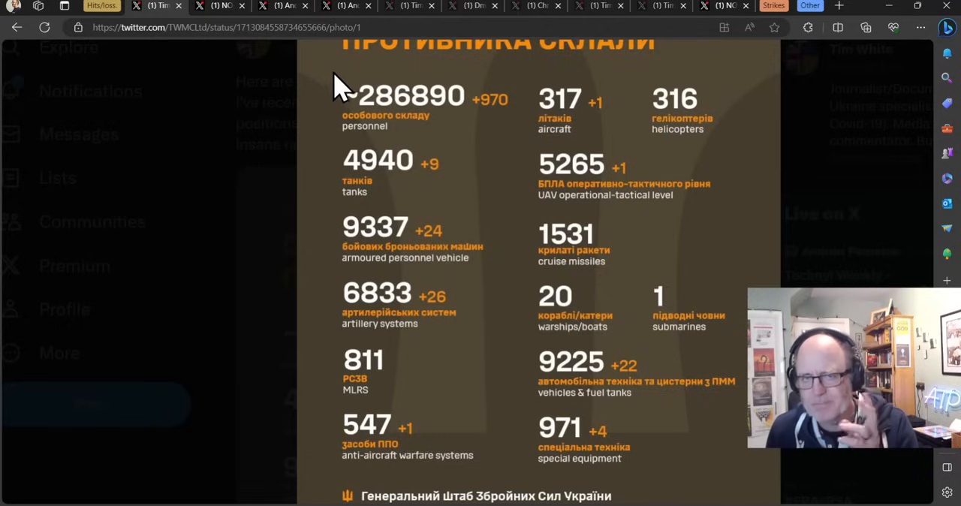
pyautogui.moveTo(644, 210)
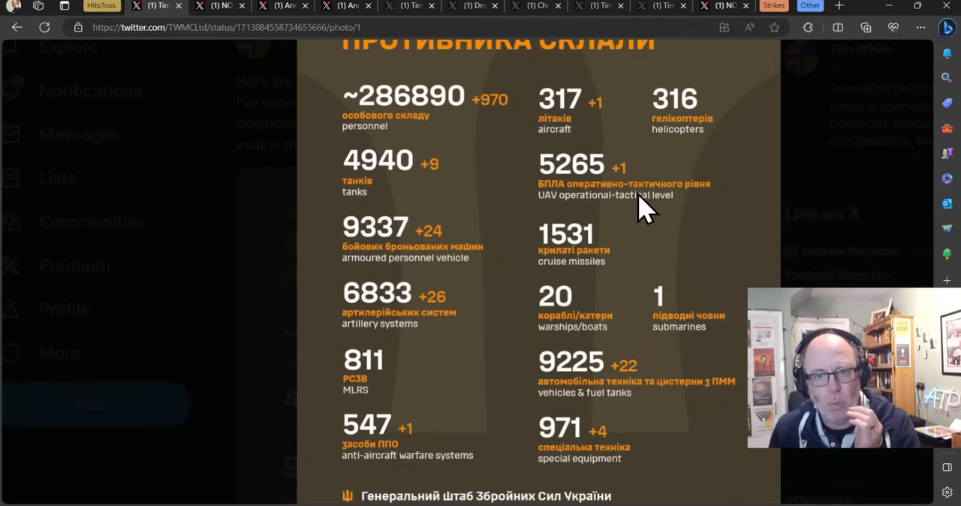
pyautogui.moveTo(528, 313)
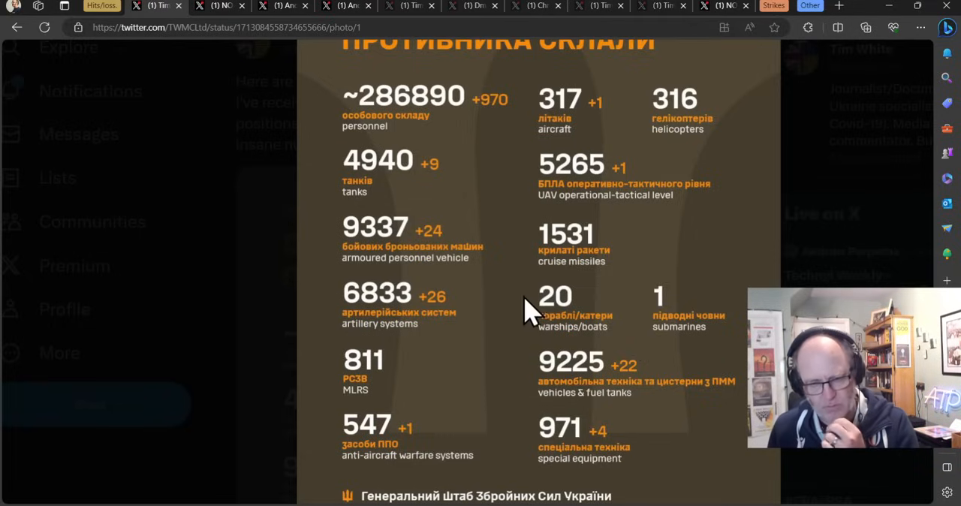
# Switch to the newer ~287,770 losses post and scroll its infographic to the equipment rows.
pyautogui.click(218, 6)
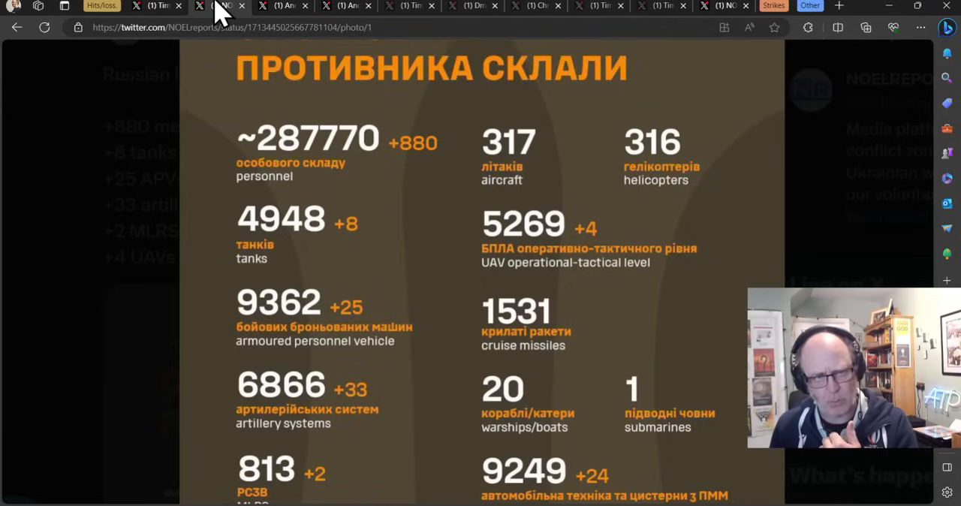
pyautogui.moveTo(393, 240)
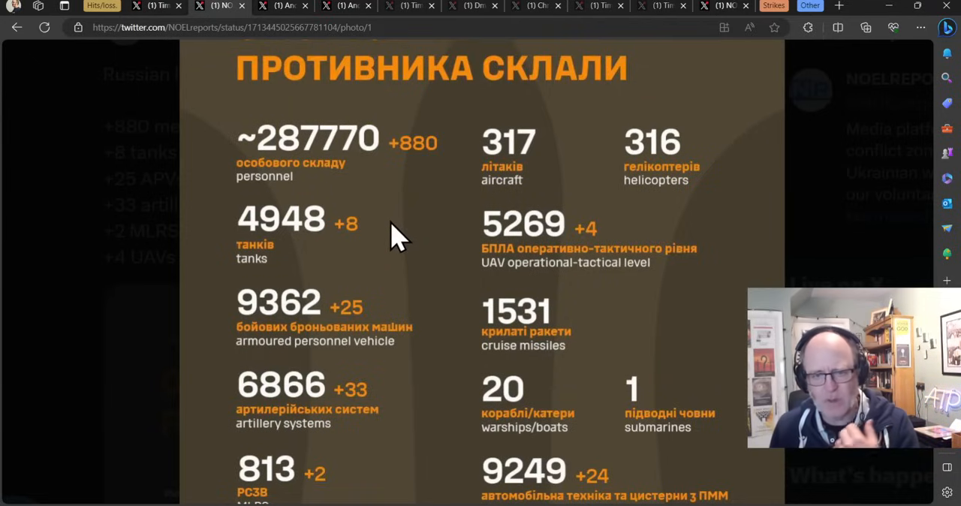
pyautogui.scroll(-3)
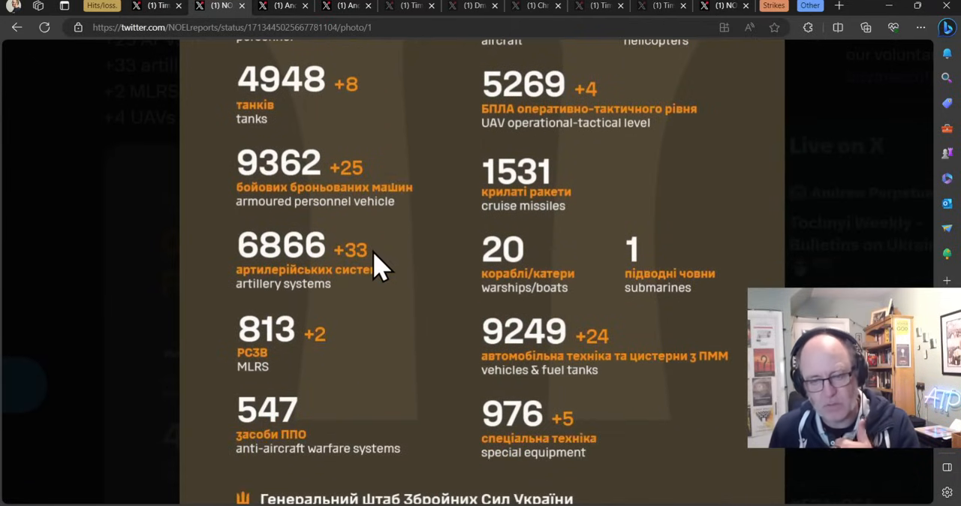
pyautogui.moveTo(368, 281)
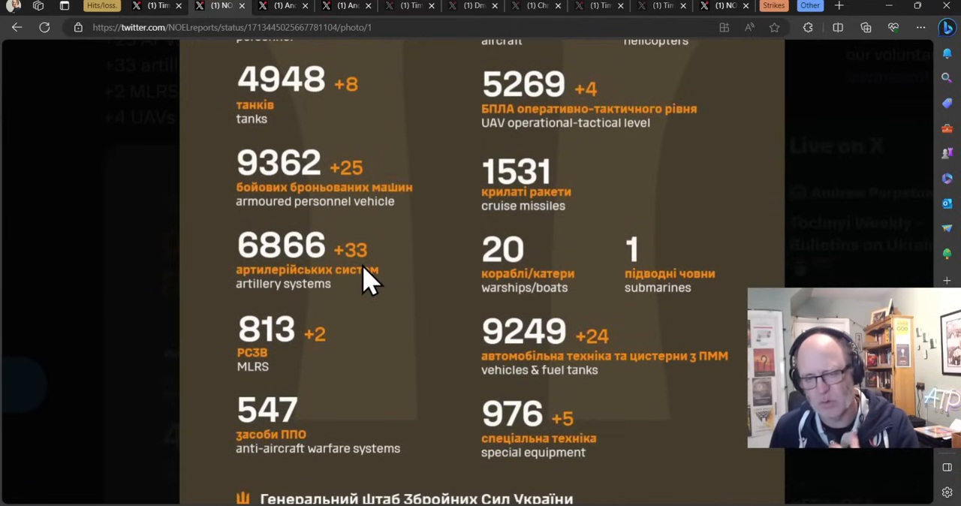
pyautogui.moveTo(393, 218)
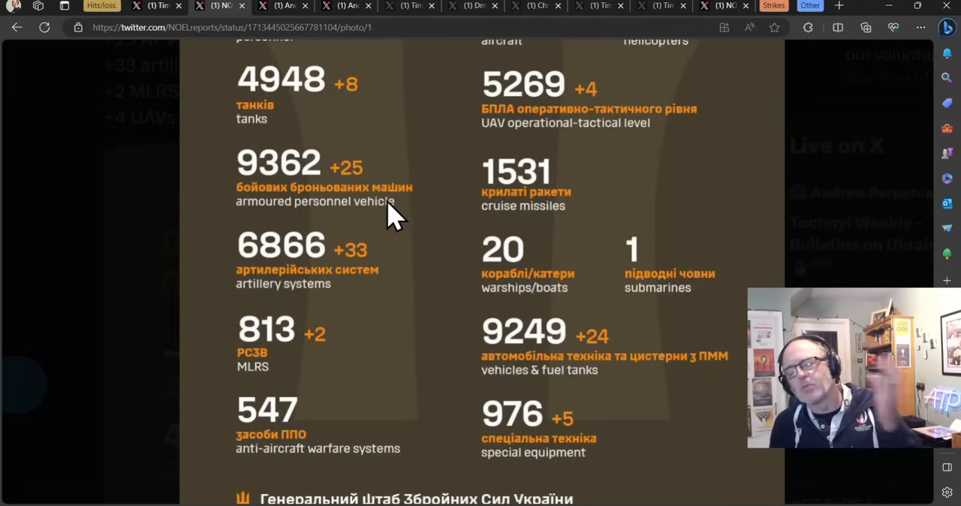
pyautogui.moveTo(345, 315)
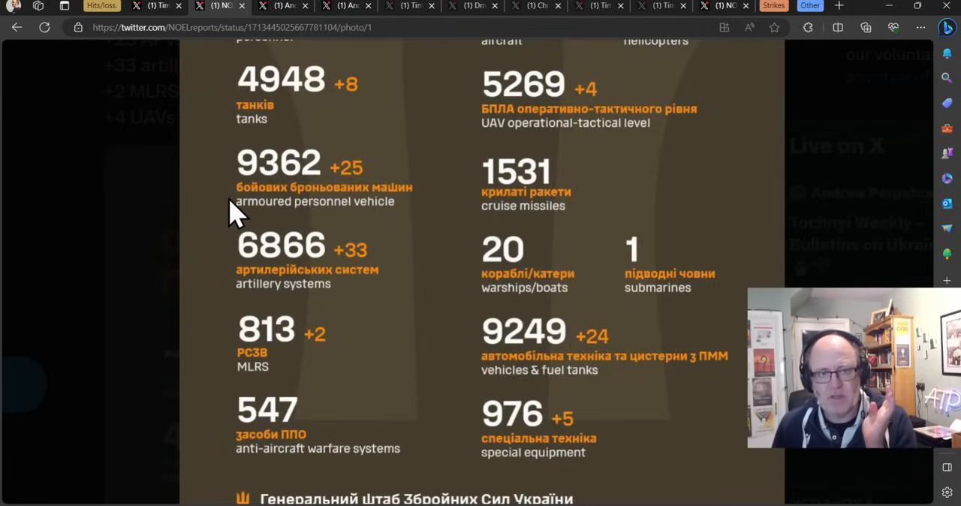
pyautogui.moveTo(195, 217)
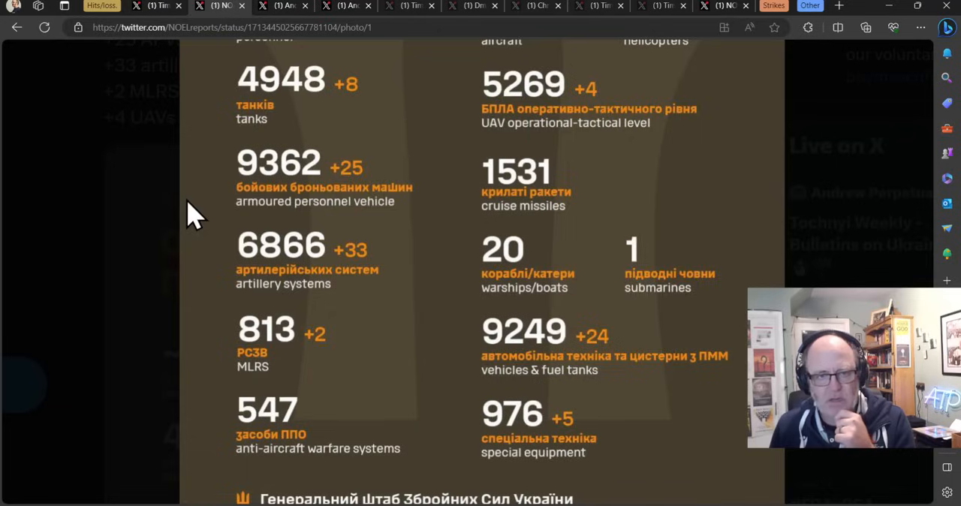
pyautogui.moveTo(288, 208)
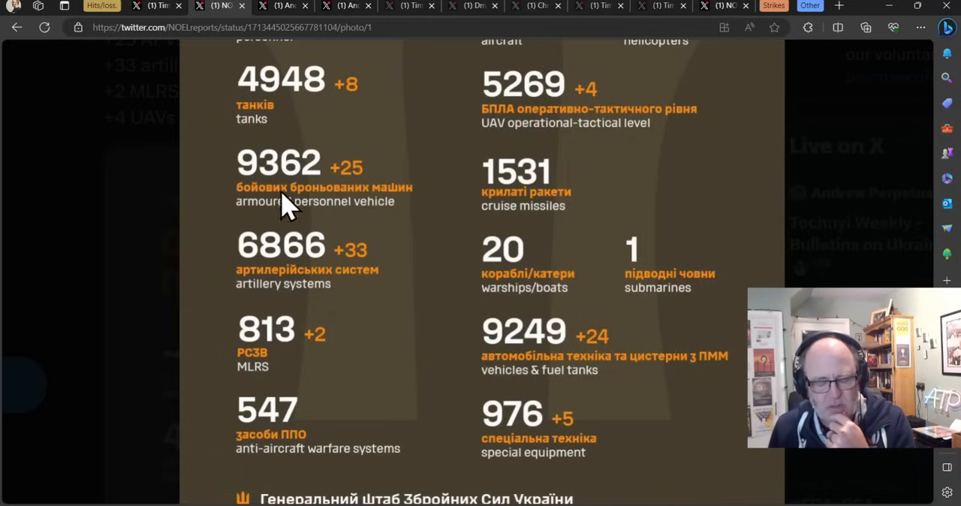
pyautogui.moveTo(333, 217)
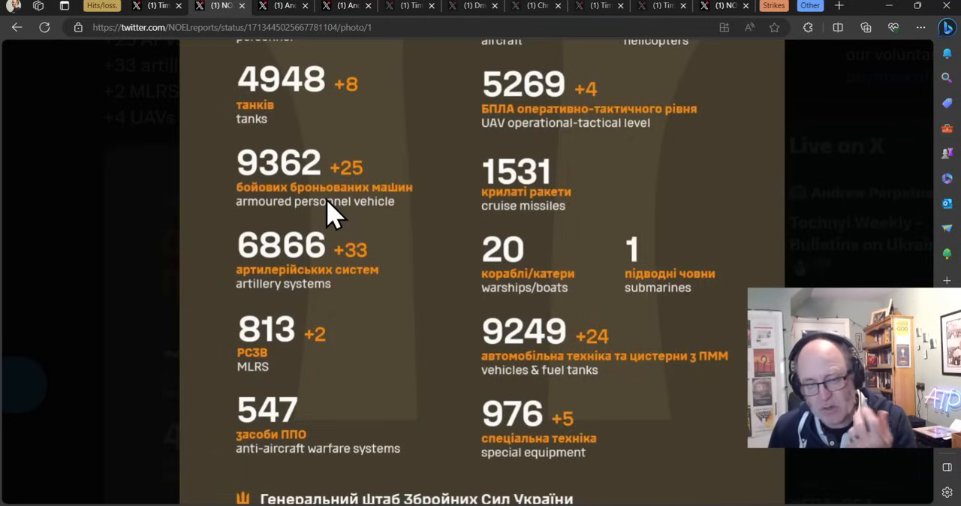
pyautogui.moveTo(318, 207)
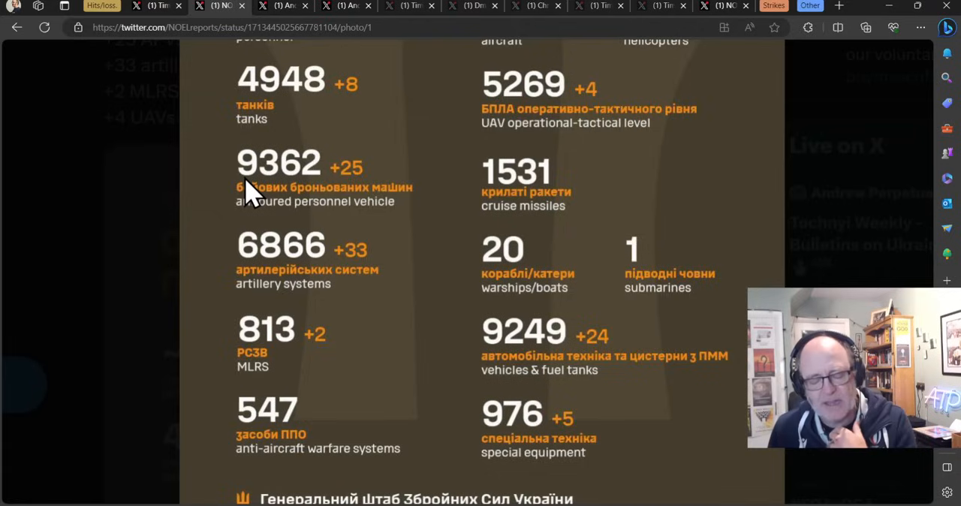
pyautogui.moveTo(233, 199)
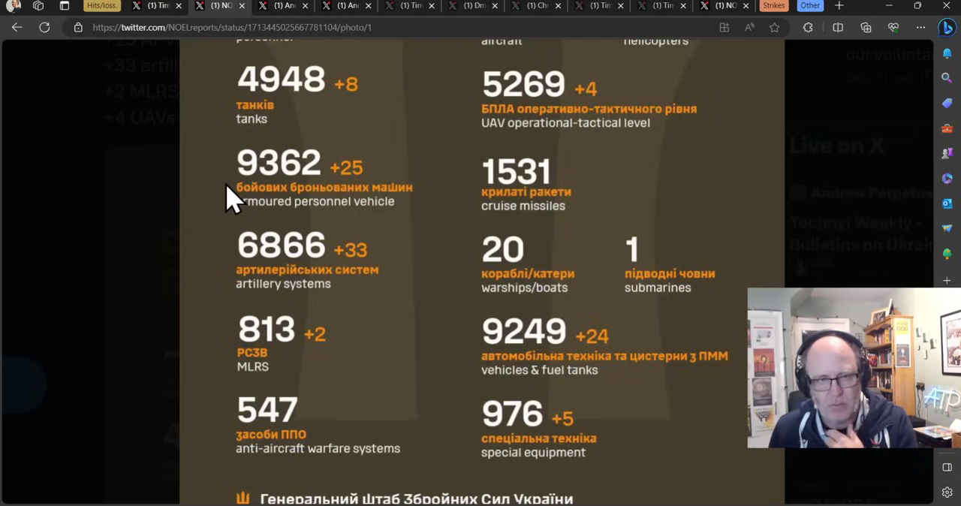
pyautogui.moveTo(219, 204)
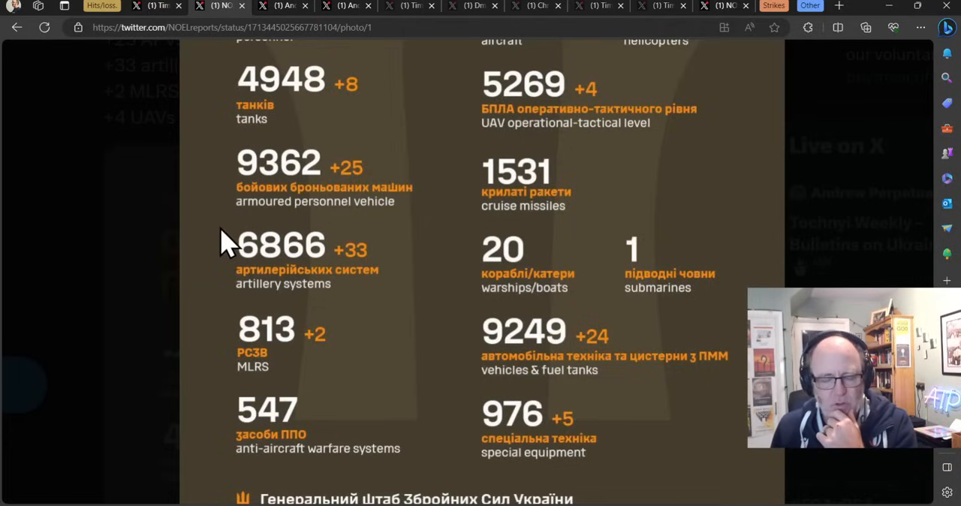
pyautogui.moveTo(327, 78)
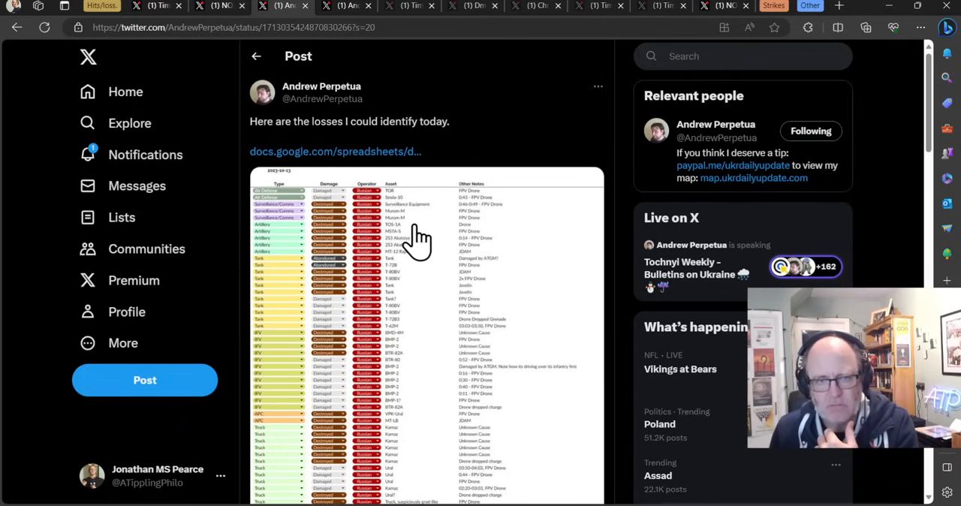
# View Perpetua's identified-losses spreadsheet full size and scroll through its equipment rows.
pyautogui.click(420, 240)
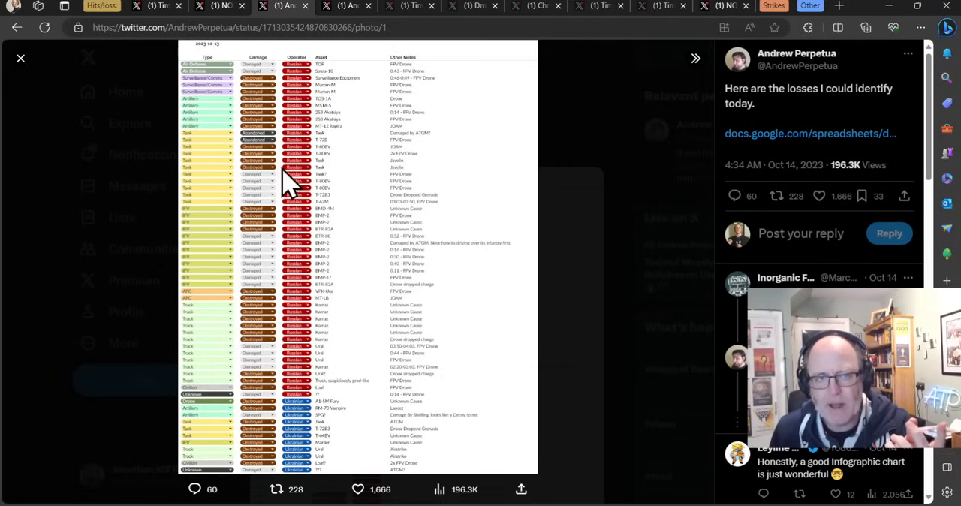
pyautogui.moveTo(12, 57)
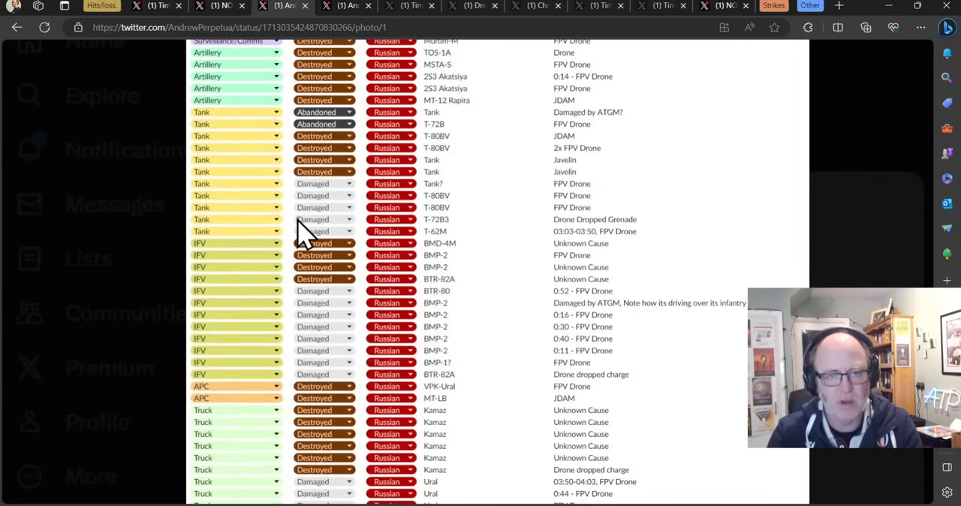
pyautogui.scroll(-3)
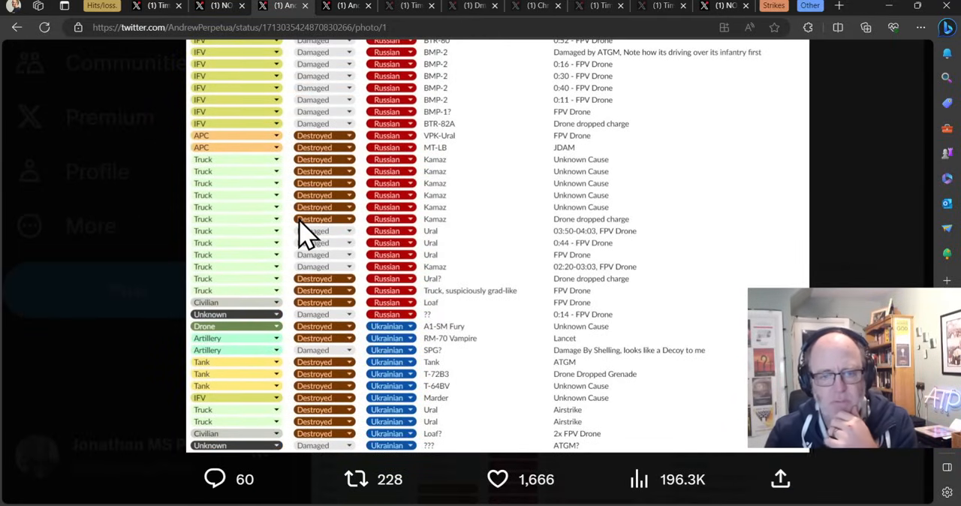
pyautogui.moveTo(342, 333)
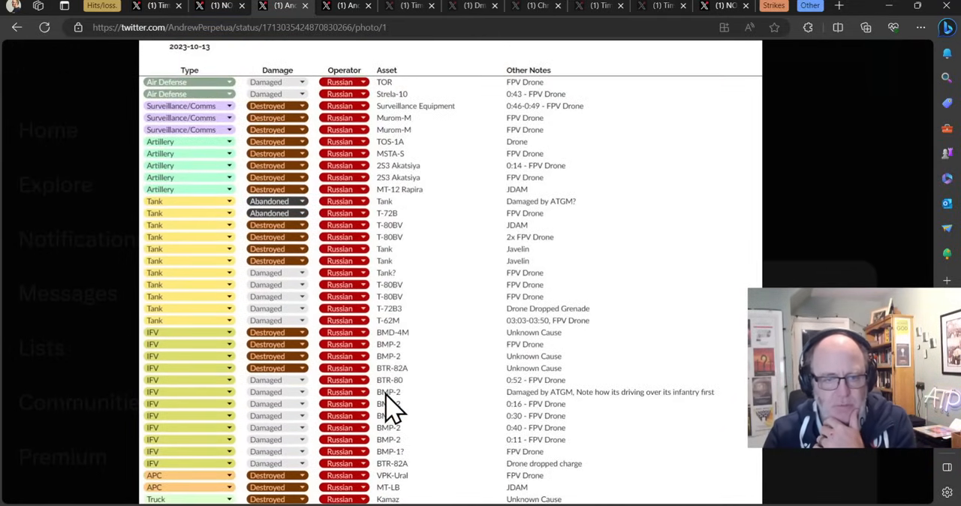
pyautogui.scroll(-3)
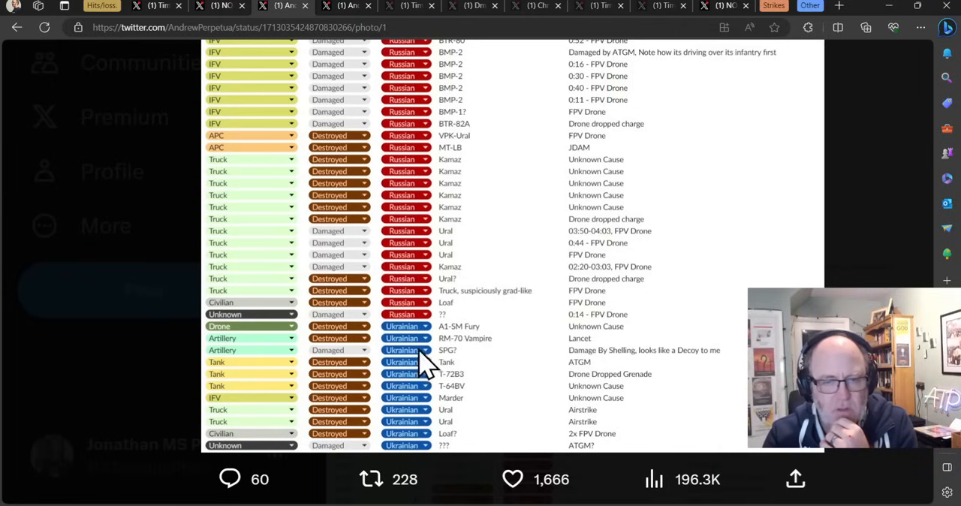
pyautogui.moveTo(488, 360)
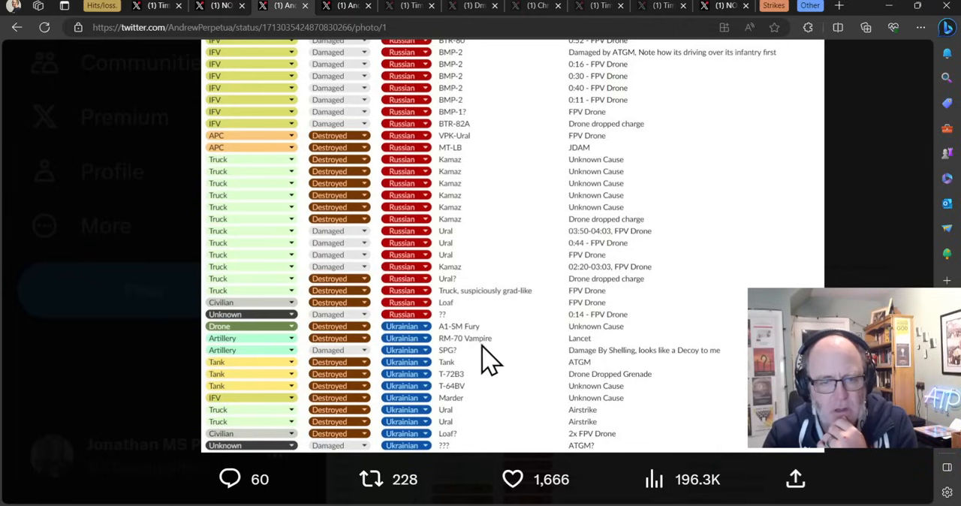
pyautogui.moveTo(454, 375)
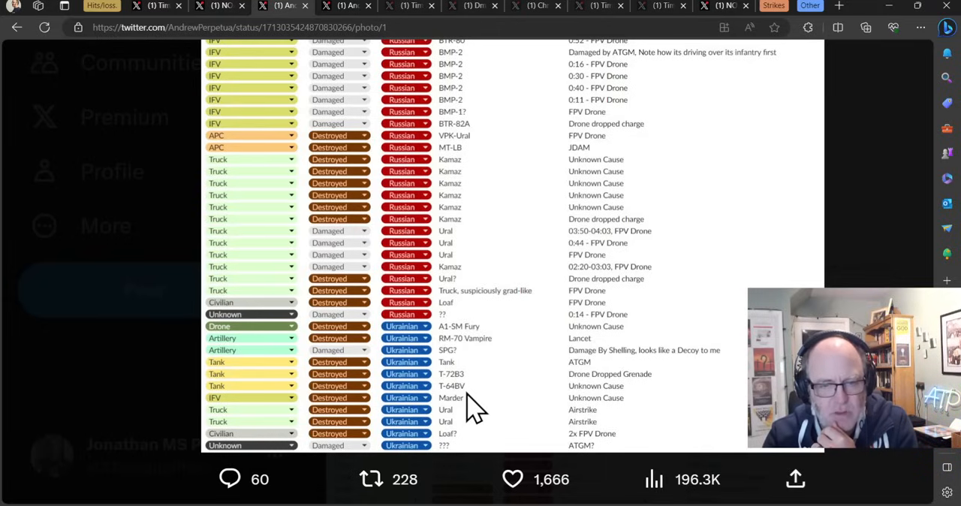
pyautogui.moveTo(450, 367)
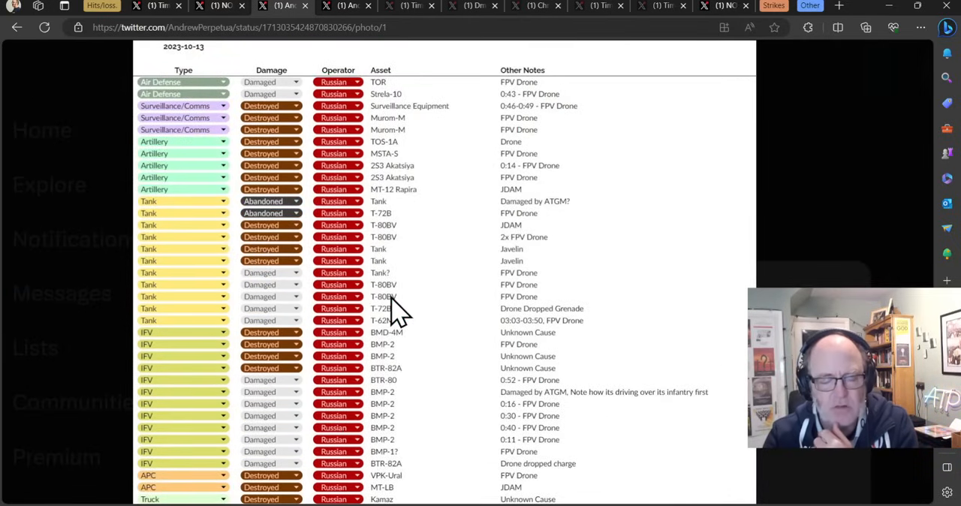
pyautogui.moveTo(413, 162)
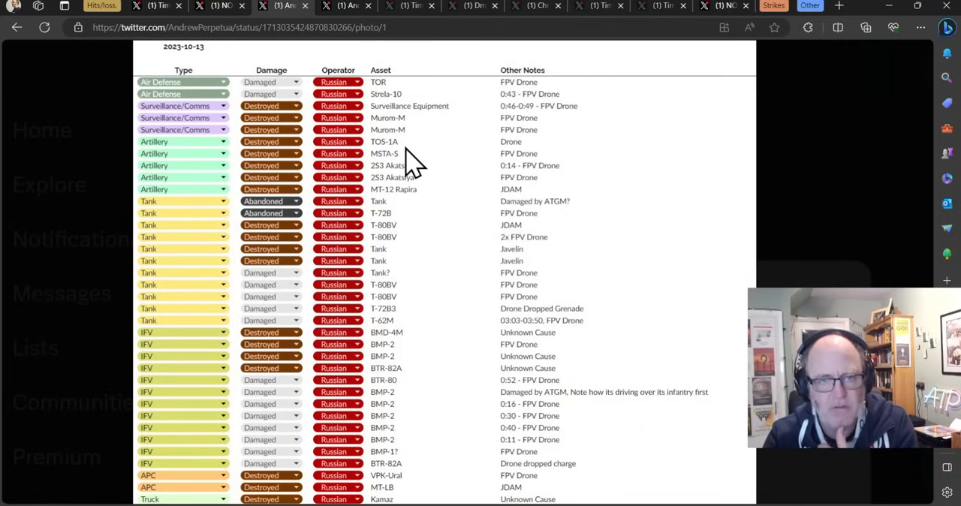
pyautogui.scroll(-3)
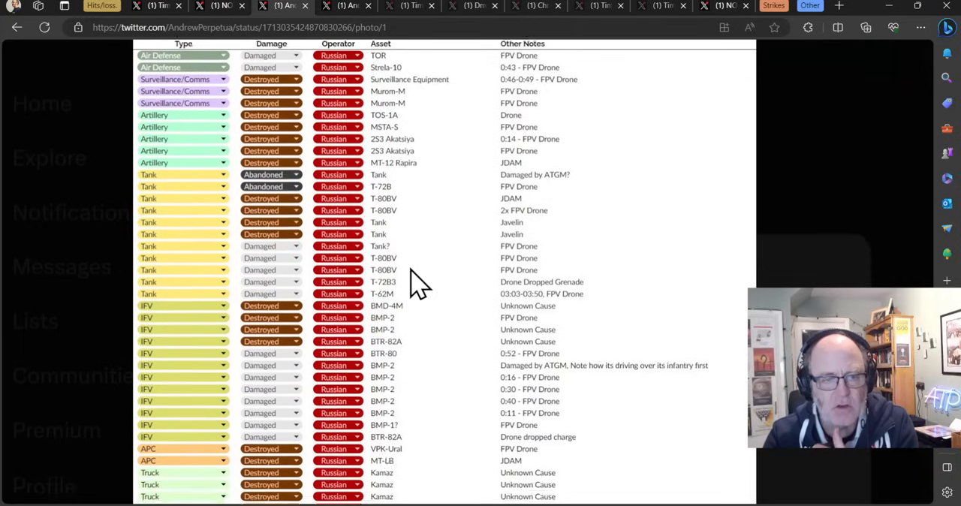
pyautogui.scroll(-3)
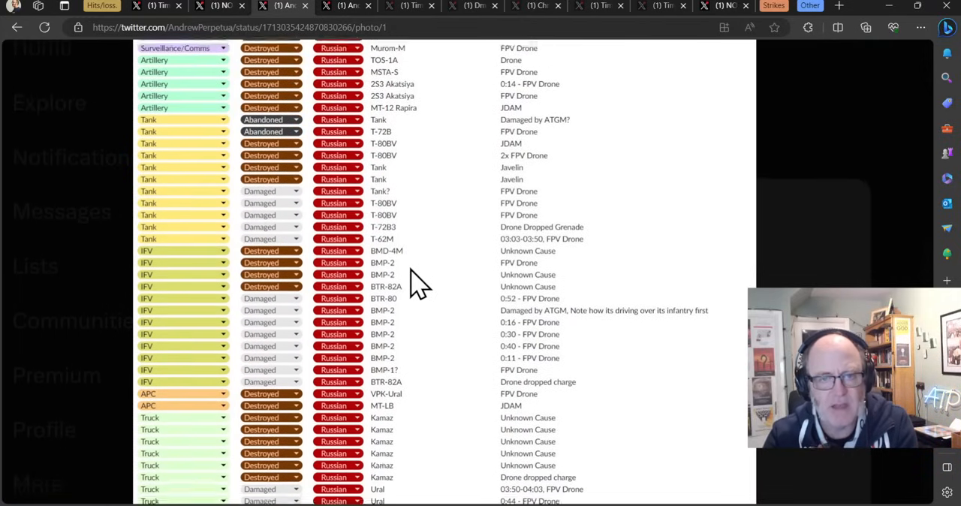
pyautogui.scroll(-3)
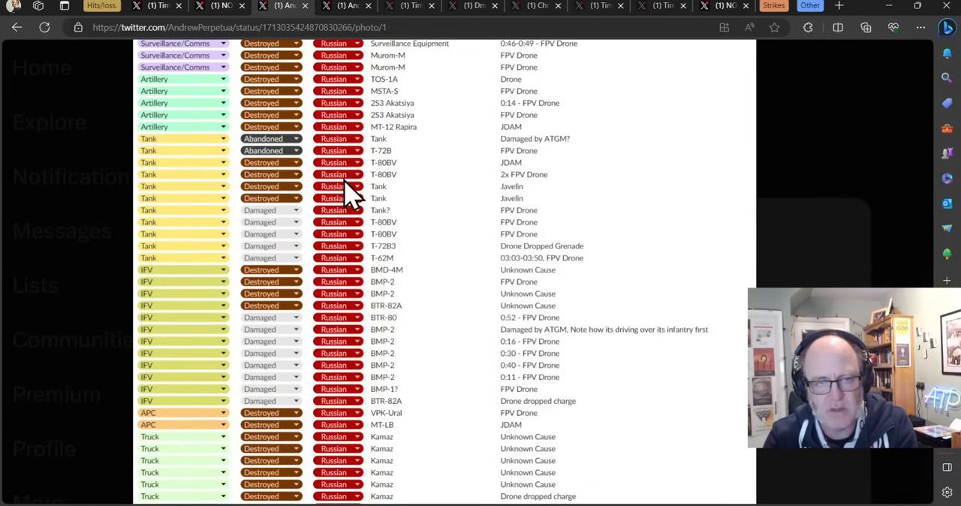
pyautogui.scroll(-3)
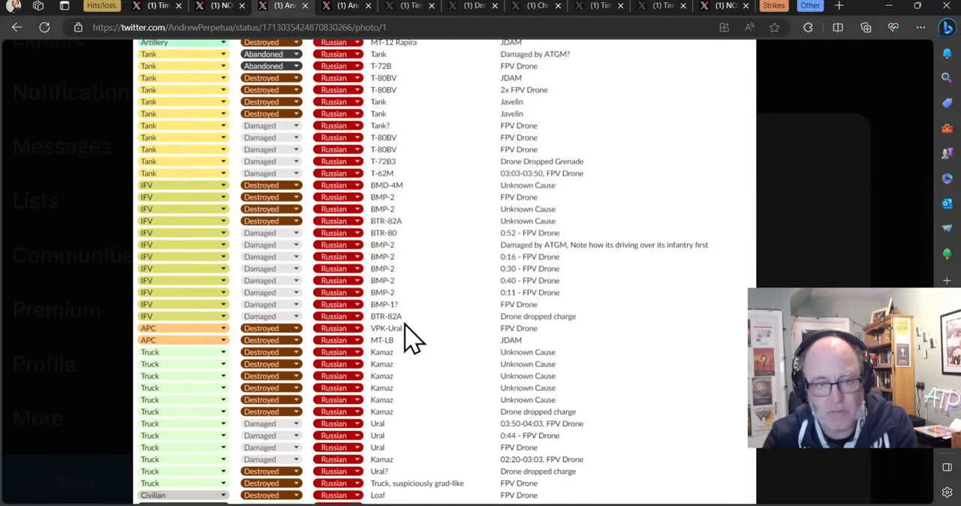
pyautogui.scroll(-3)
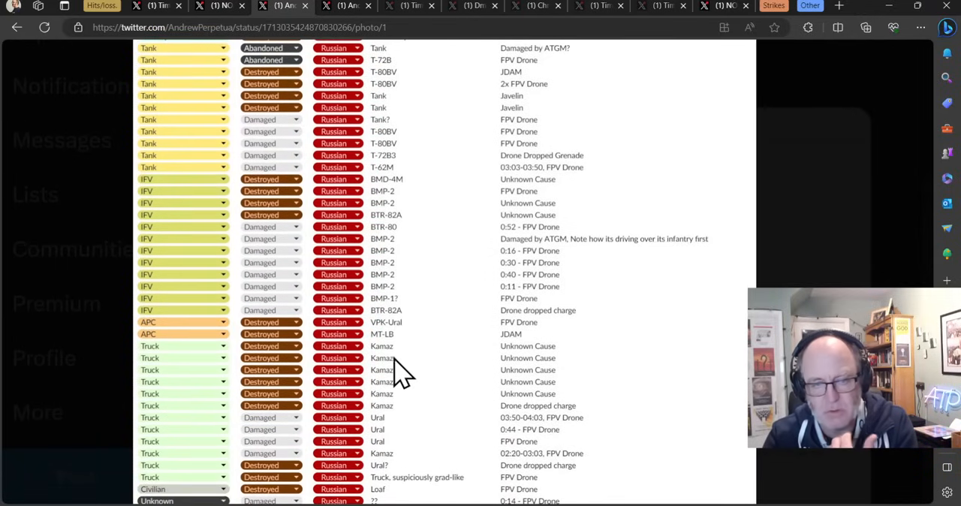
pyautogui.scroll(-3)
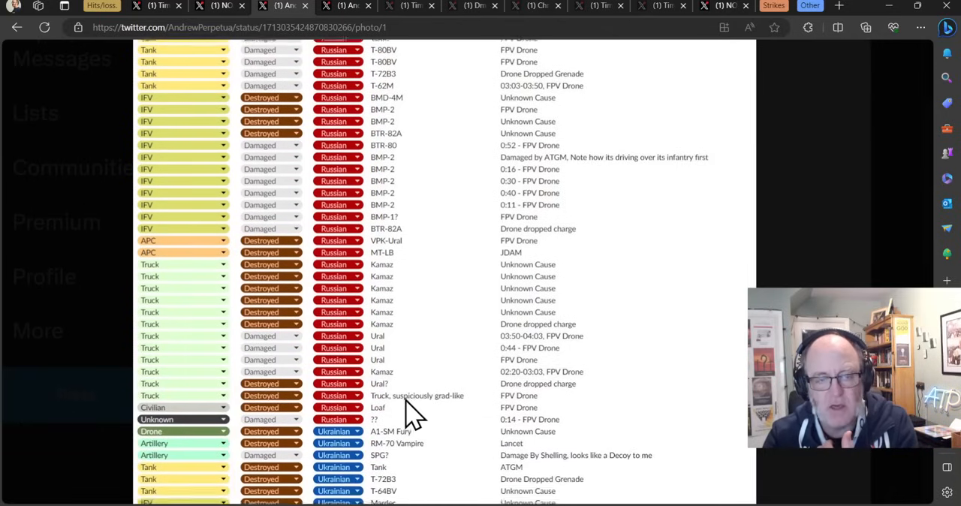
pyautogui.scroll(-3)
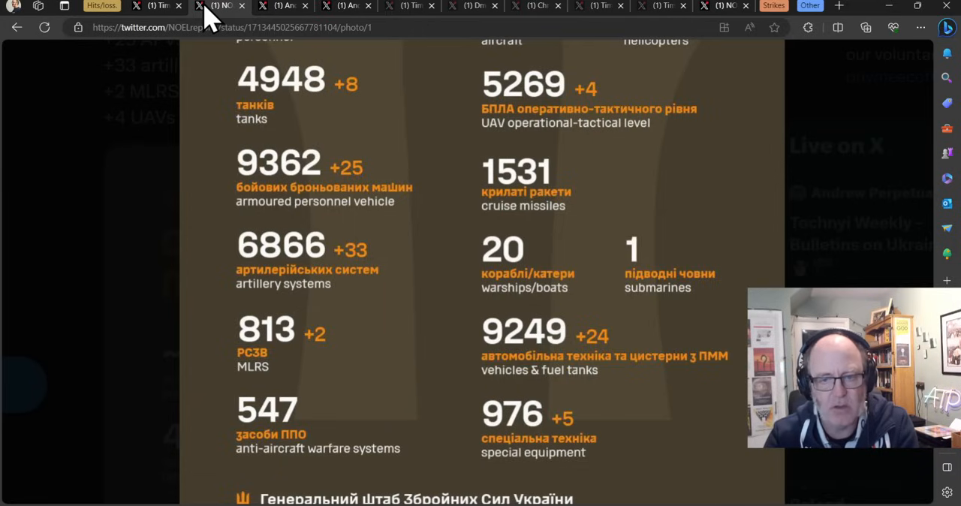
# Return to the equipment losses spreadsheet post and continue reading down it.
pyautogui.click(157, 6)
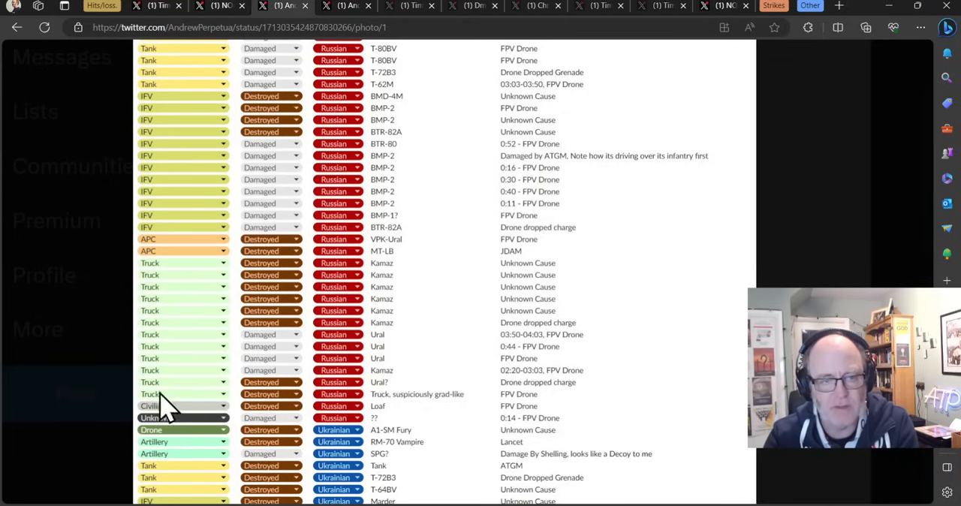
pyautogui.moveTo(180, 353)
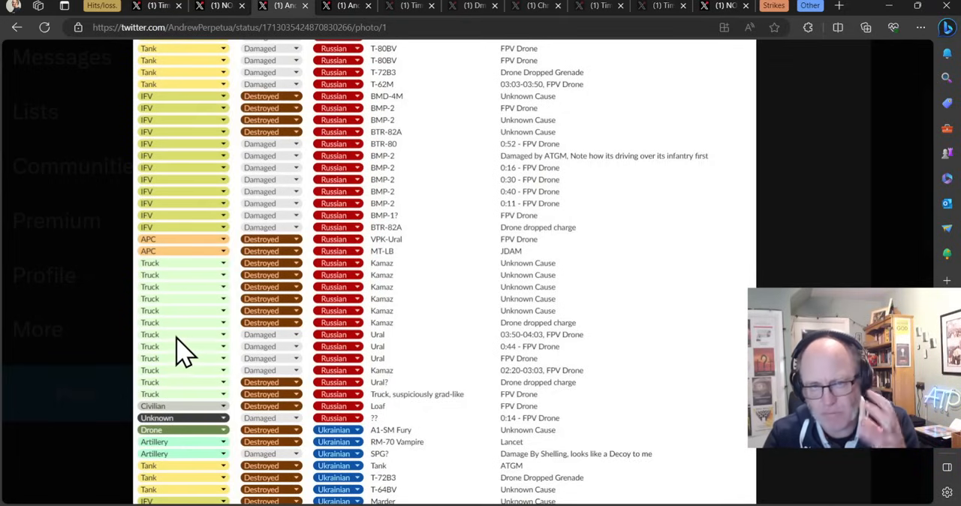
pyautogui.moveTo(234, 359)
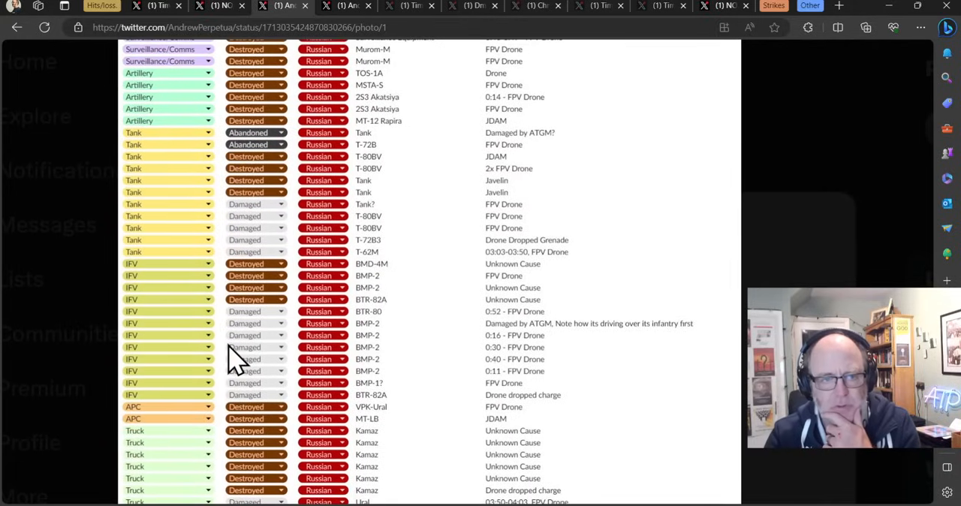
pyautogui.moveTo(208, 68)
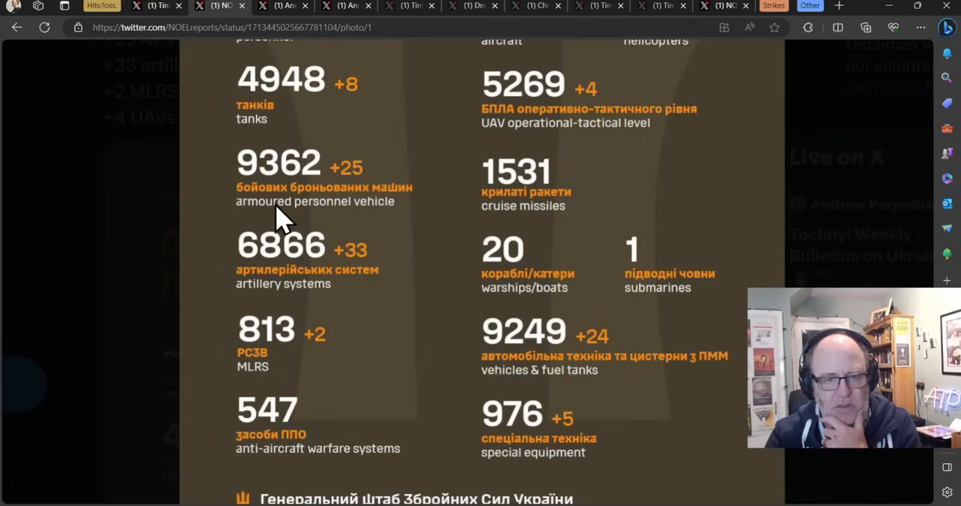
pyautogui.scroll(-3)
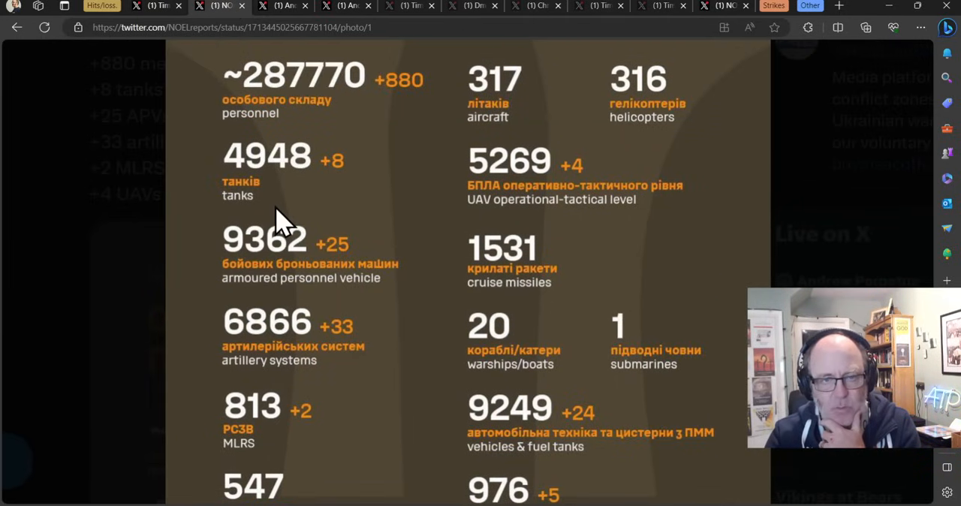
pyautogui.click(282, 6)
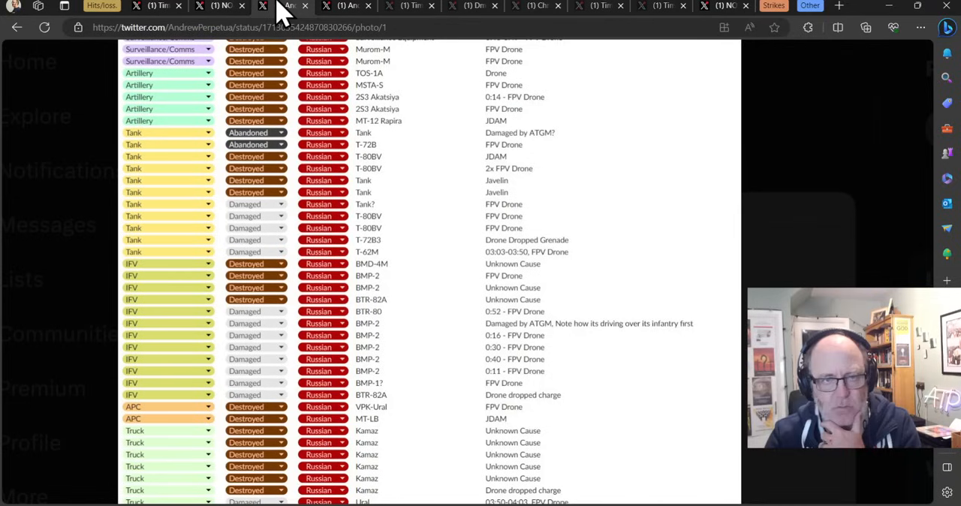
pyautogui.scroll(-3)
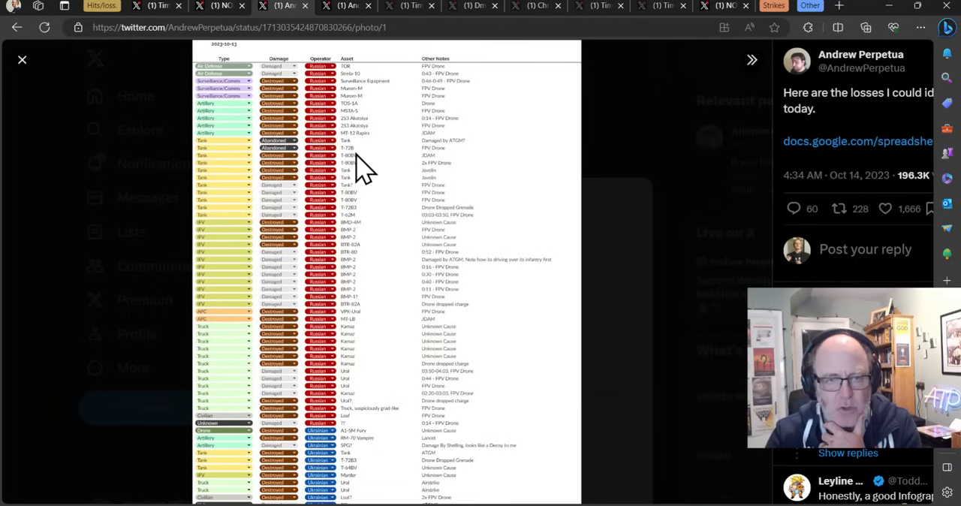
pyautogui.moveTo(297, 228)
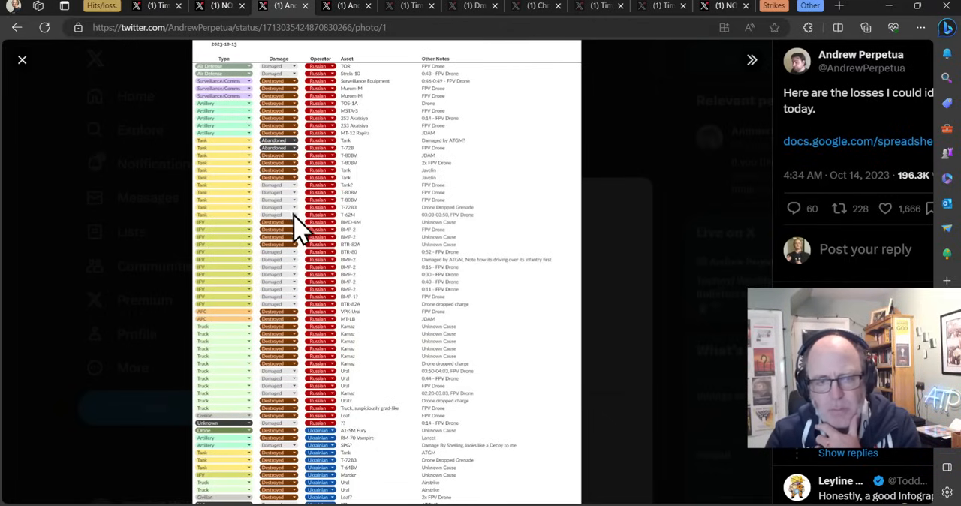
pyautogui.moveTo(318, 153)
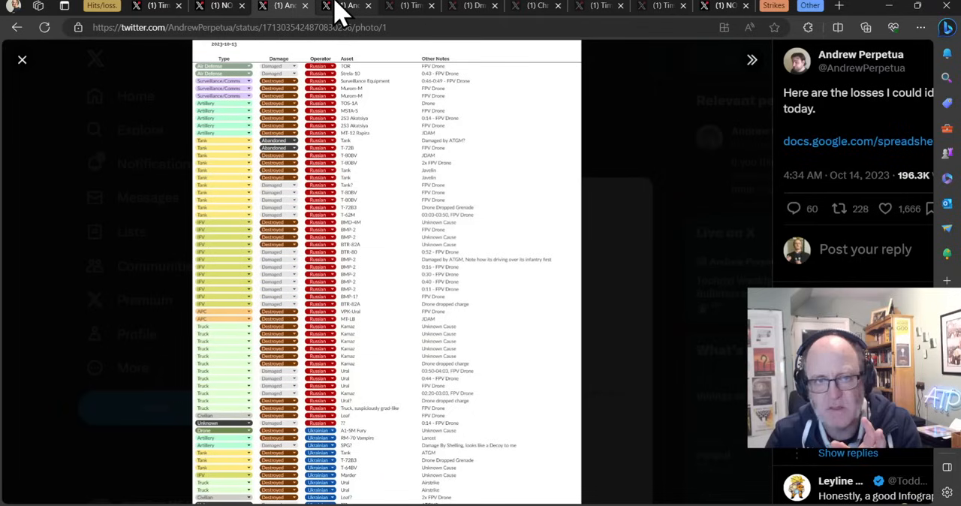
pyautogui.moveTo(303, 343)
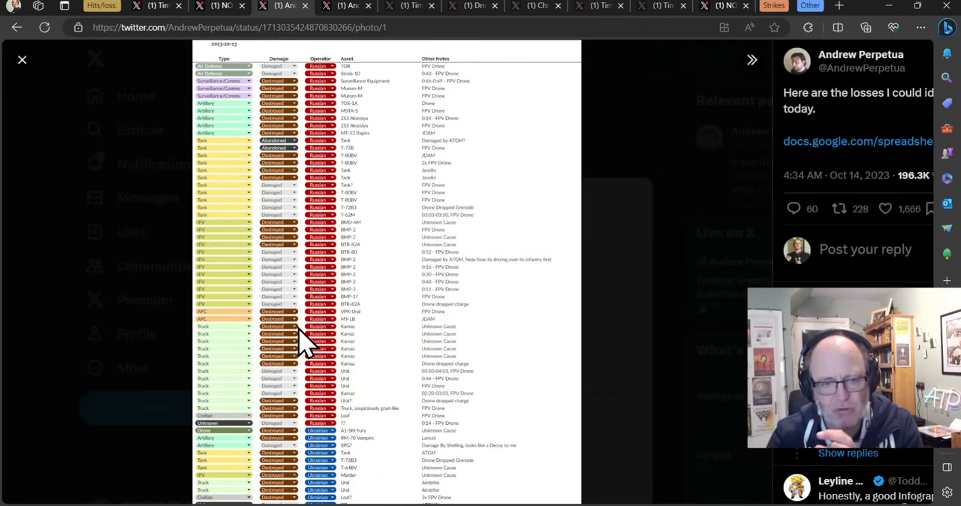
pyautogui.moveTo(360, 38)
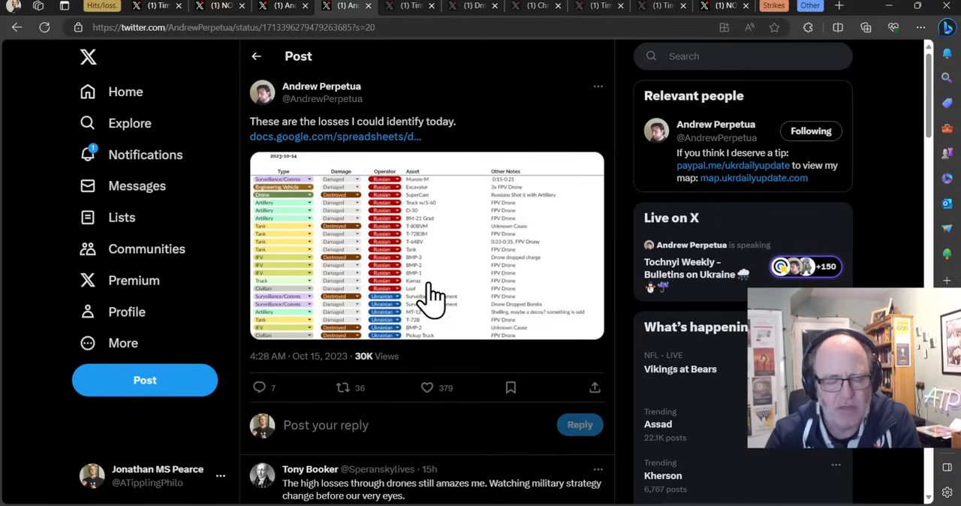
# Enlarge the 2023-10-14 loss spreadsheet image from Perpetua's next-day post.
pyautogui.click(426, 247)
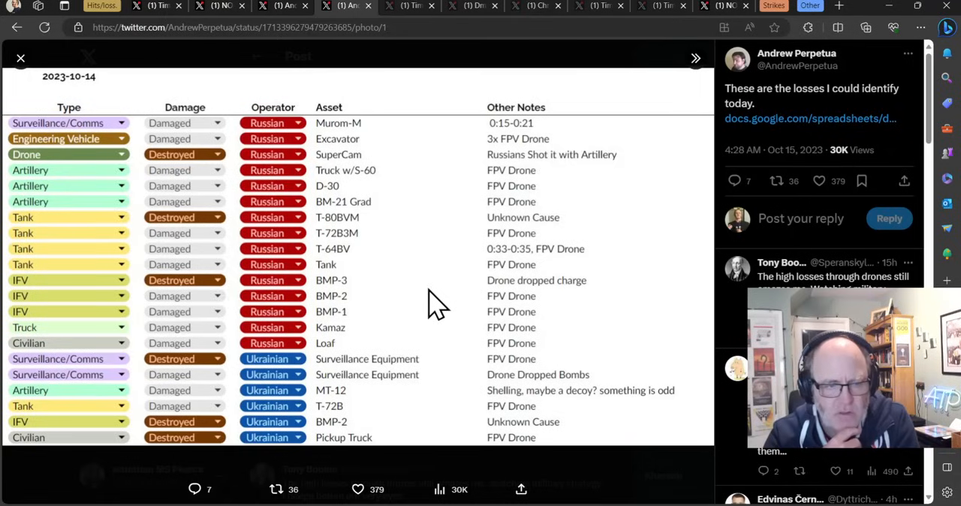
pyautogui.moveTo(294, 447)
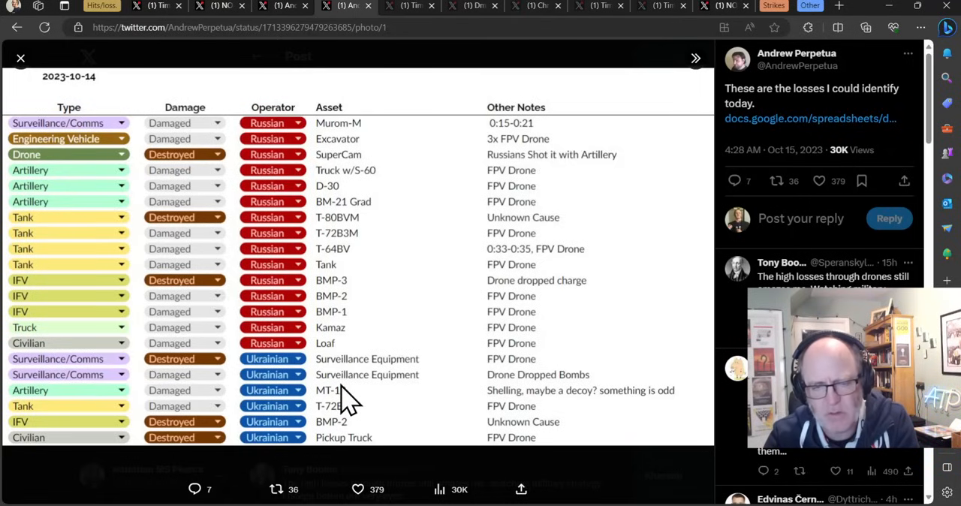
pyautogui.moveTo(417, 231)
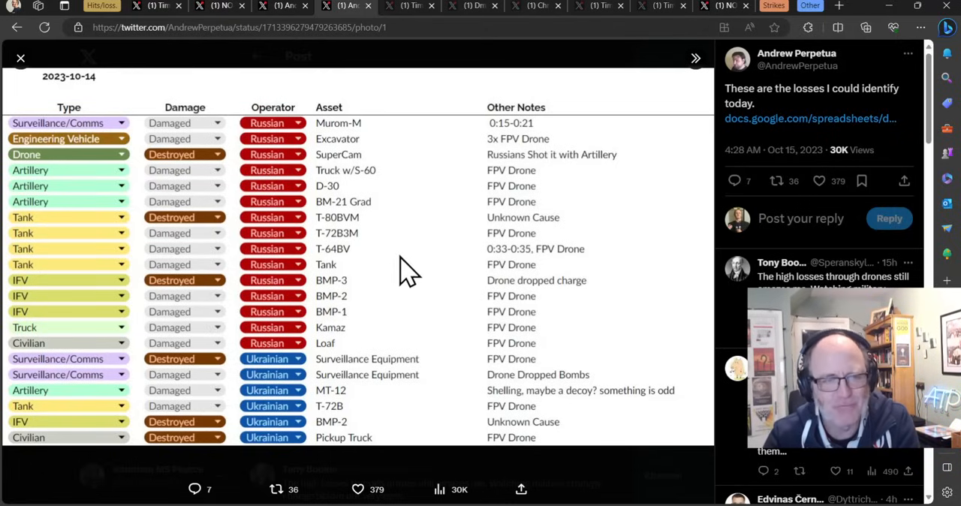
pyautogui.moveTo(273, 228)
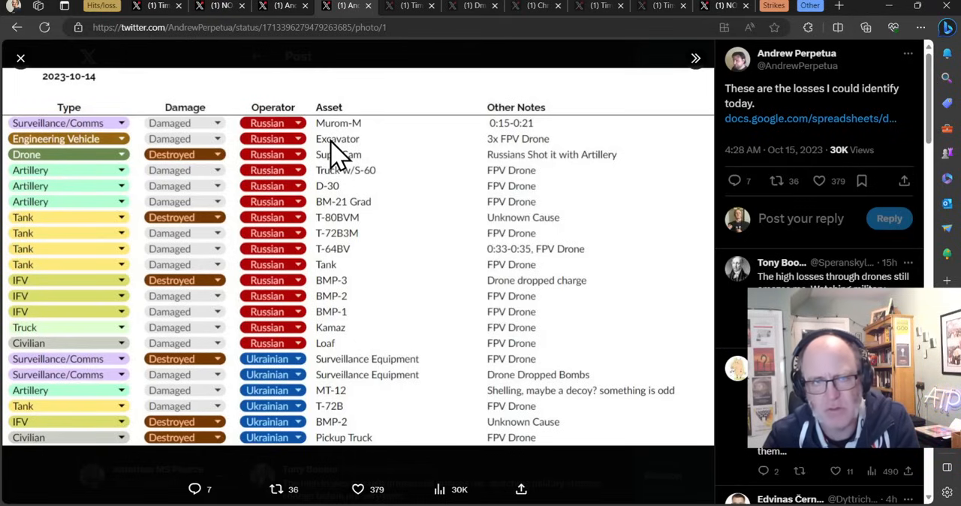
pyautogui.moveTo(282, 225)
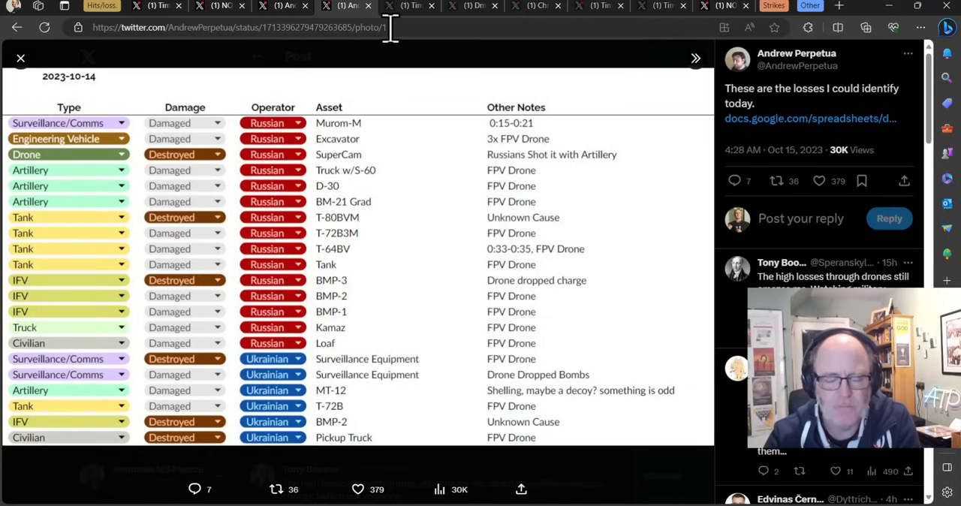
# Read through the post and video about soldiers locked in Luhansk prison basements.
pyautogui.click(408, 6)
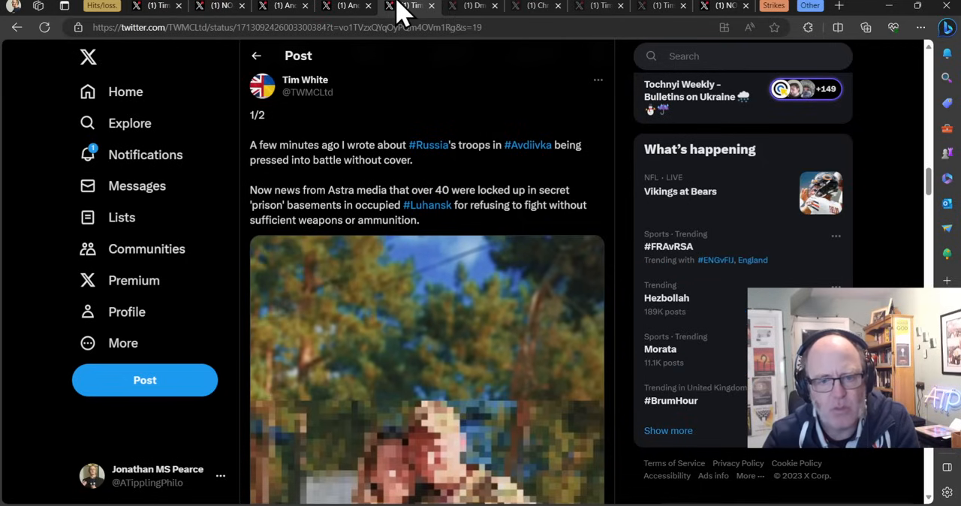
pyautogui.scroll(-3)
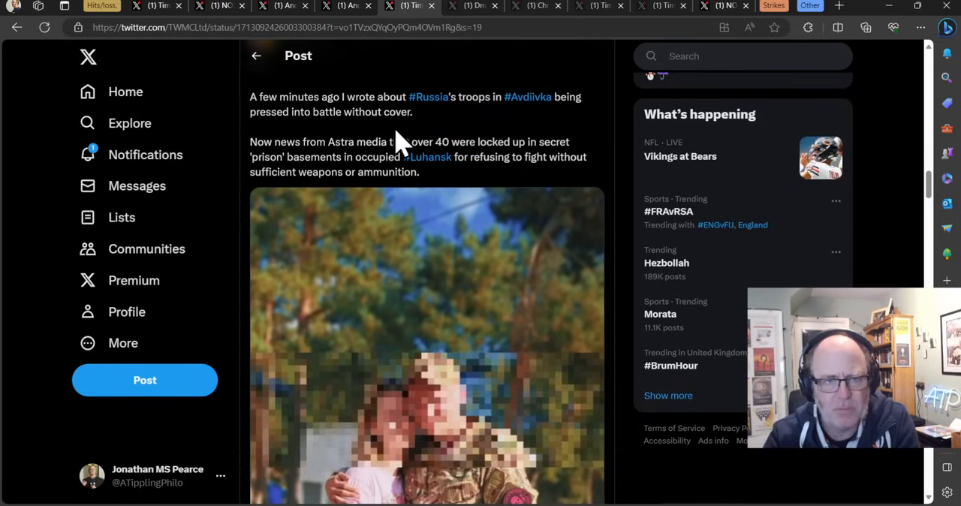
pyautogui.scroll(-3)
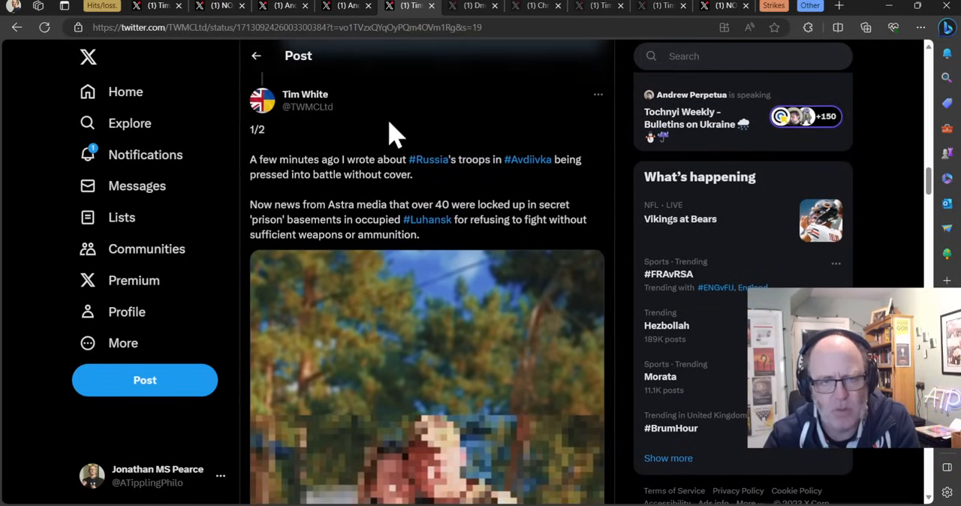
pyautogui.scroll(-3)
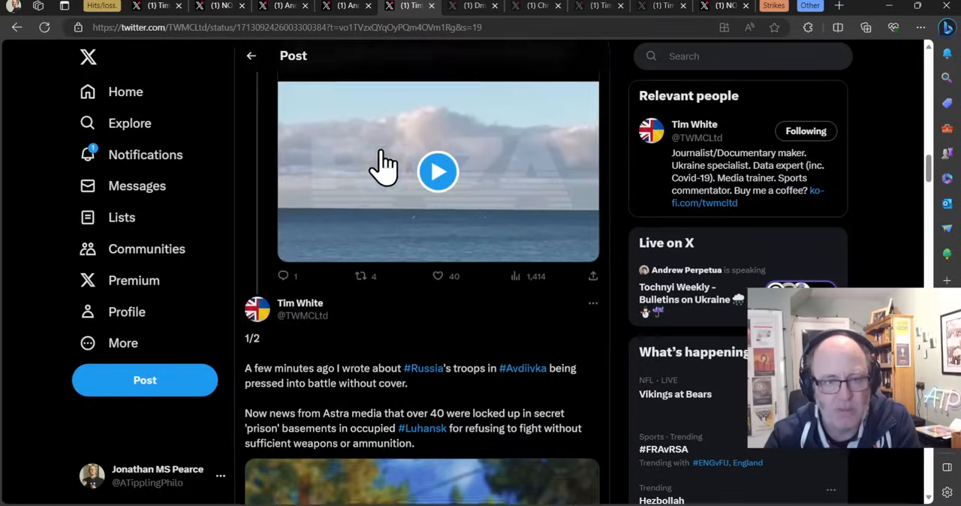
pyautogui.scroll(-3)
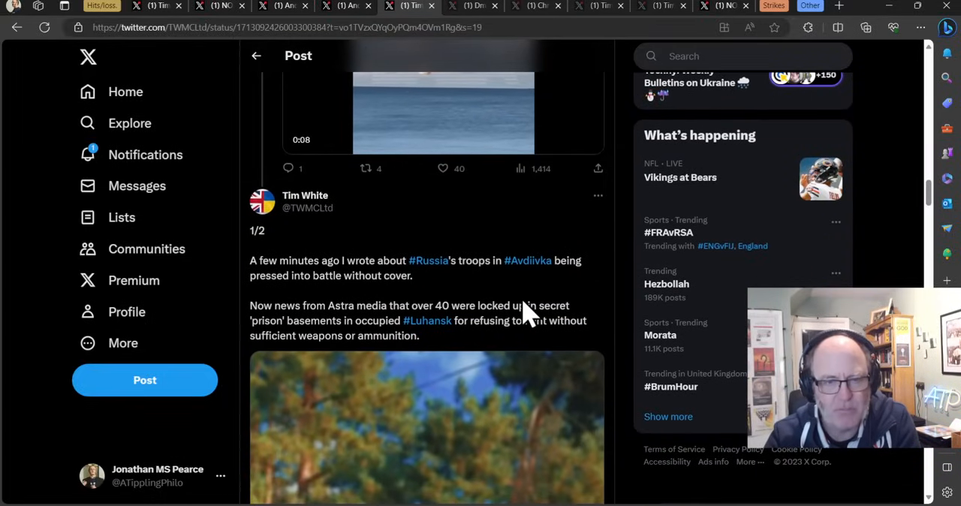
pyautogui.scroll(-3)
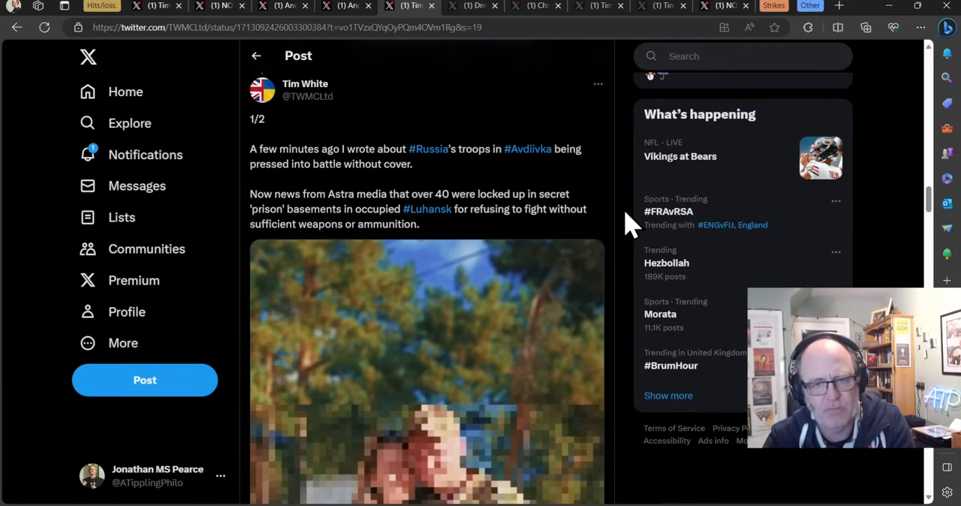
pyautogui.scroll(-3)
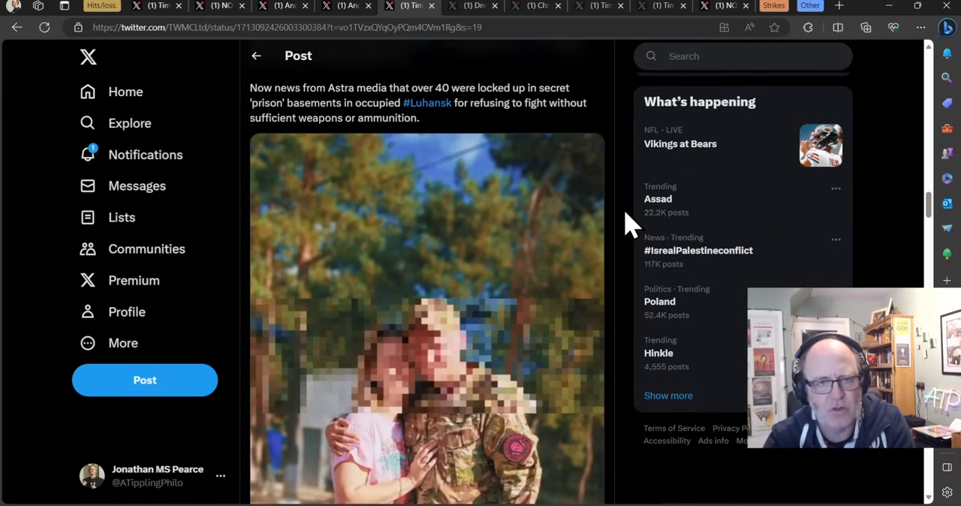
# Move to the wartranslated post about mobilised men from Tatarstan.
pyautogui.click(473, 6)
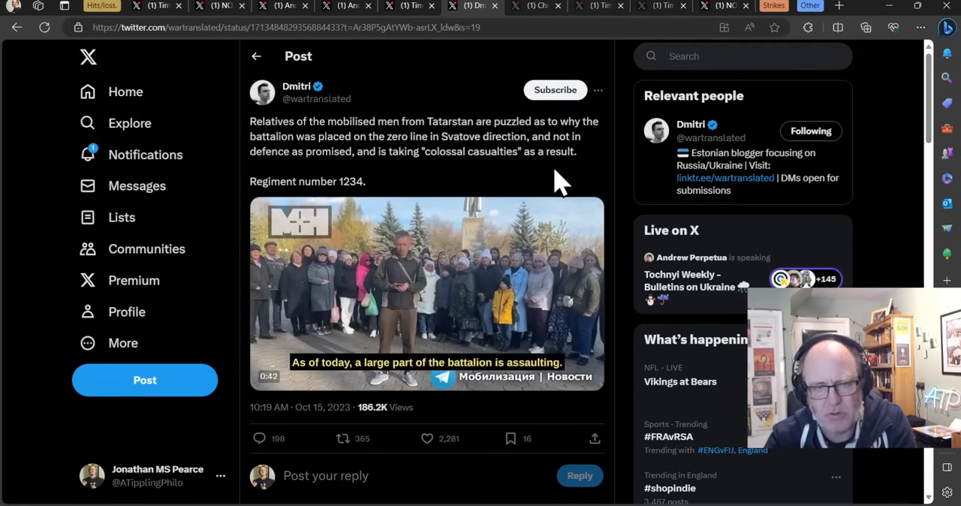
# Check the General Staff losses tally, revisit the Tatarstan post, then bring up the drunken officer thread.
pyautogui.click(426, 292)
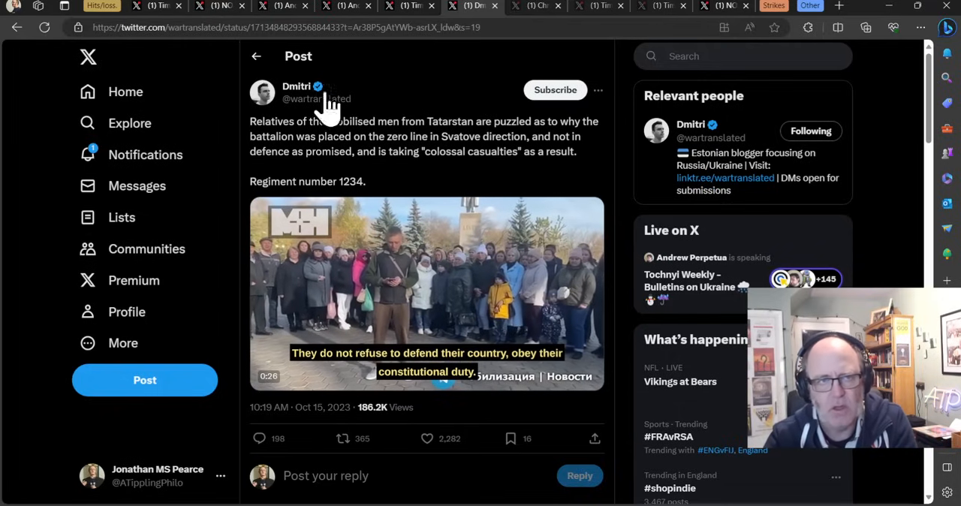
pyautogui.click(156, 6)
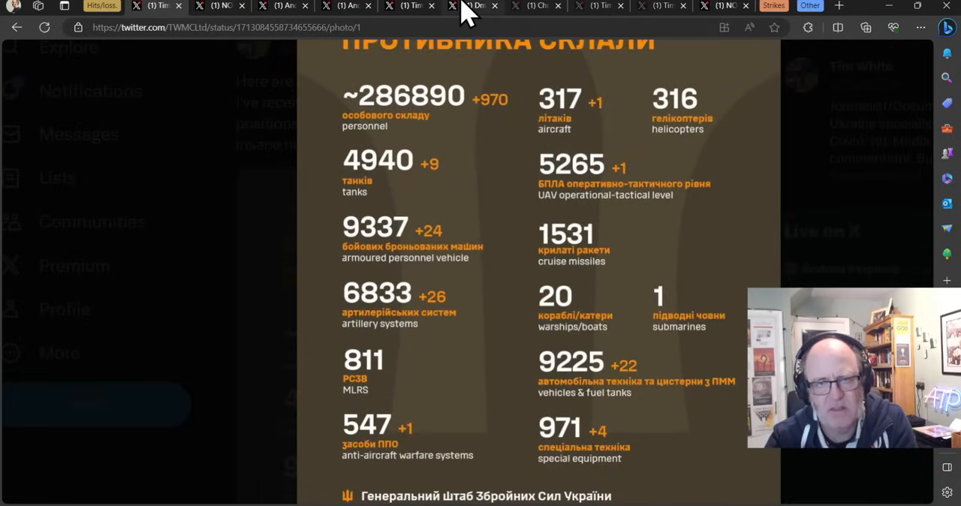
pyautogui.click(473, 6)
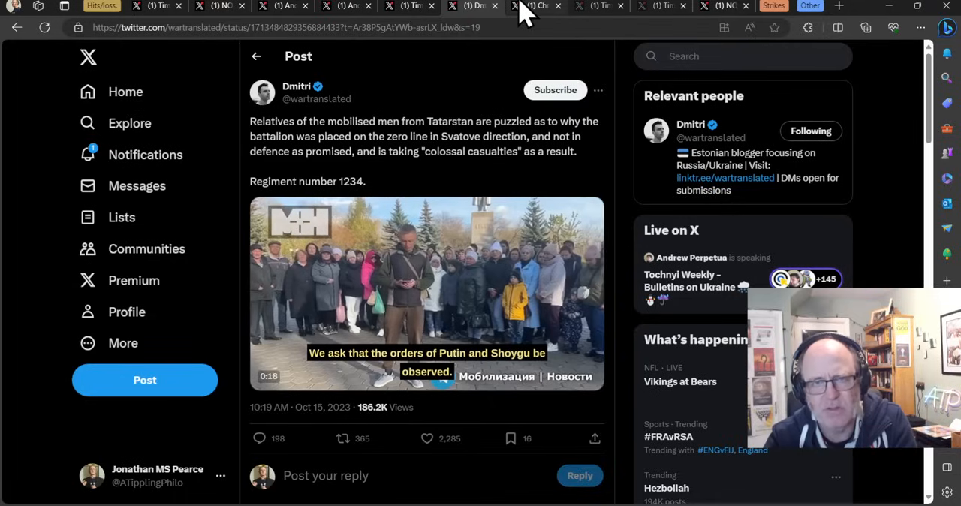
pyautogui.click(537, 6)
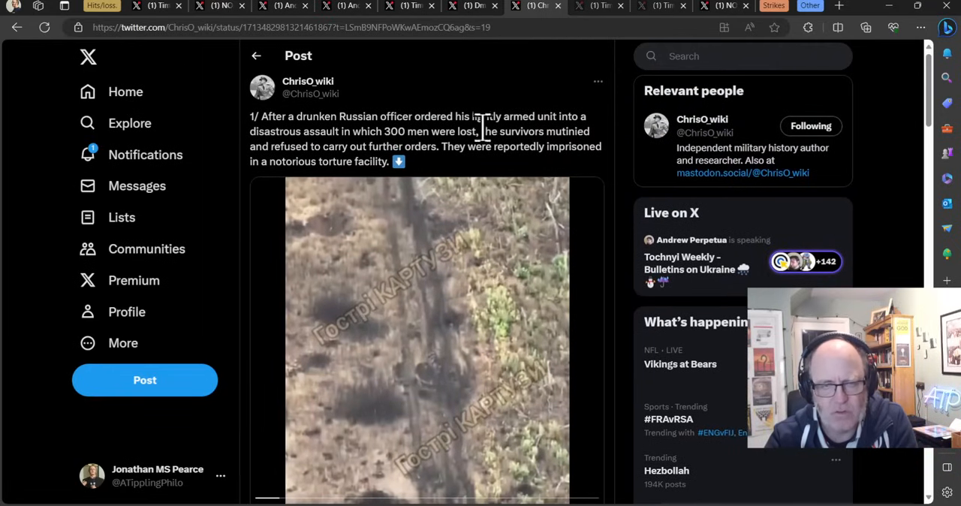
pyautogui.moveTo(578, 120)
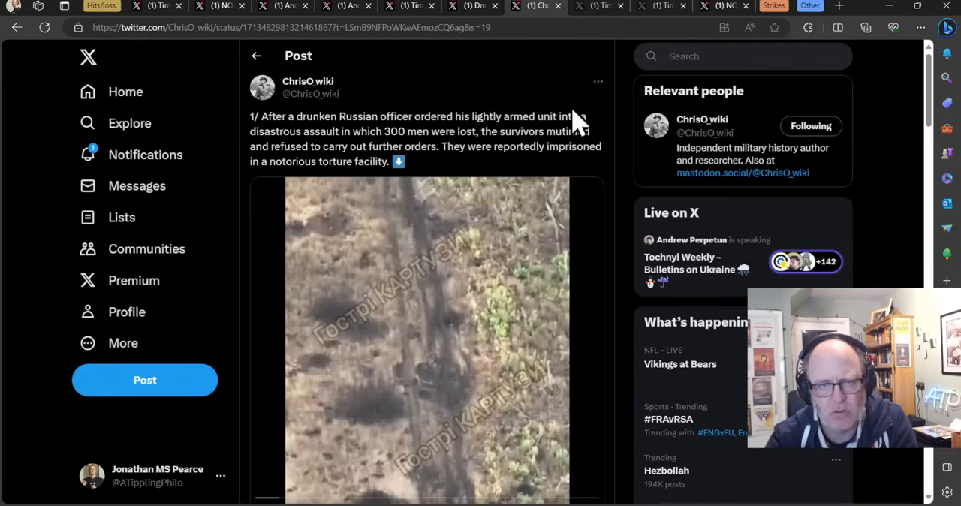
pyautogui.moveTo(616, 120)
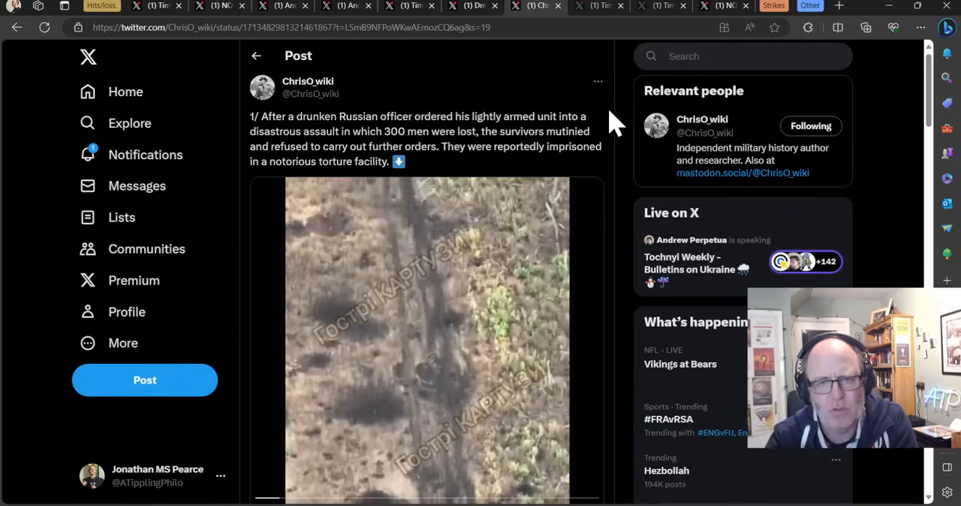
pyautogui.scroll(-3)
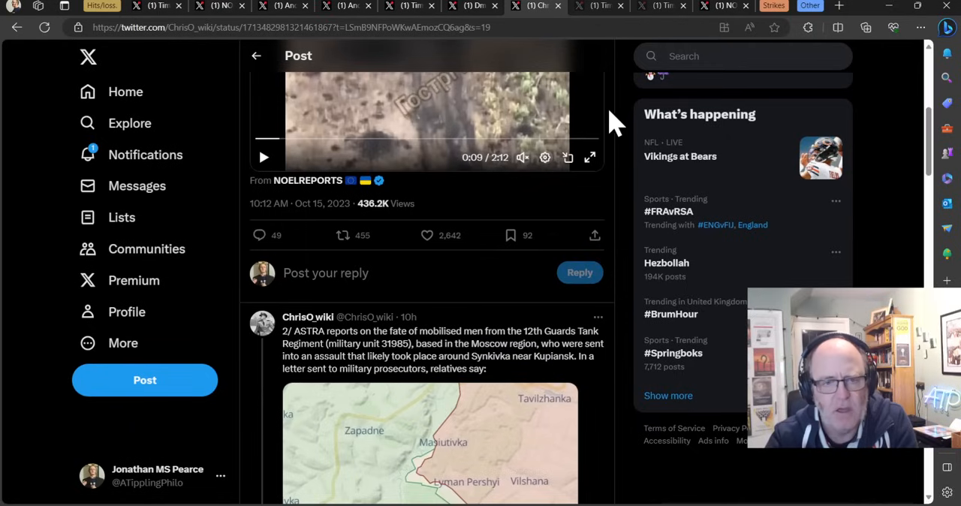
# Read down the Zaitseve basement thread and play its embedded ASTRA video.
pyautogui.scroll(-3)
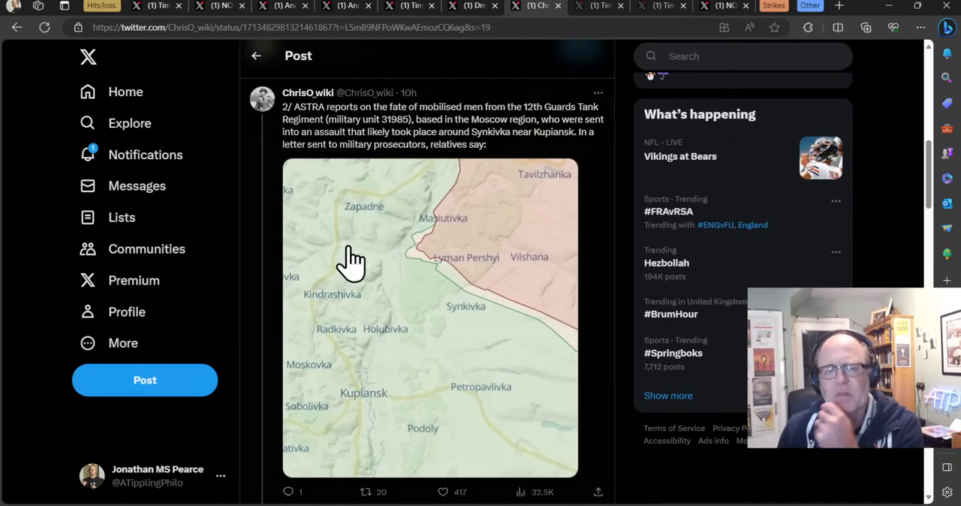
pyautogui.moveTo(531, 143)
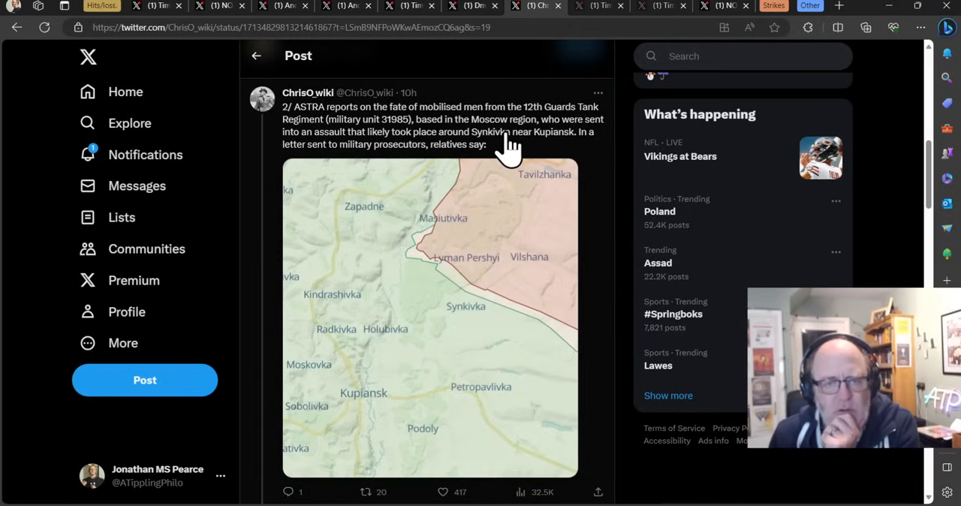
pyautogui.moveTo(586, 157)
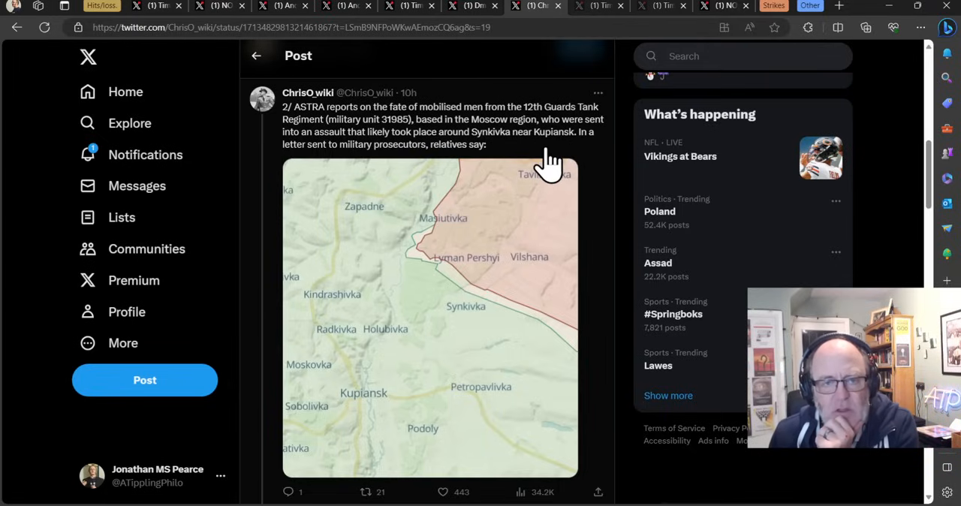
pyautogui.scroll(-3)
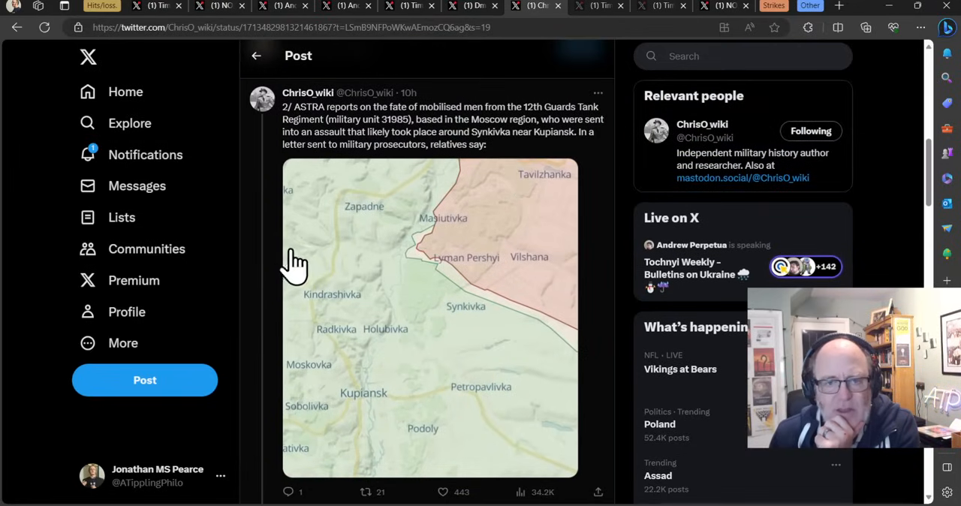
pyautogui.moveTo(413, 284)
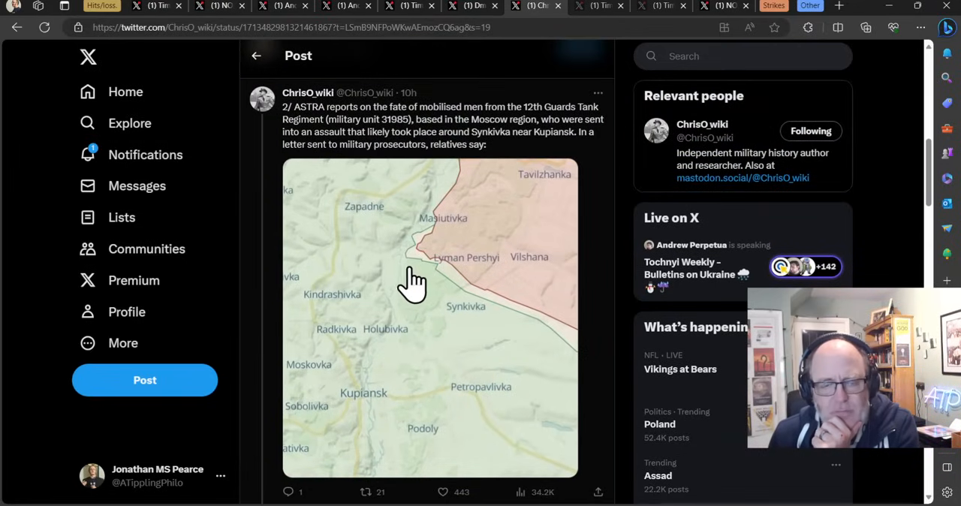
pyautogui.moveTo(418, 270)
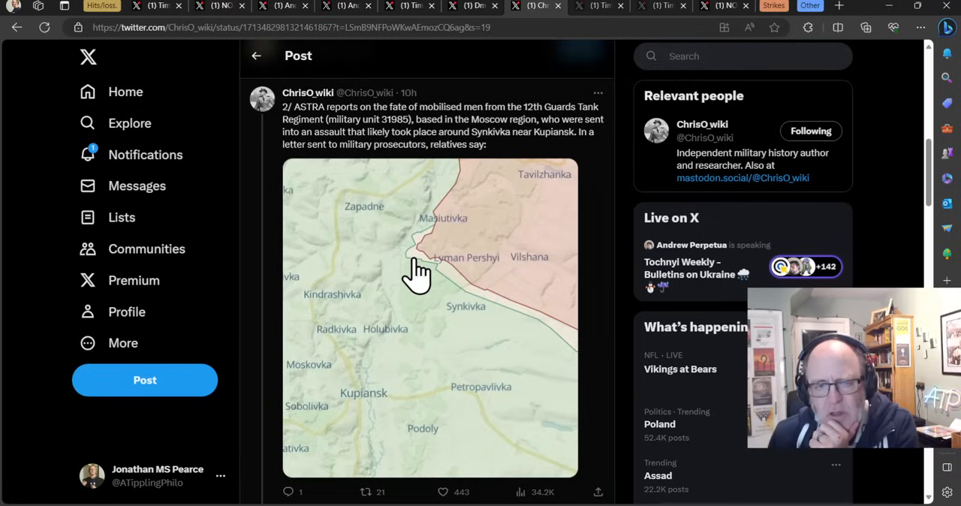
pyautogui.moveTo(352, 398)
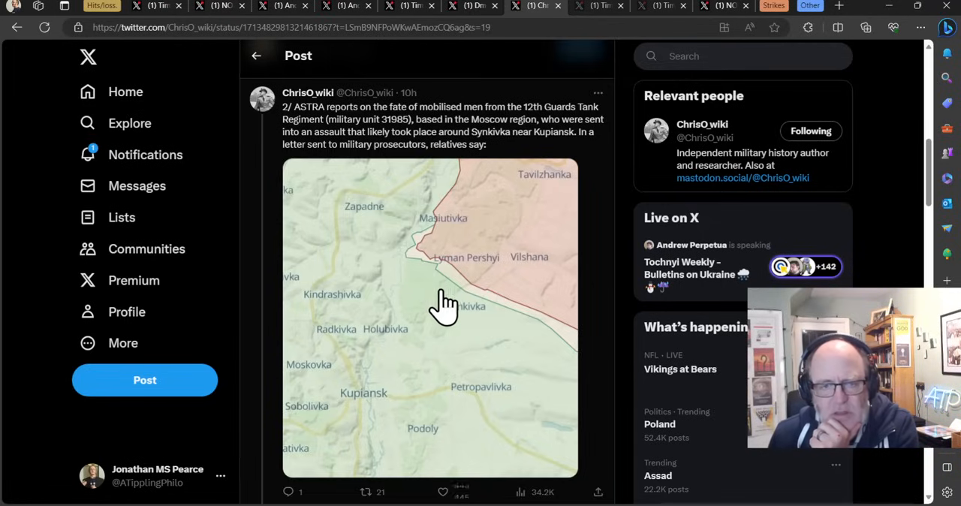
pyautogui.scroll(-3)
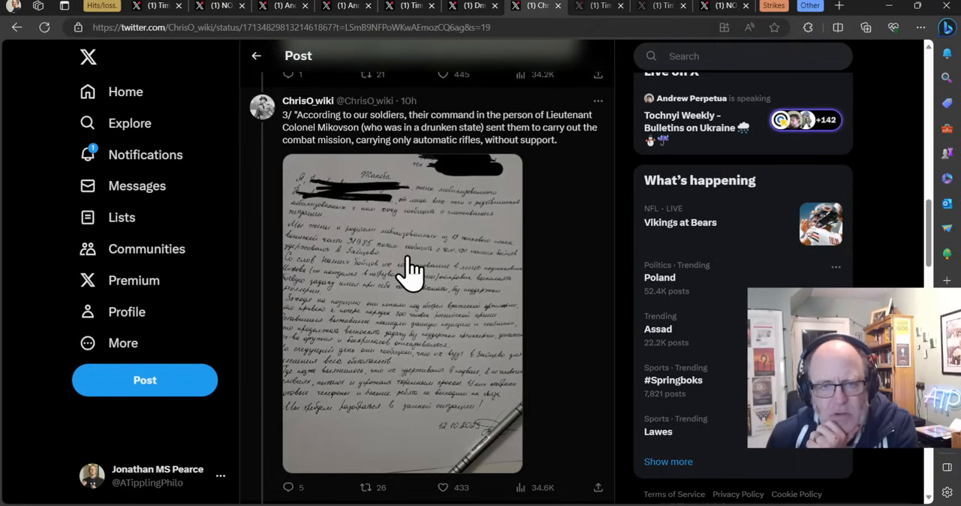
pyautogui.scroll(-3)
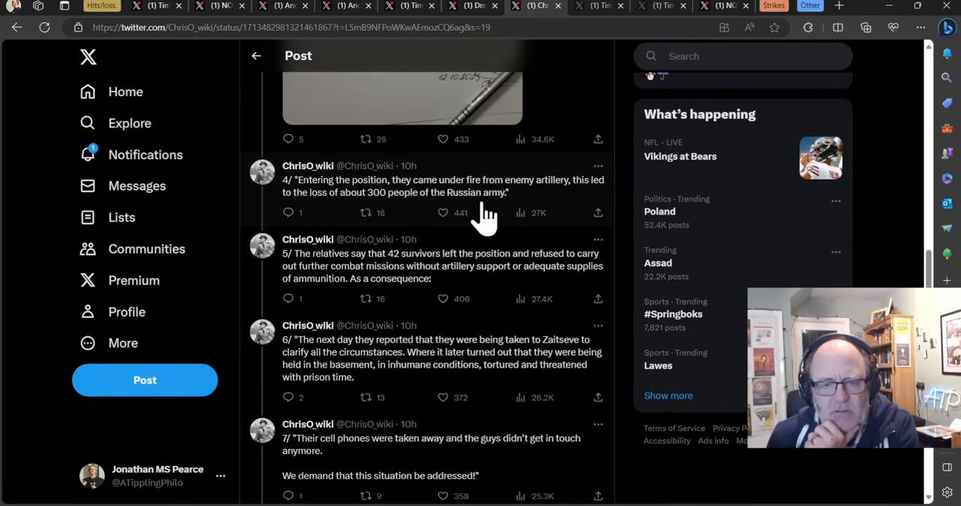
pyautogui.click(443, 213)
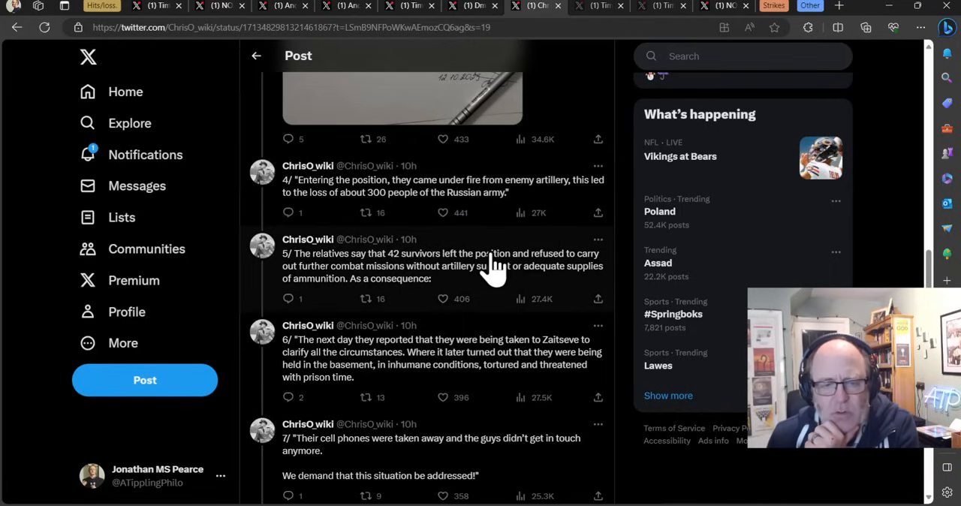
# Continue through the thread to its ninth and final post with sources.
pyautogui.scroll(-3)
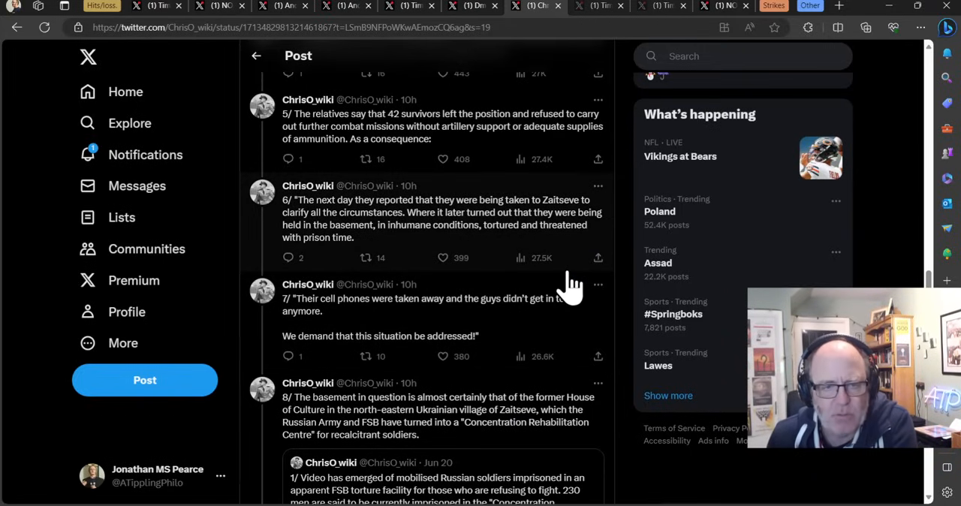
pyautogui.scroll(-3)
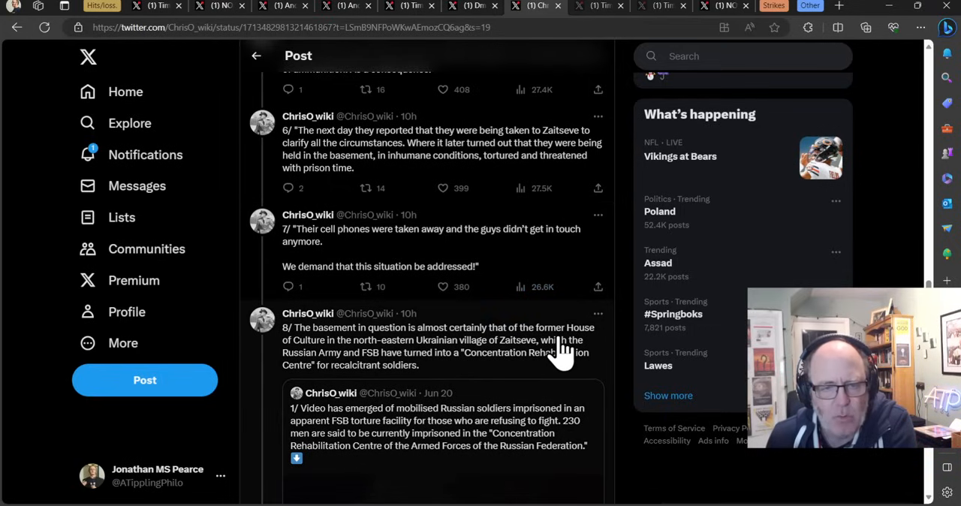
pyautogui.moveTo(561, 354)
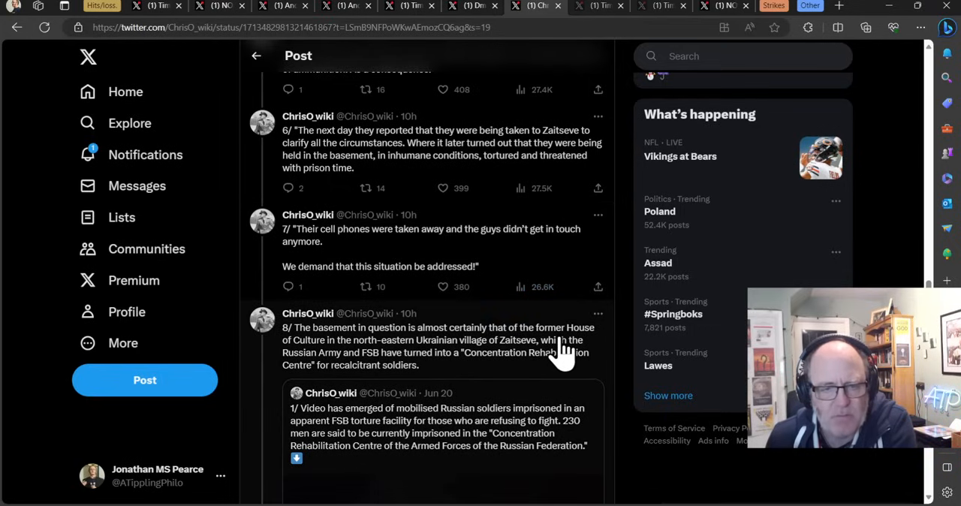
pyautogui.scroll(-3)
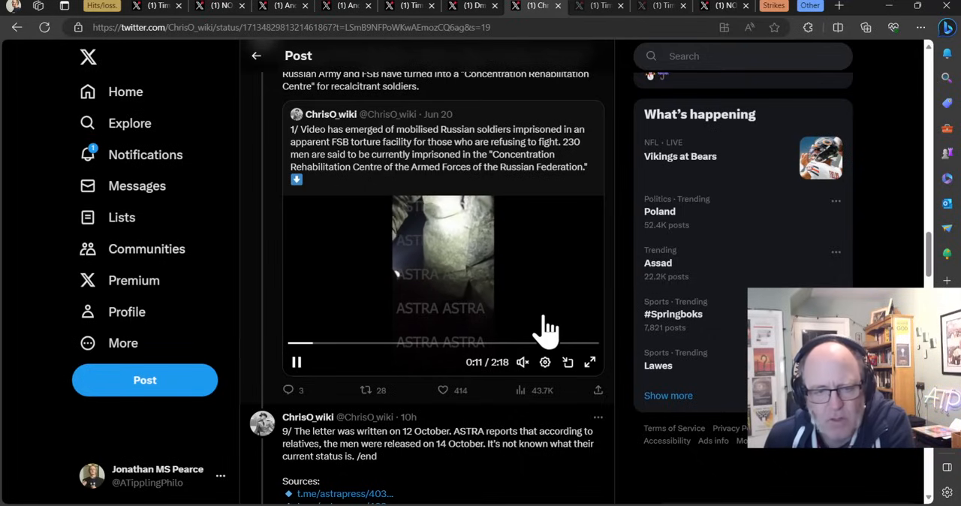
pyautogui.scroll(-3)
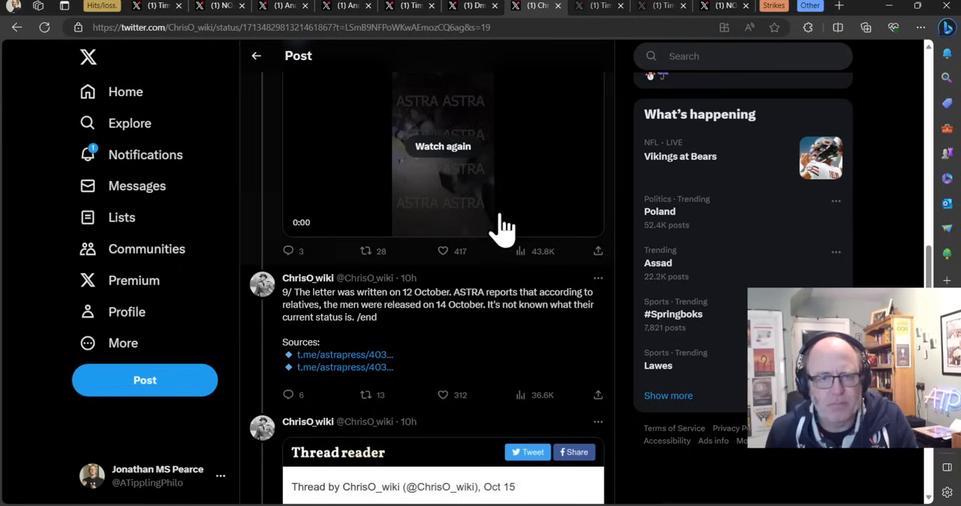
pyautogui.moveTo(428, 15)
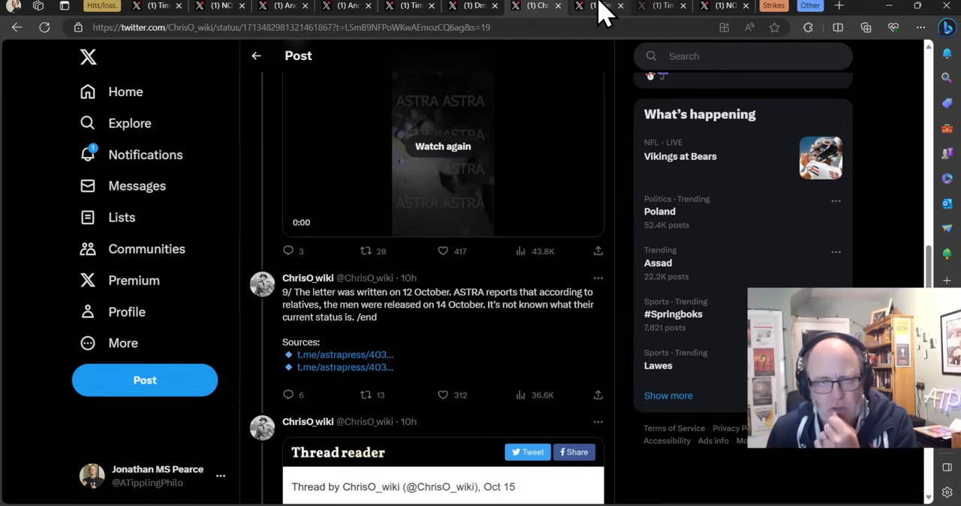
# Bring up Tim White's #RussiaOnFire post about the north-east Moscow building fire.
pyautogui.click(599, 6)
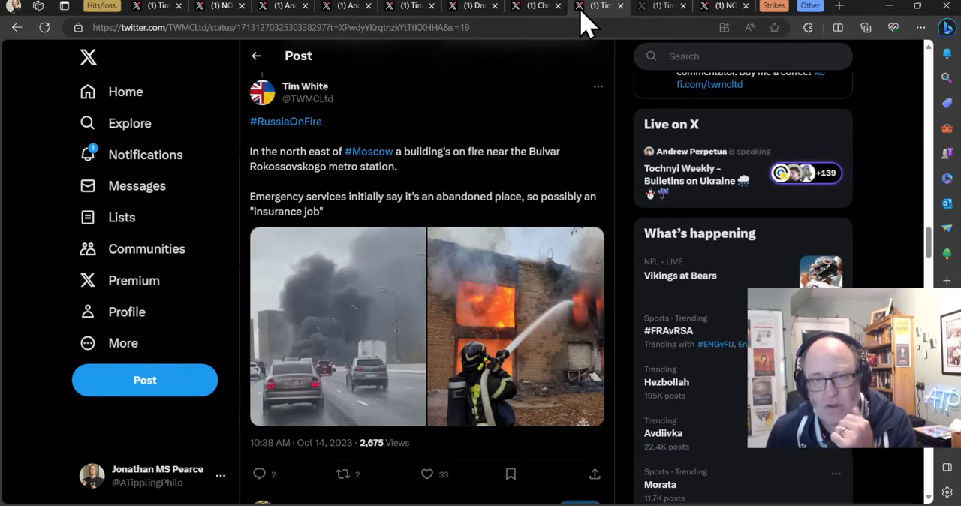
pyautogui.moveTo(548, 75)
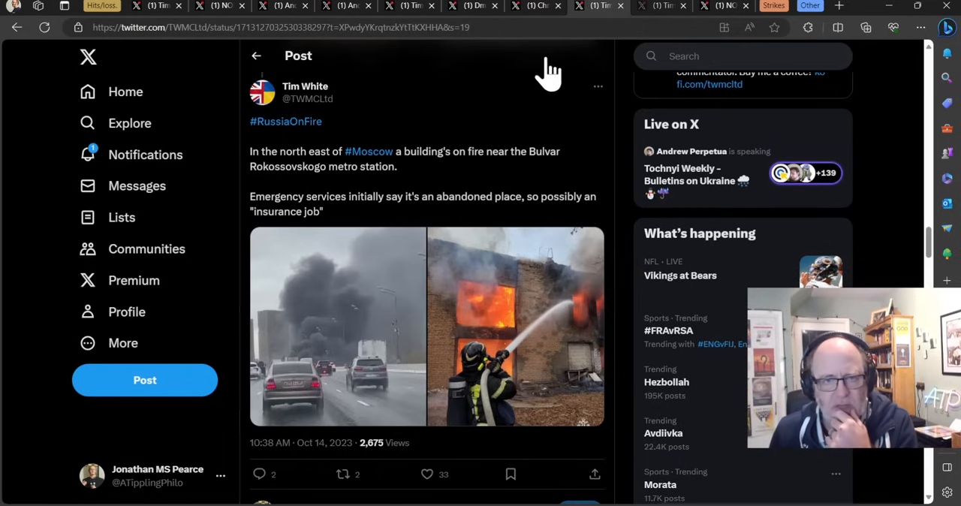
pyautogui.moveTo(593, 23)
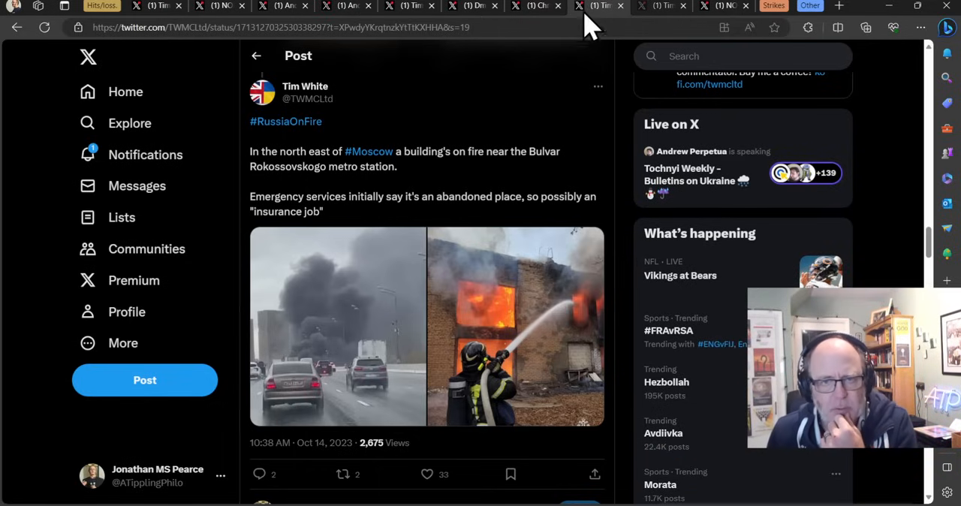
pyautogui.moveTo(432, 120)
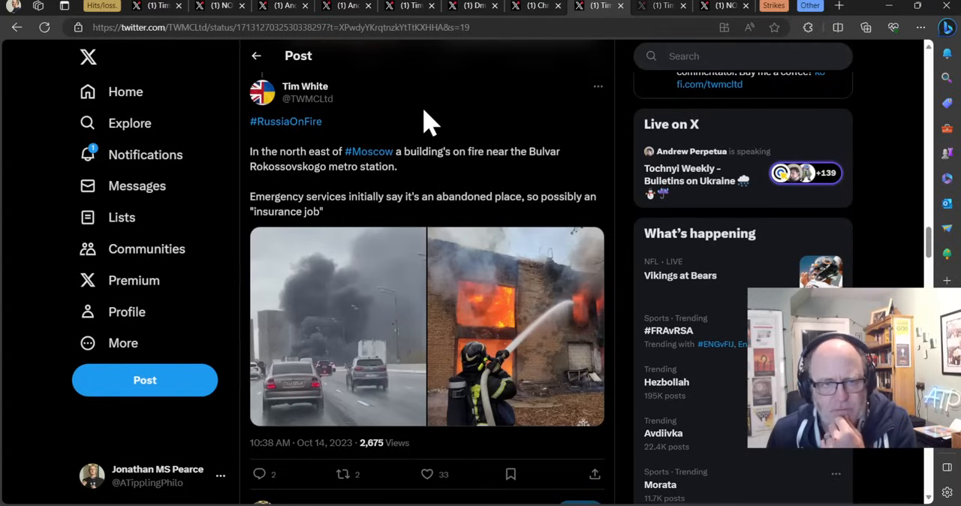
pyautogui.moveTo(383, 243)
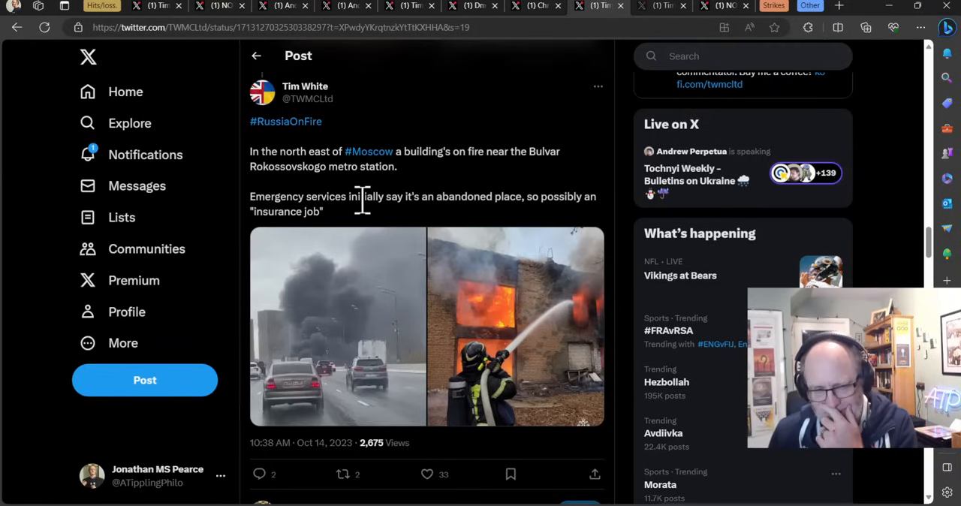
pyautogui.moveTo(493, 183)
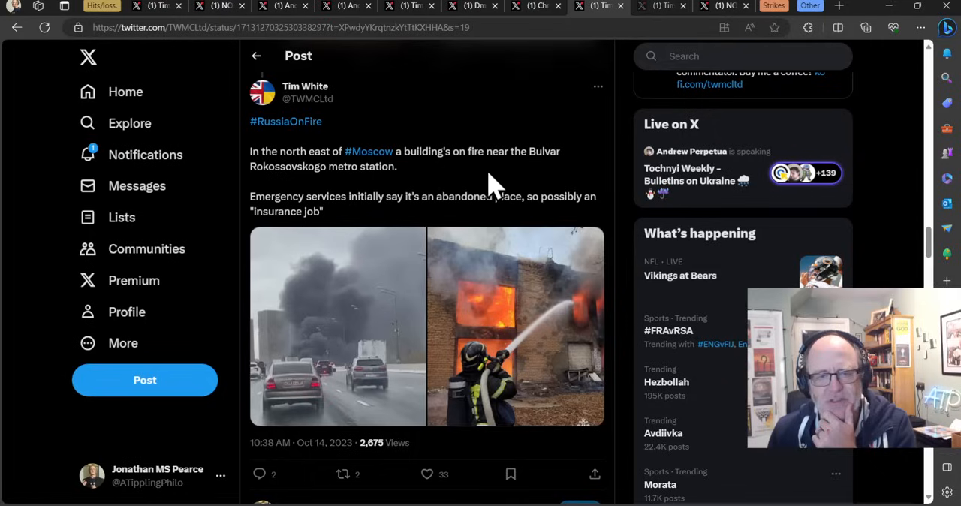
pyautogui.moveTo(372, 312)
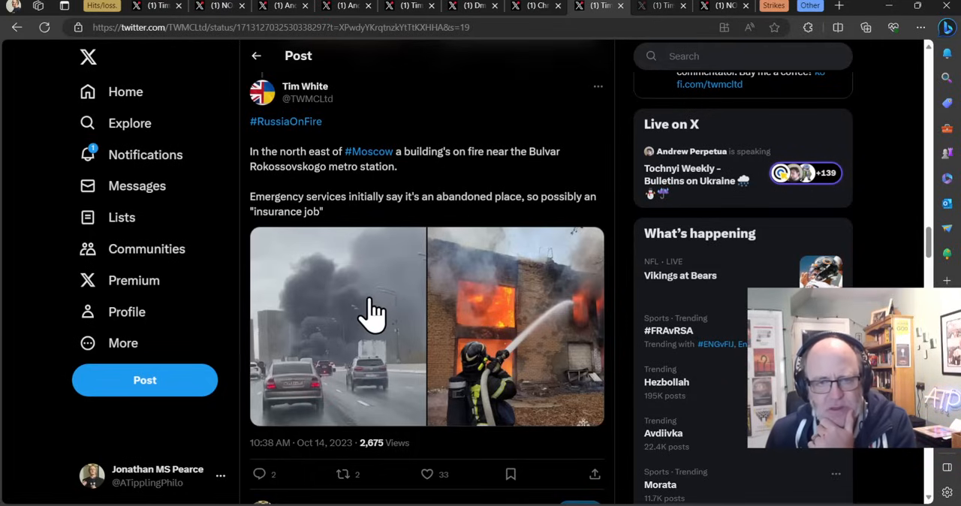
# View both Moscow fire photos full size, then move to the NOELREPORTS Kherson explosion post.
pyautogui.click(372, 310)
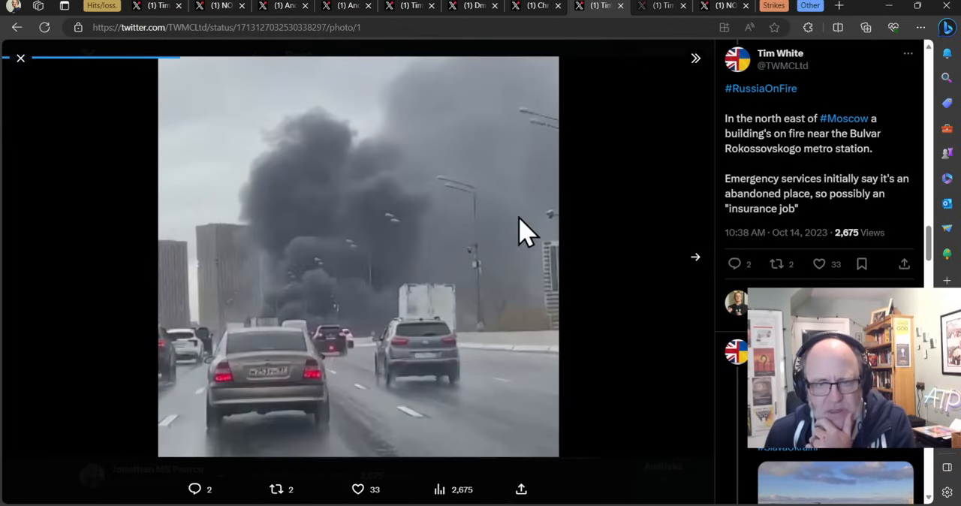
pyautogui.moveTo(694, 258)
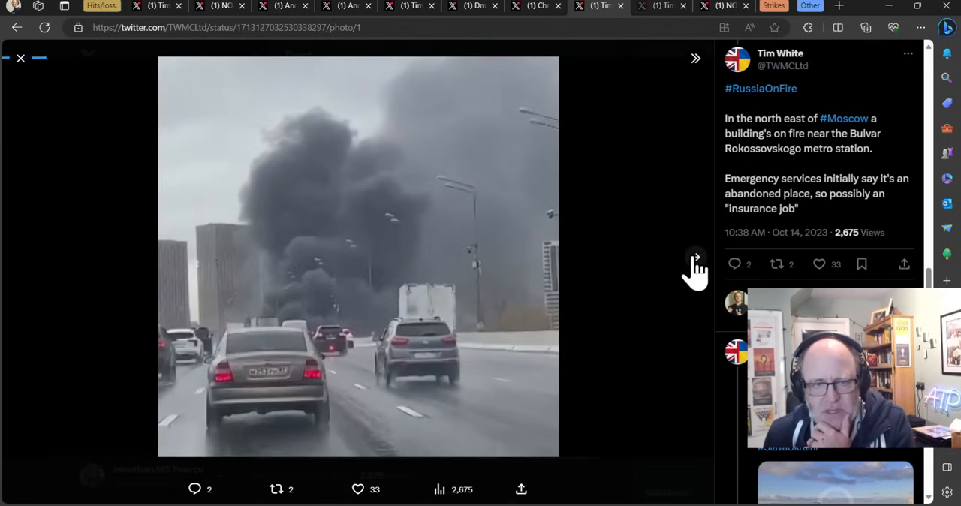
pyautogui.click(693, 258)
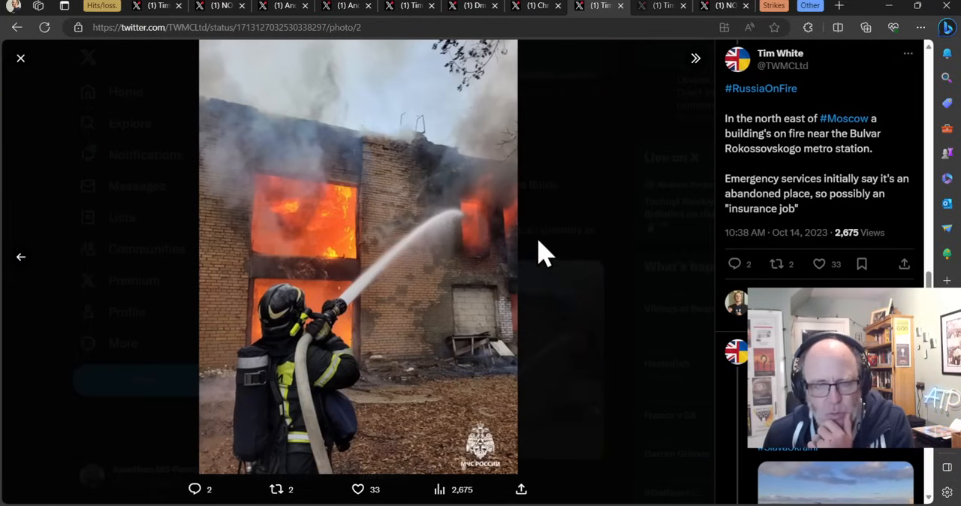
pyautogui.moveTo(601, 72)
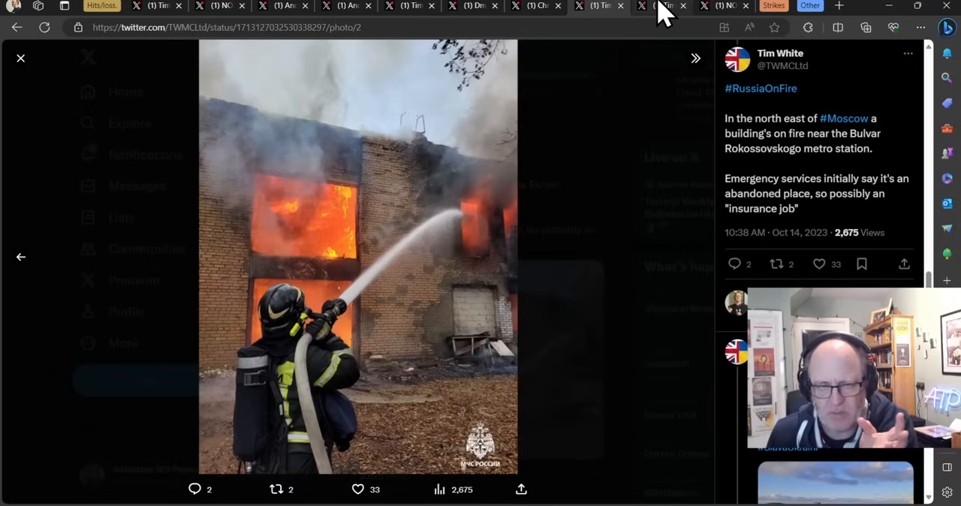
pyautogui.click(21, 57)
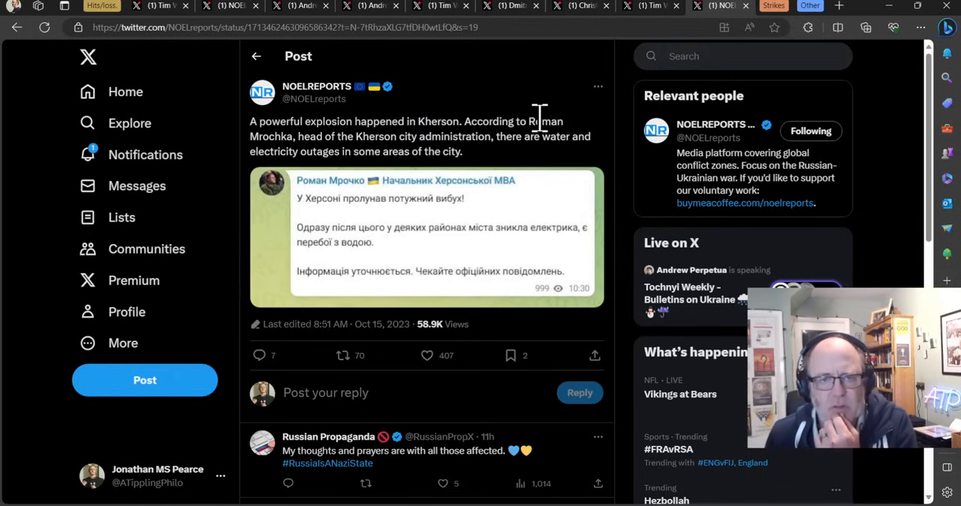
pyautogui.moveTo(538, 132)
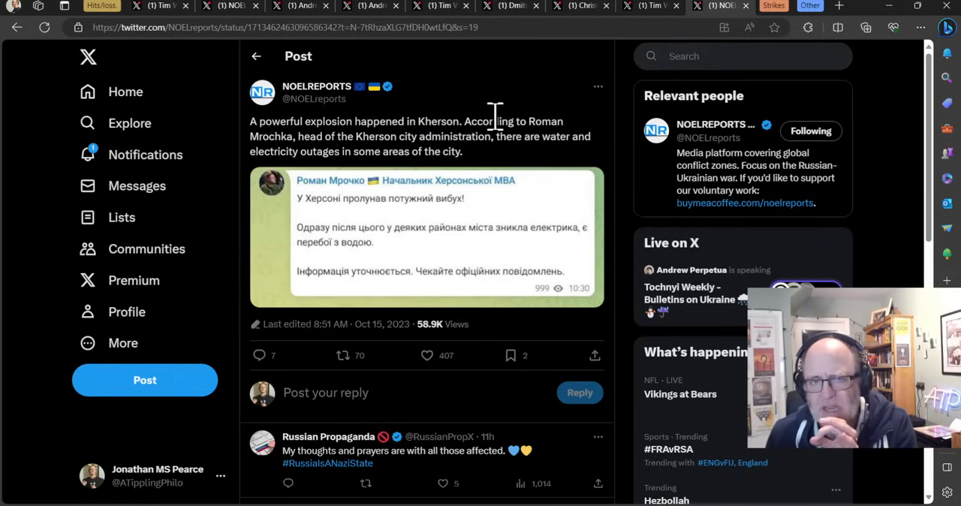
pyautogui.moveTo(496, 128)
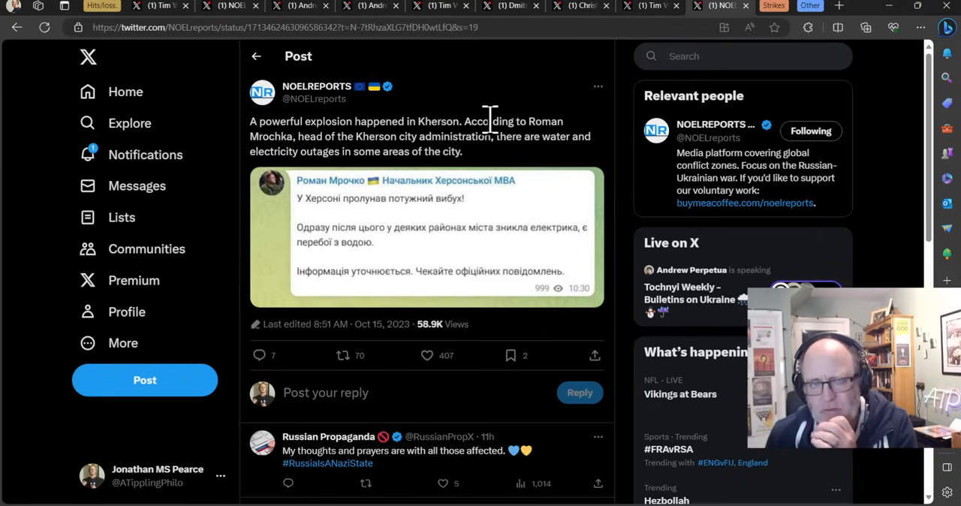
pyautogui.moveTo(508, 120)
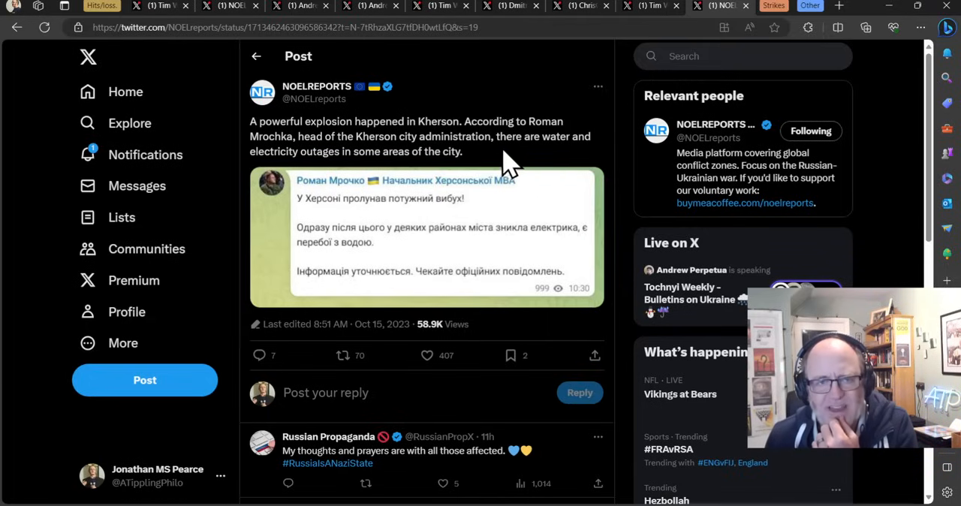
pyautogui.moveTo(465, 135)
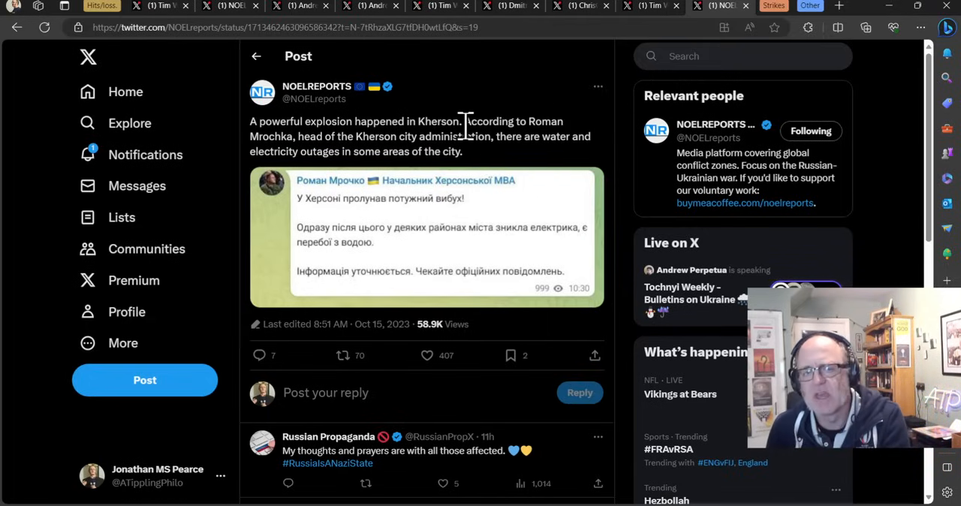
pyautogui.moveTo(420, 68)
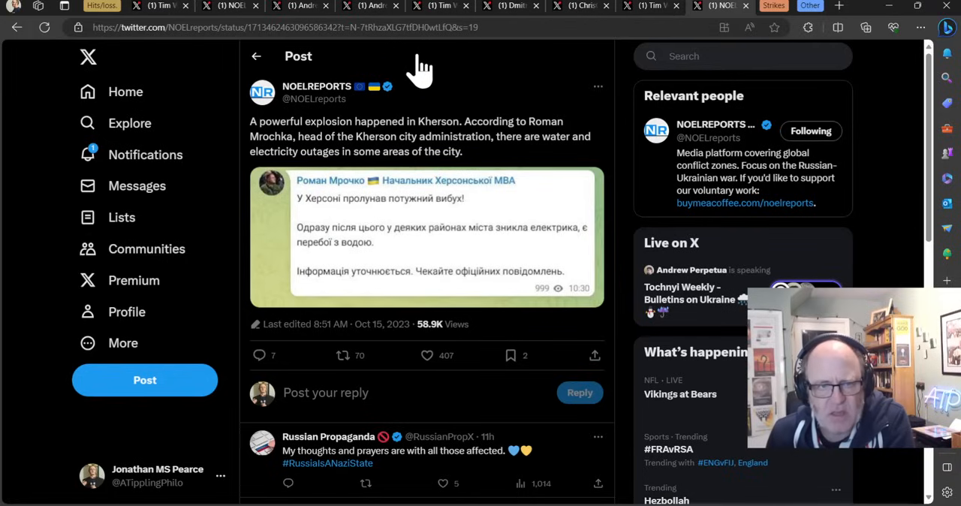
pyautogui.moveTo(411, 207)
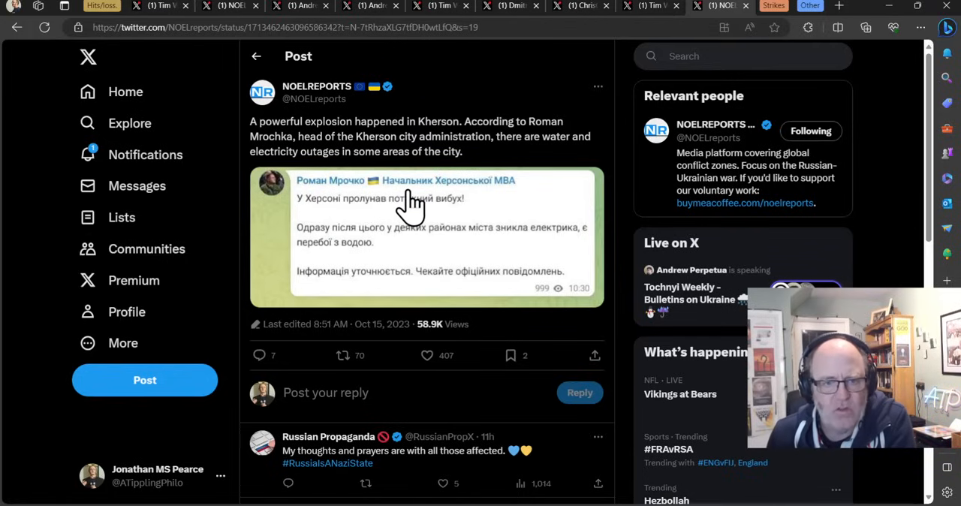
pyautogui.moveTo(773, 12)
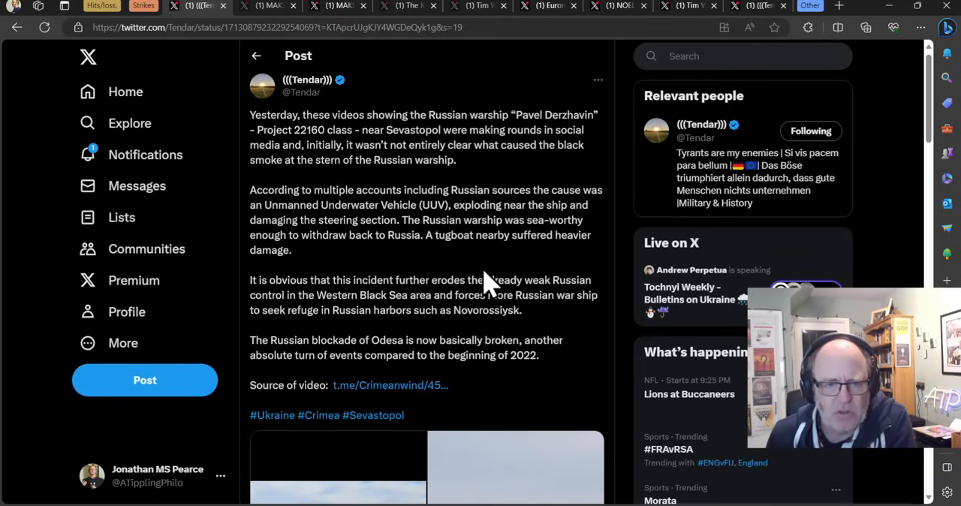
pyautogui.moveTo(357, 189)
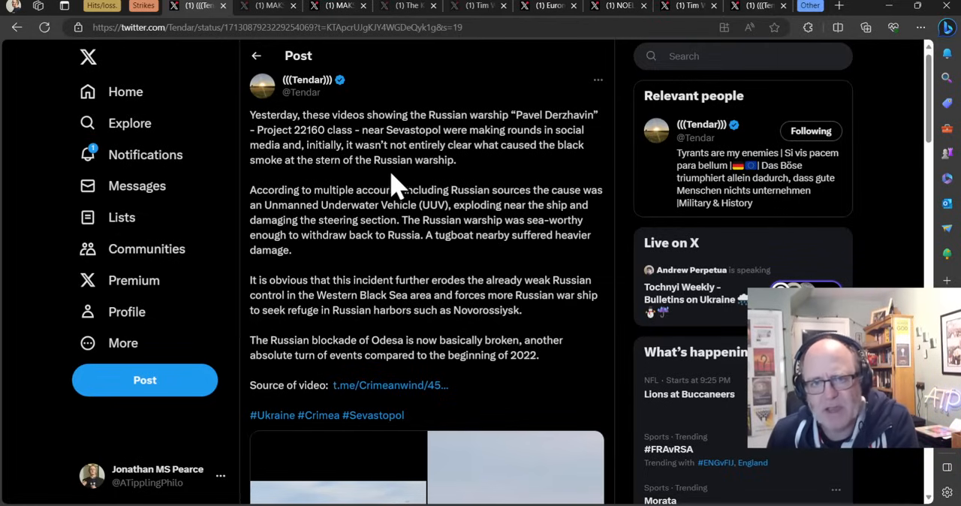
pyautogui.moveTo(420, 163)
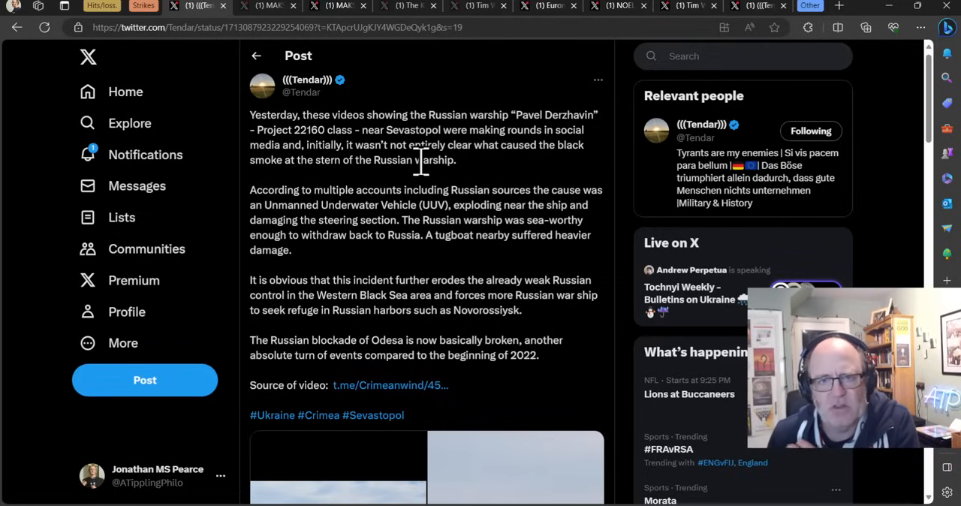
pyautogui.moveTo(417, 188)
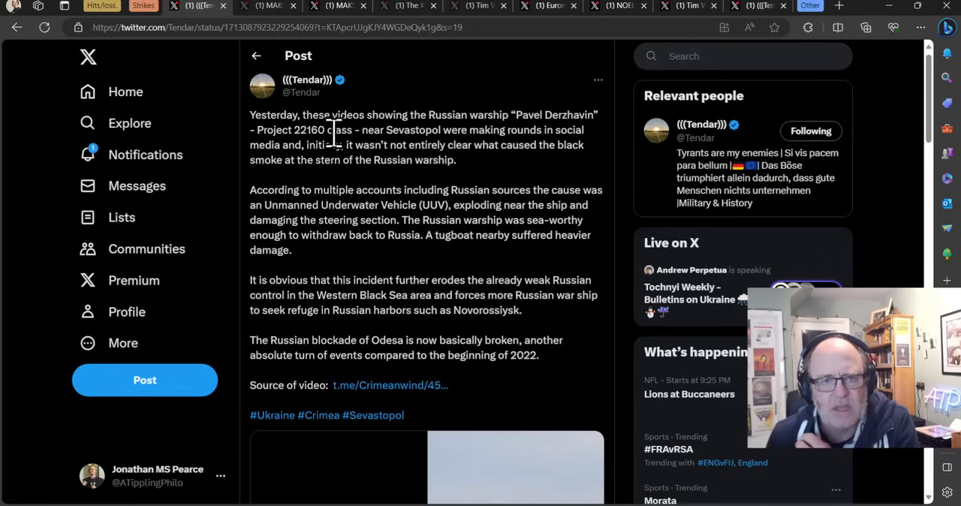
pyautogui.moveTo(432, 243)
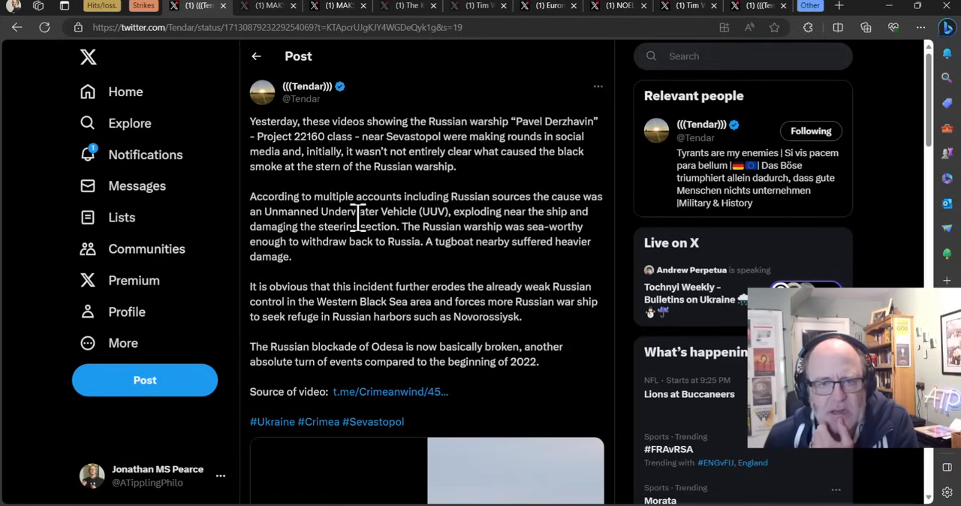
pyautogui.moveTo(358, 231)
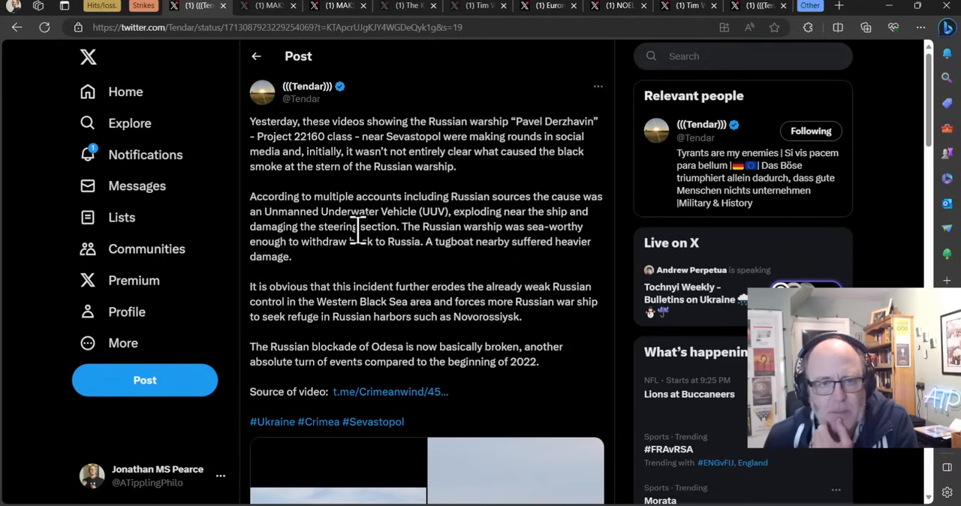
pyautogui.moveTo(368, 233)
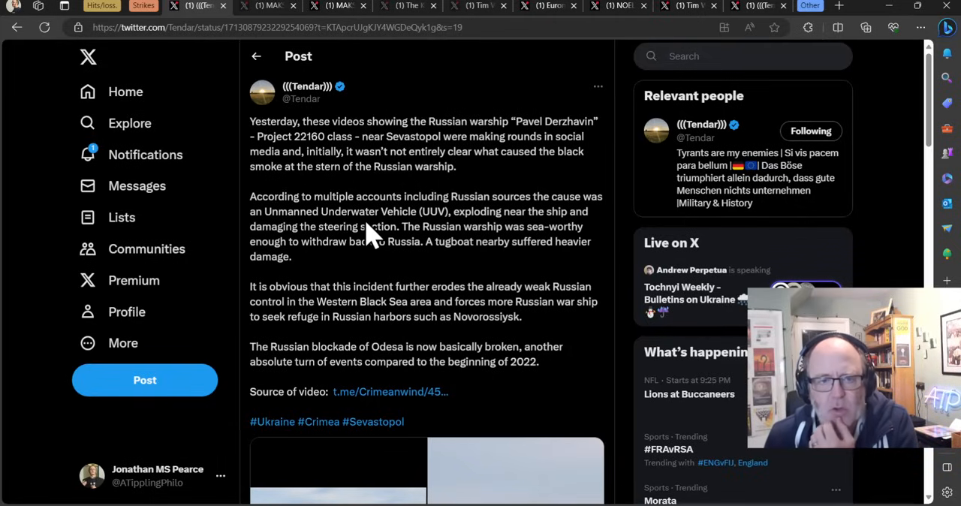
pyautogui.moveTo(396, 289)
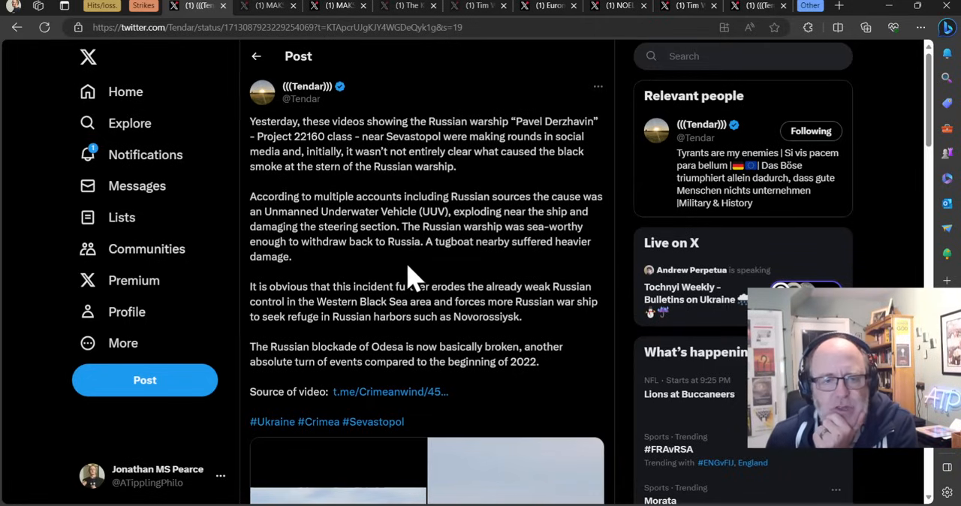
pyautogui.moveTo(423, 277)
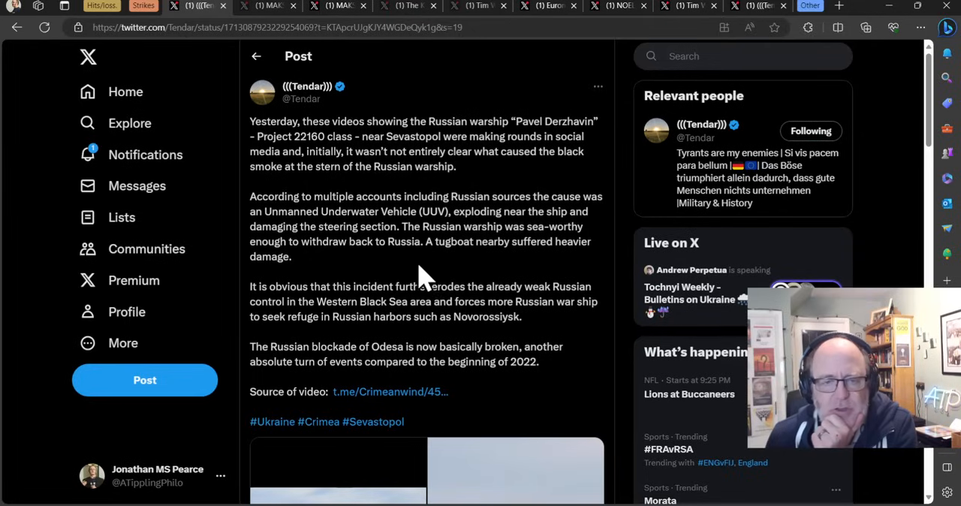
pyautogui.moveTo(363, 273)
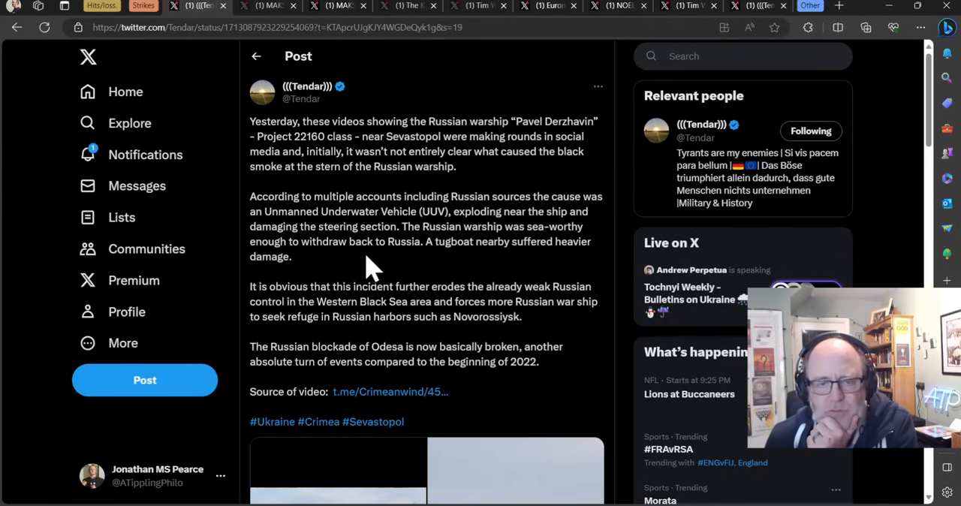
pyautogui.moveTo(378, 270)
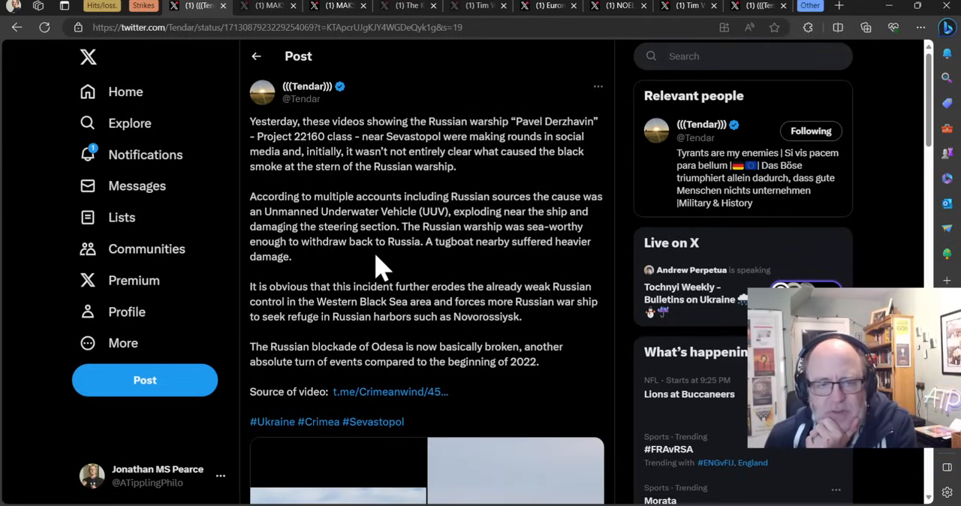
pyautogui.moveTo(345, 279)
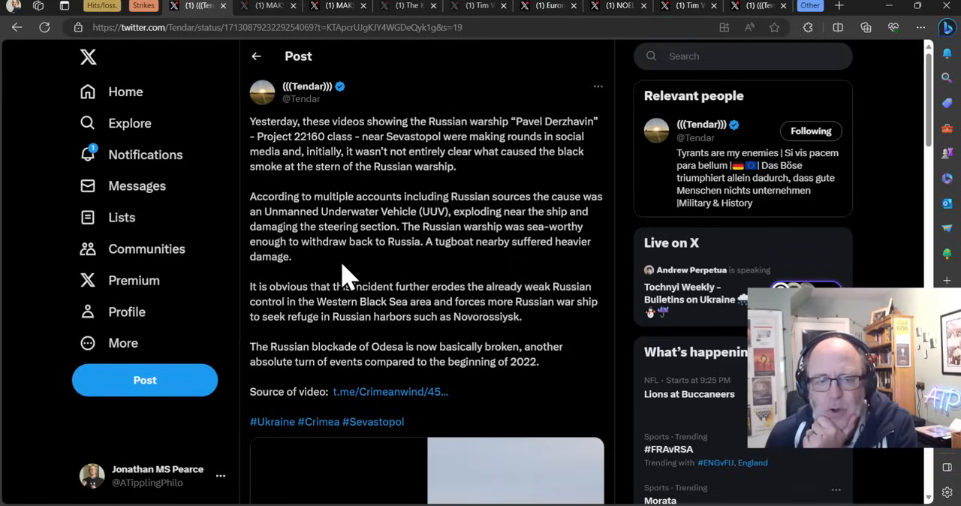
pyautogui.moveTo(389, 270)
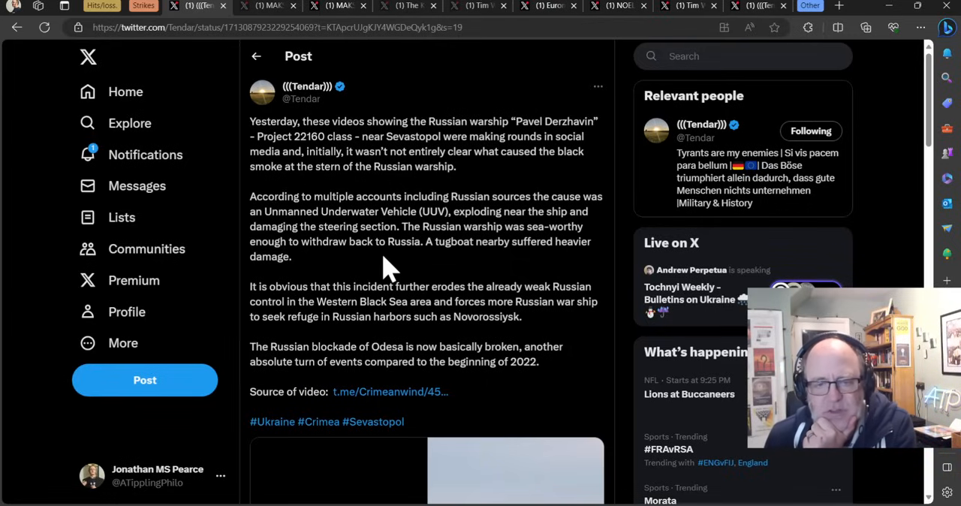
pyautogui.moveTo(374, 248)
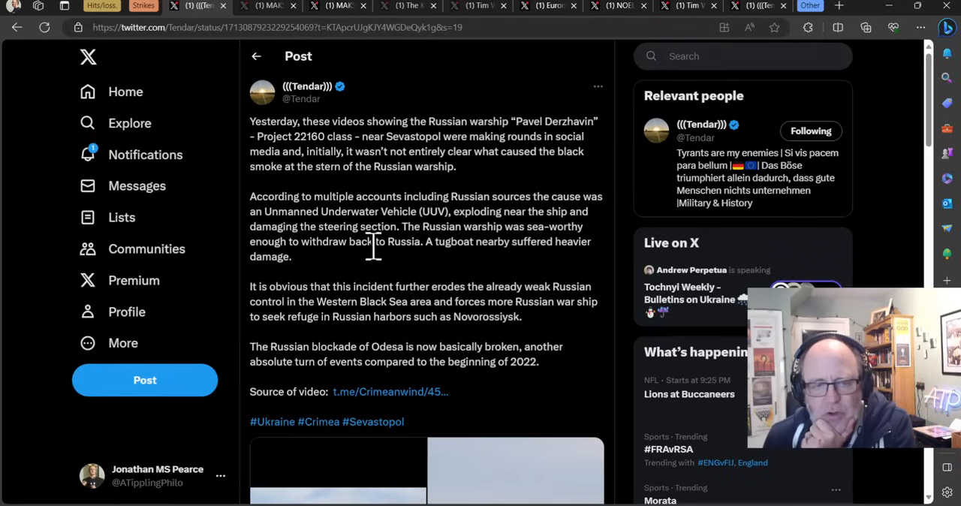
pyautogui.moveTo(368, 270)
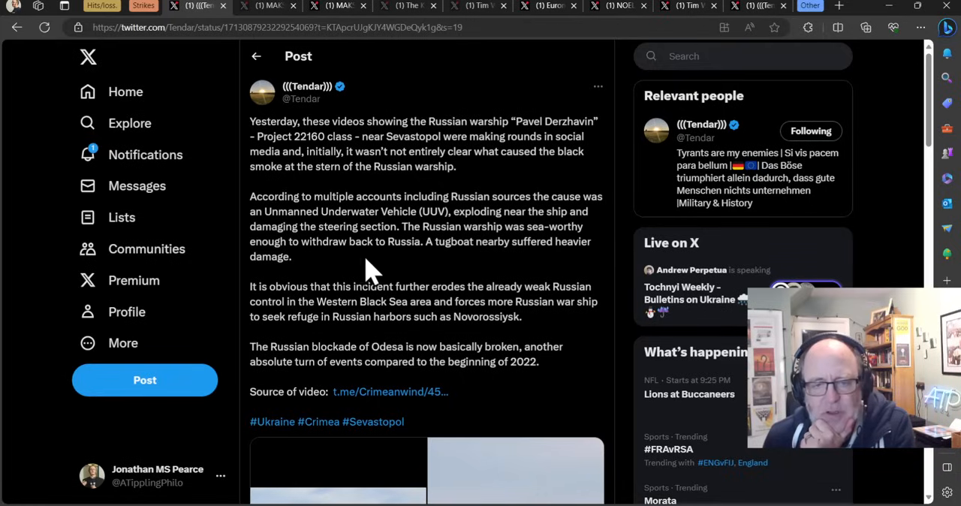
pyautogui.moveTo(375, 280)
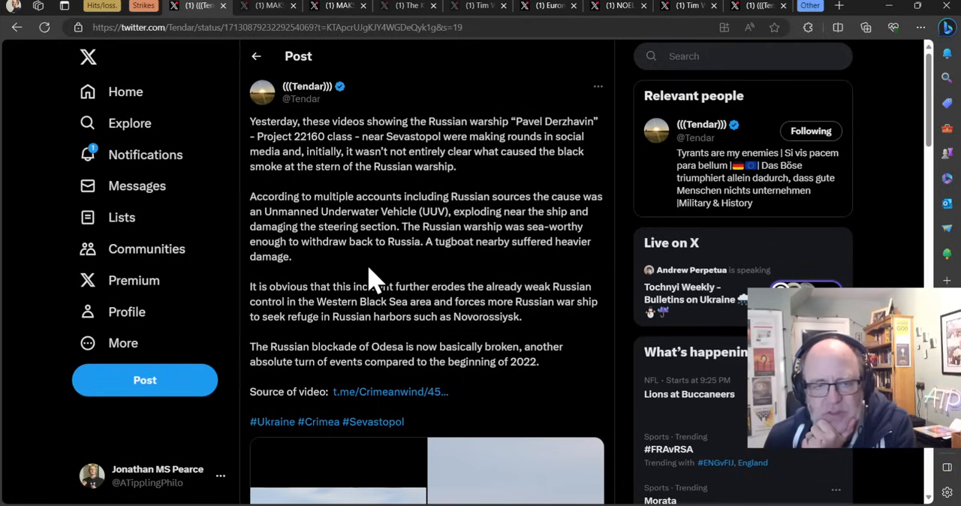
pyautogui.moveTo(367, 285)
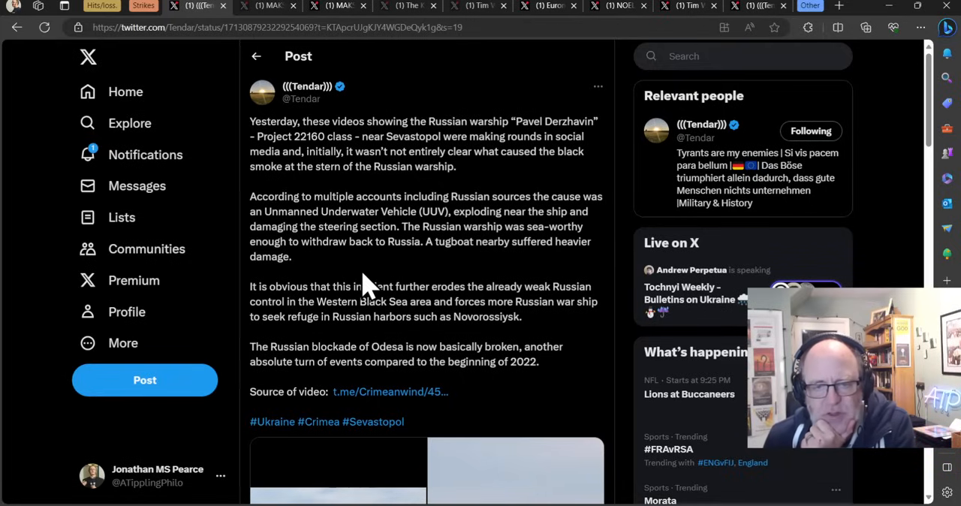
pyautogui.moveTo(372, 289)
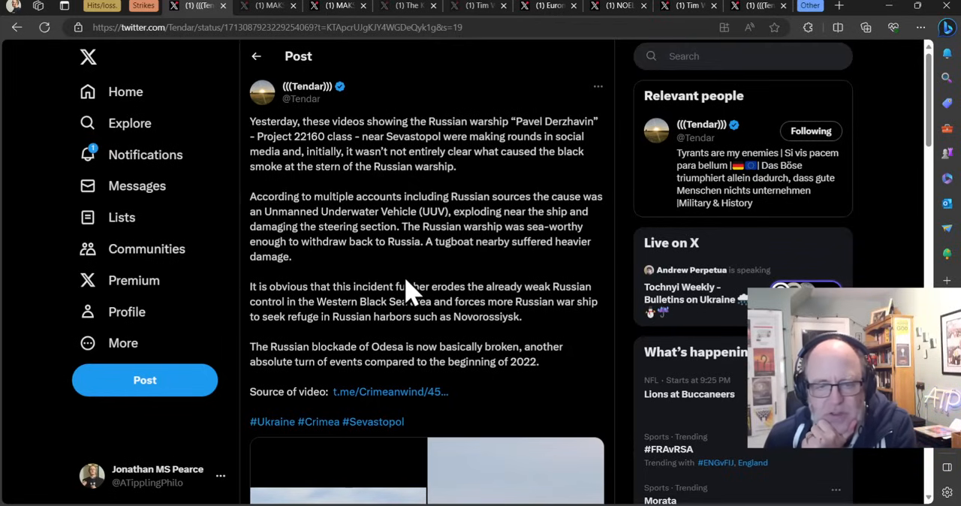
pyautogui.scroll(-3)
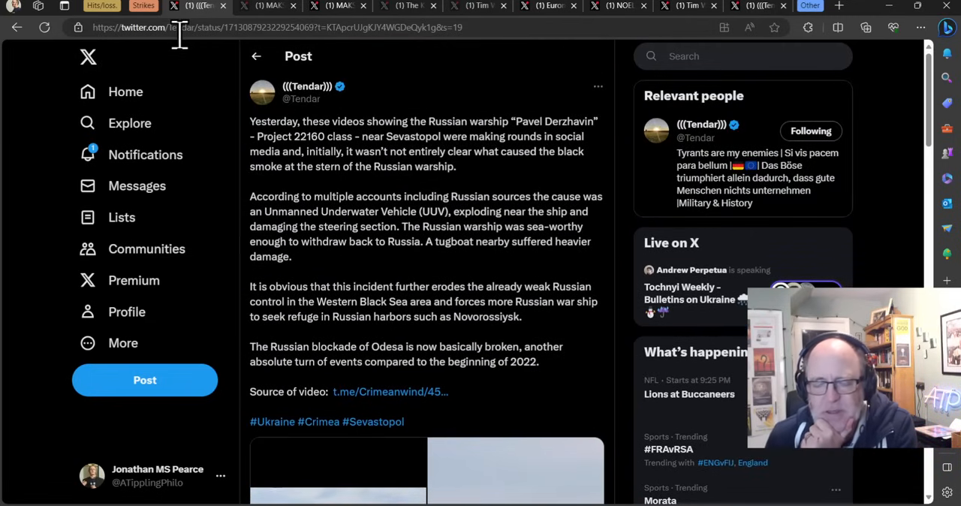
pyautogui.moveTo(180, 45)
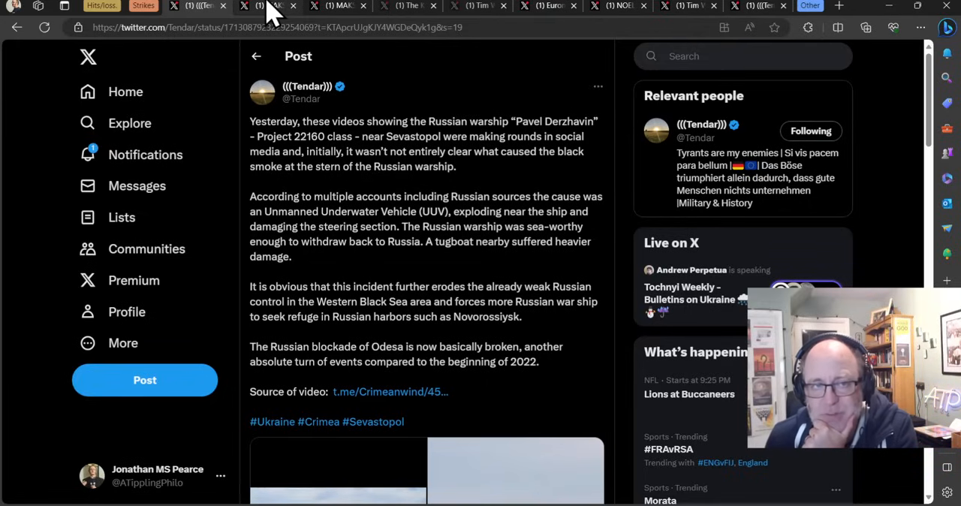
pyautogui.moveTo(423, 147)
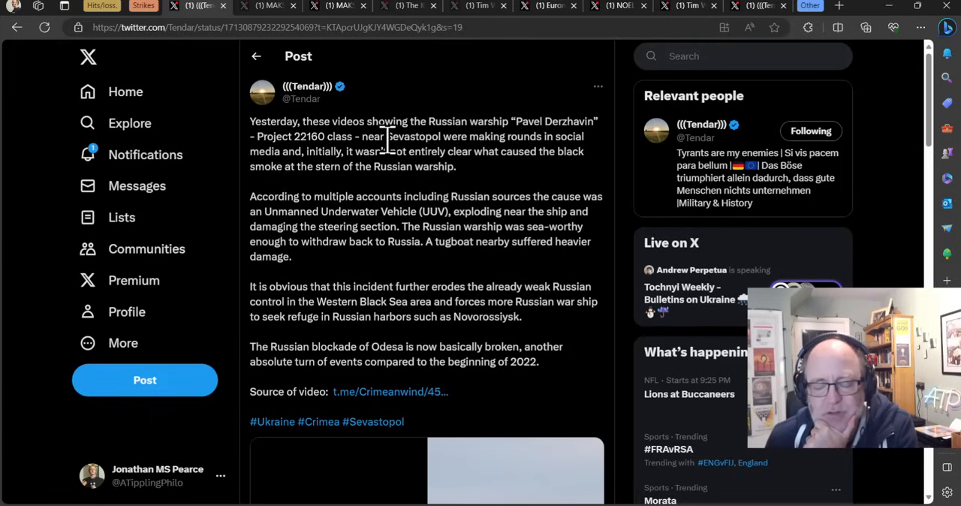
pyautogui.moveTo(318, 158)
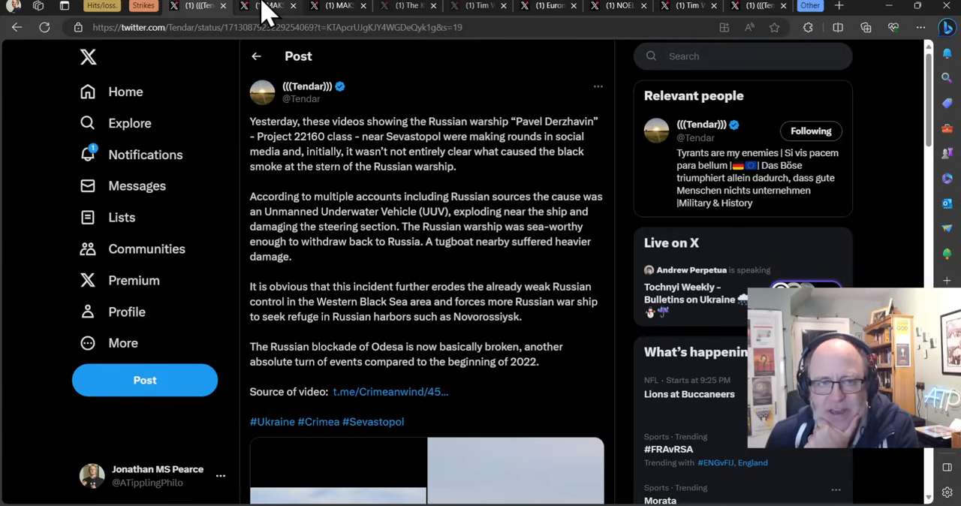
# Check the Crimea air alert post, then bring up the MAKS 23 Dzhankoy video post.
pyautogui.click(267, 6)
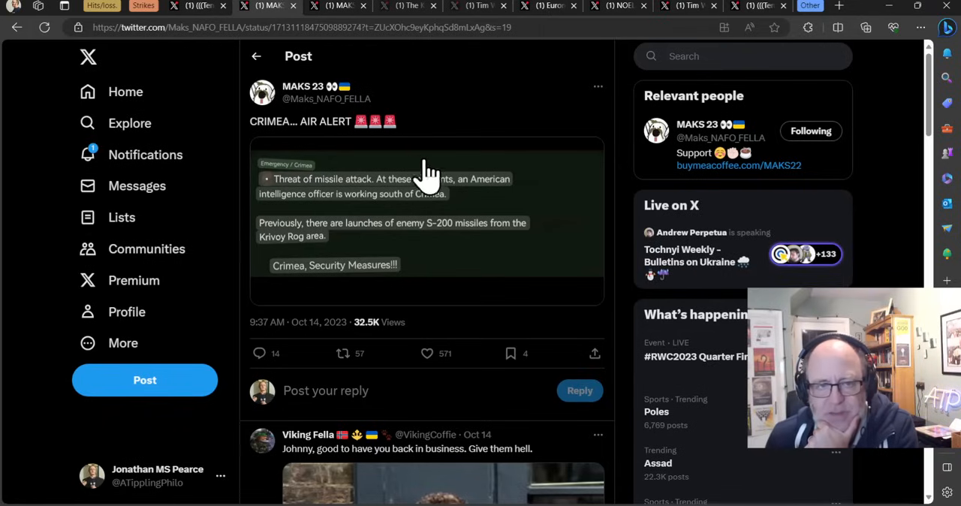
pyautogui.moveTo(285, 117)
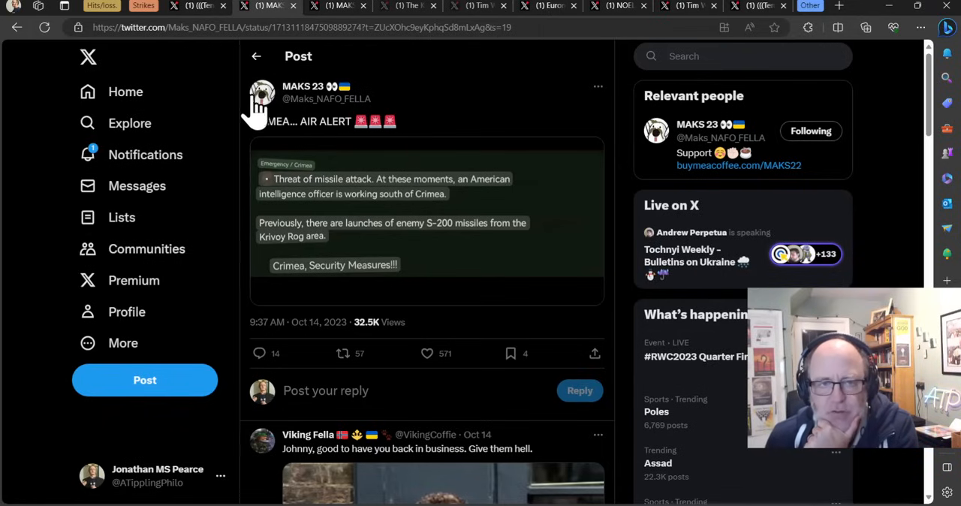
pyautogui.moveTo(338, 12)
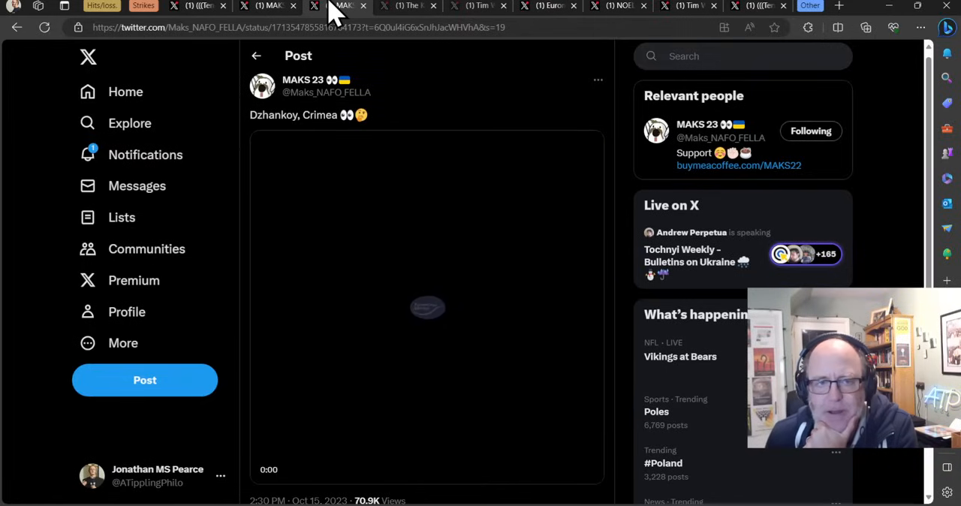
pyautogui.click(427, 306)
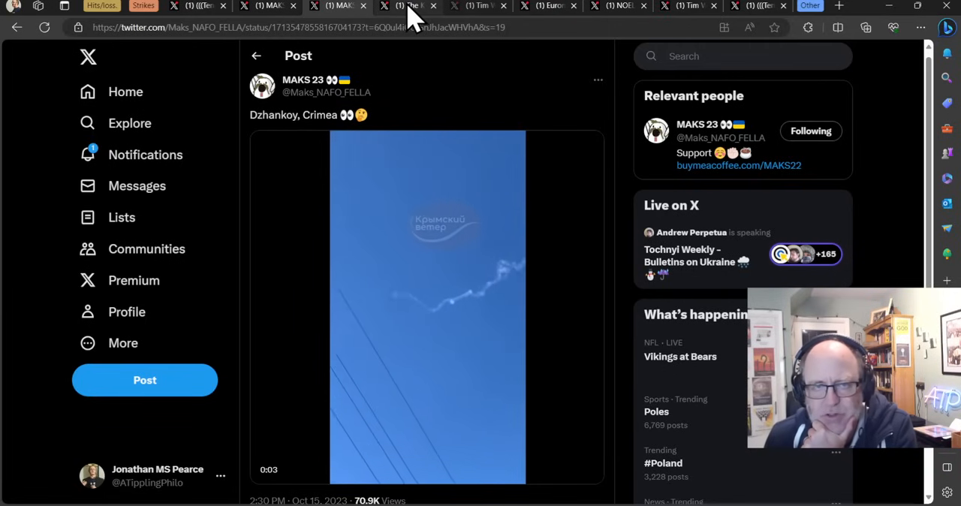
# Review the Kyiv Independent post on downed drones, then switch to Tim White's Sochi explosions post.
pyautogui.click(409, 6)
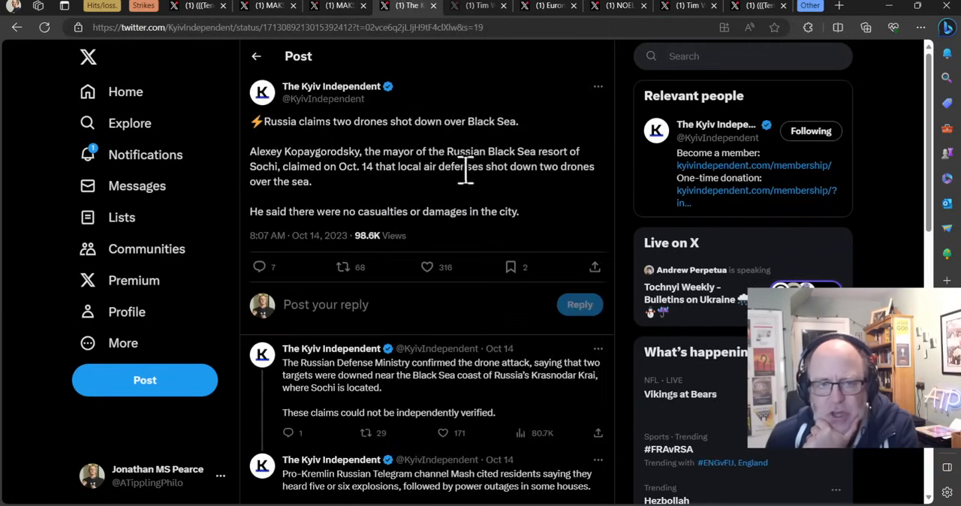
pyautogui.moveTo(405, 196)
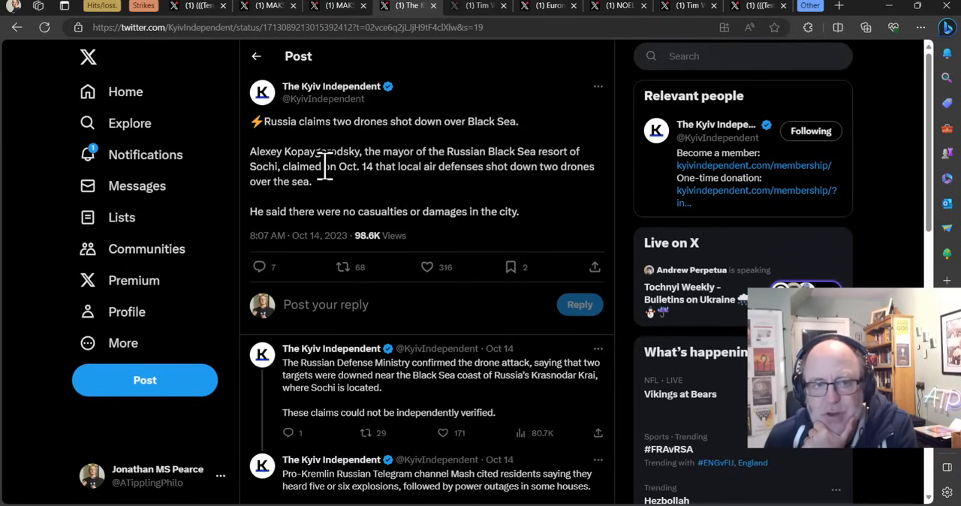
pyautogui.moveTo(333, 192)
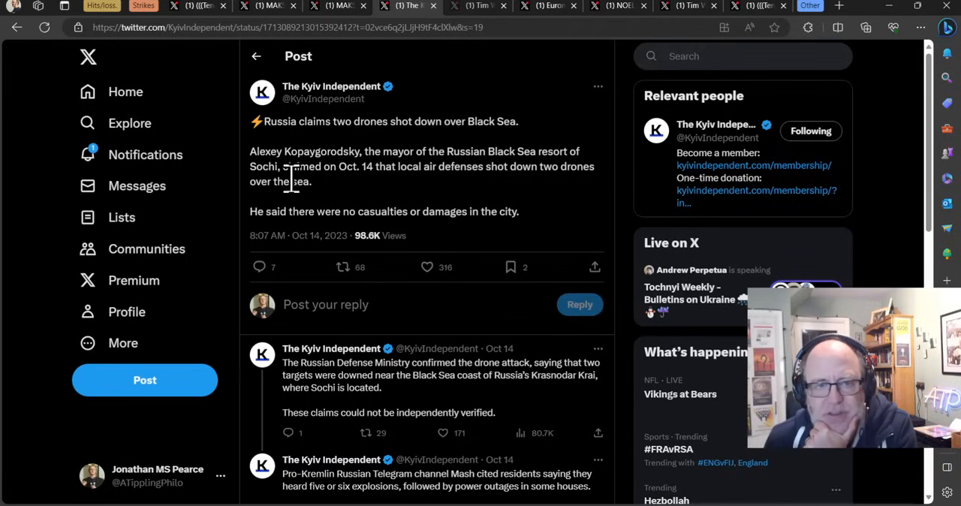
pyautogui.moveTo(358, 198)
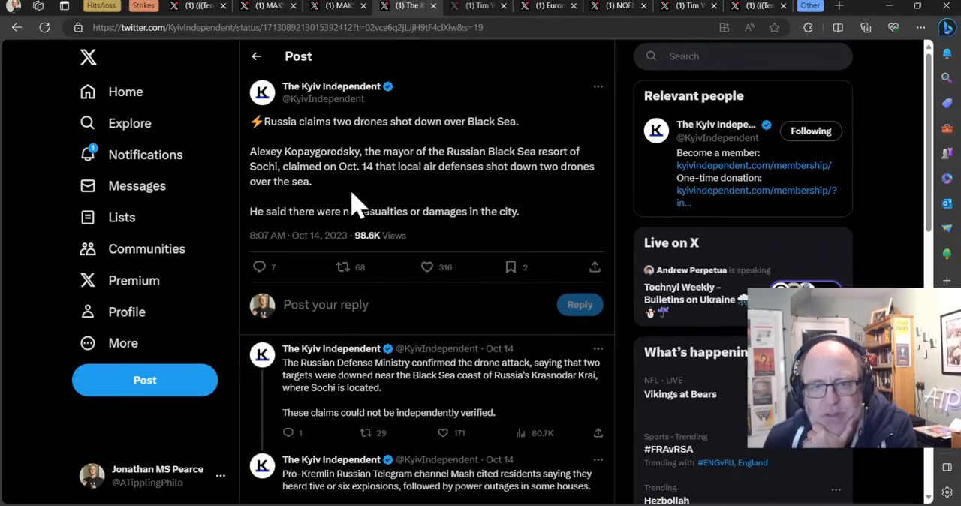
pyautogui.moveTo(304, 237)
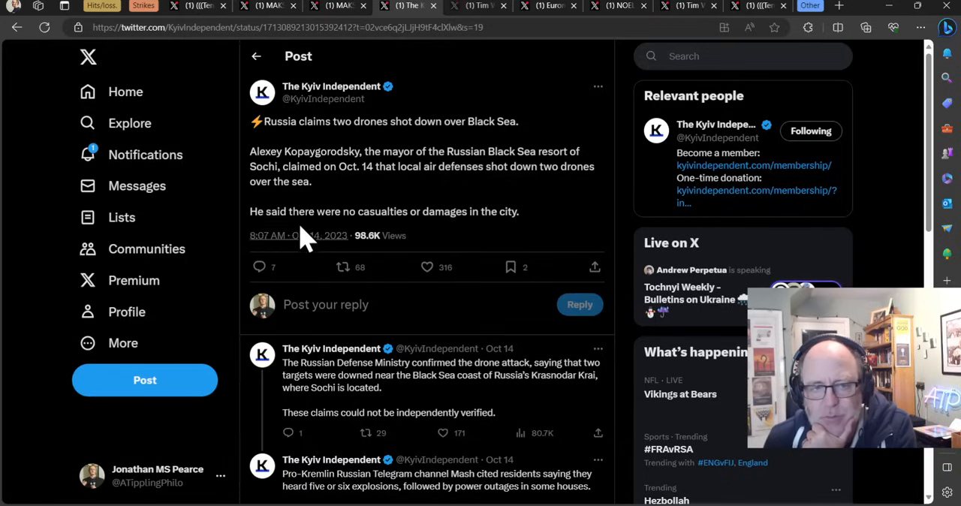
pyautogui.moveTo(315, 258)
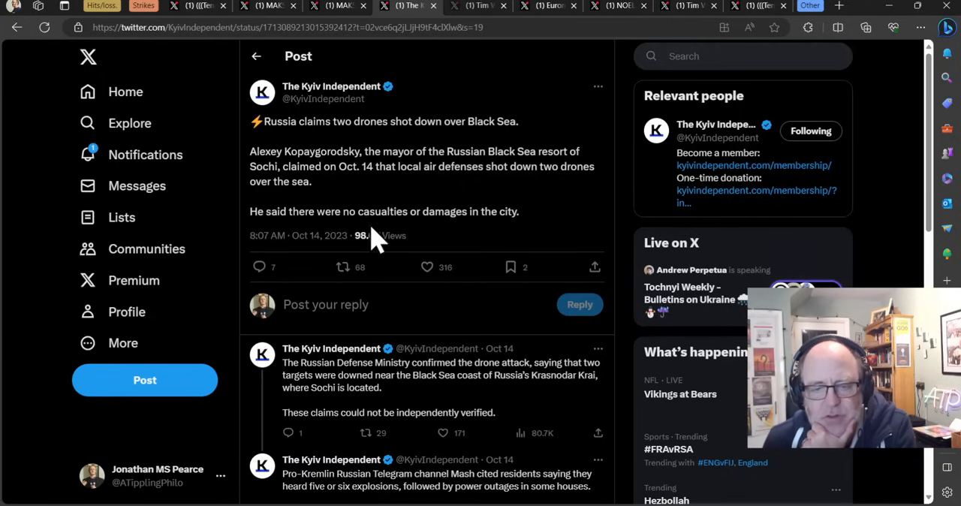
pyautogui.scroll(-3)
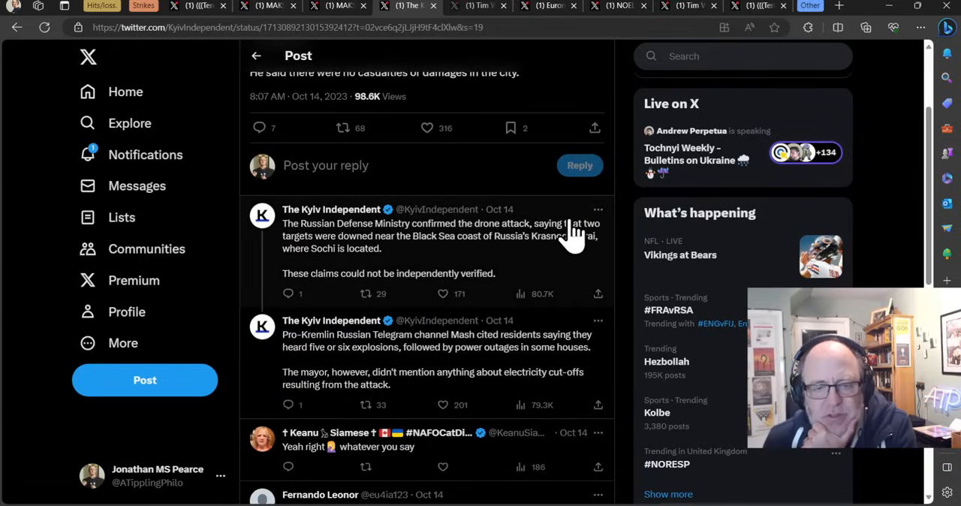
pyautogui.moveTo(582, 258)
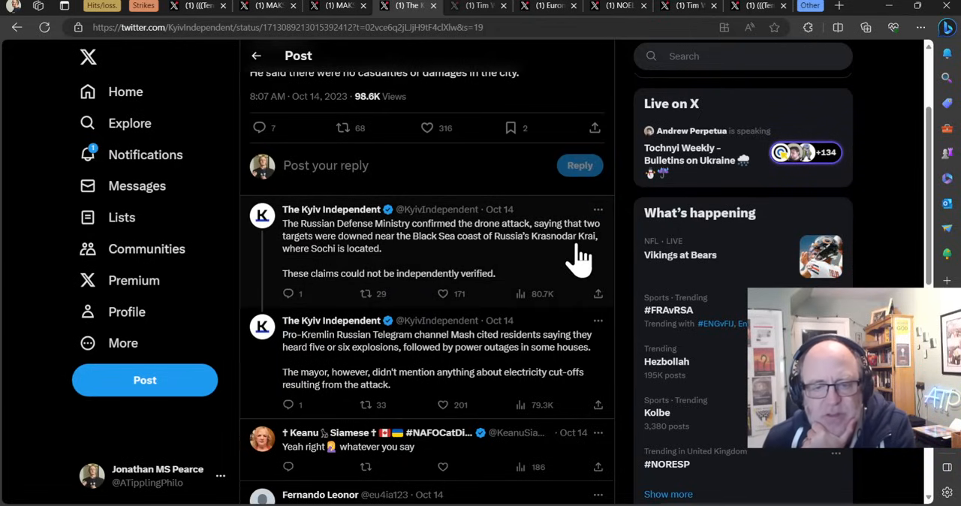
pyautogui.moveTo(553, 238)
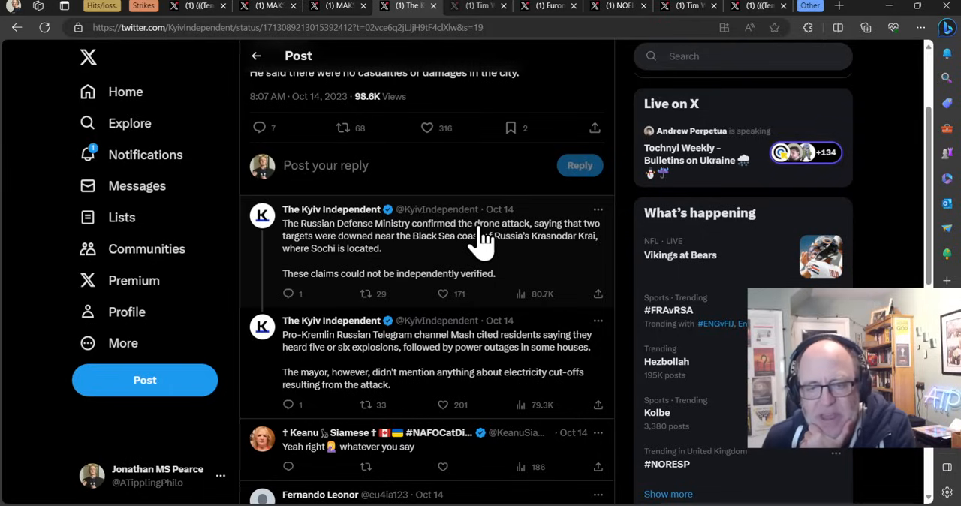
pyautogui.moveTo(361, 270)
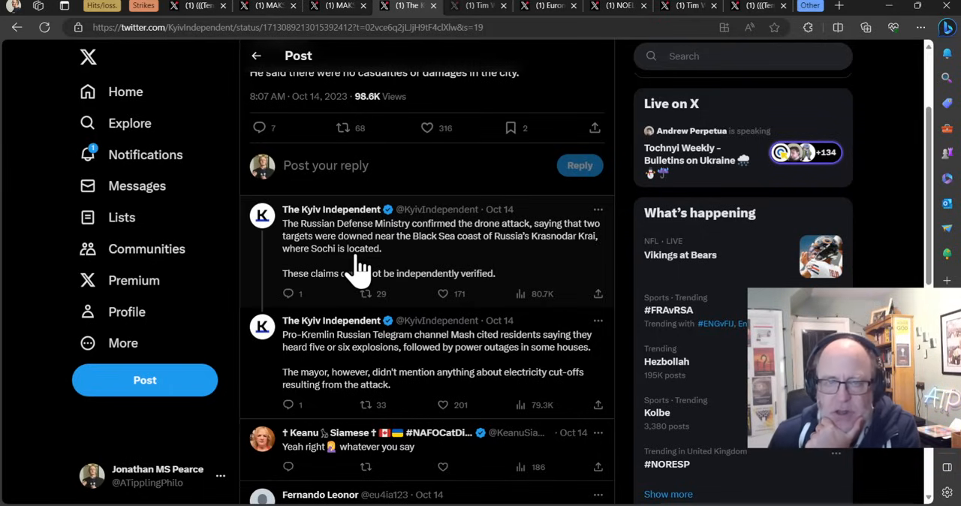
pyautogui.moveTo(307, 289)
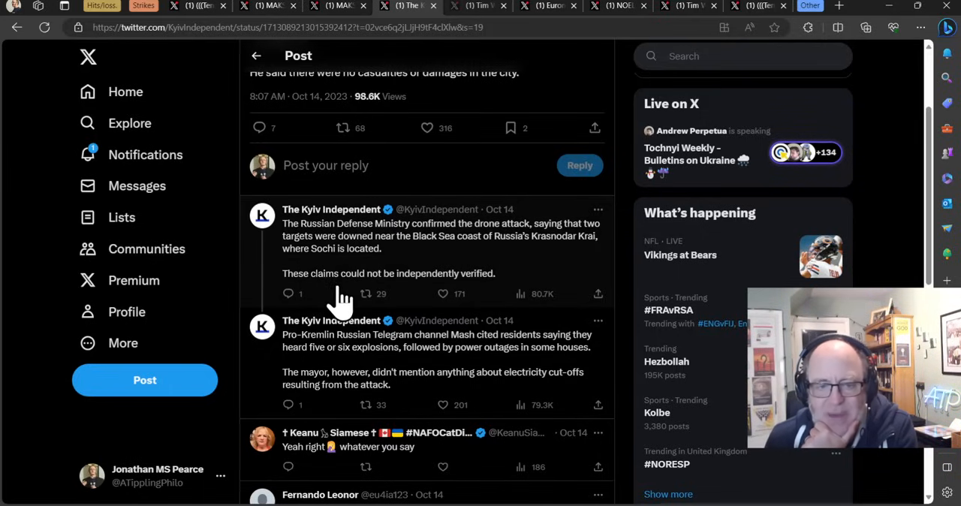
pyautogui.moveTo(427, 98)
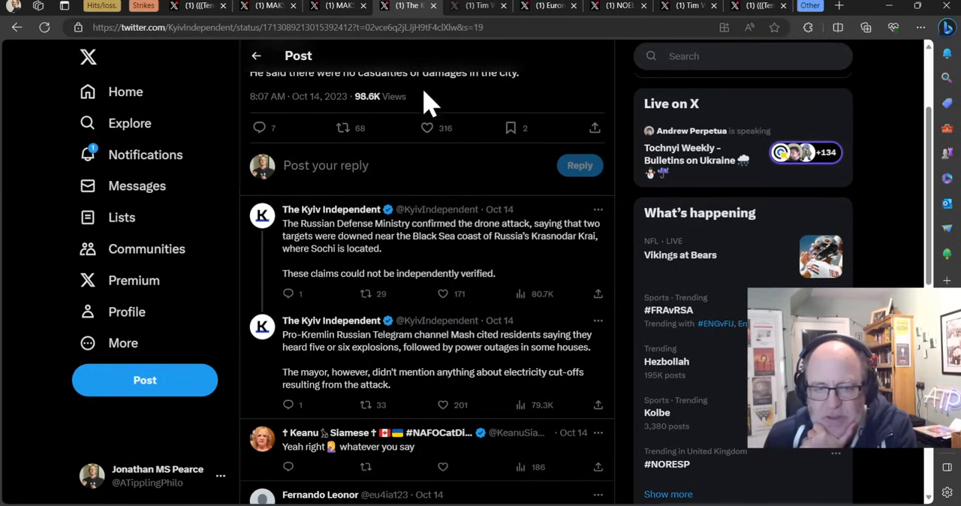
pyautogui.click(477, 6)
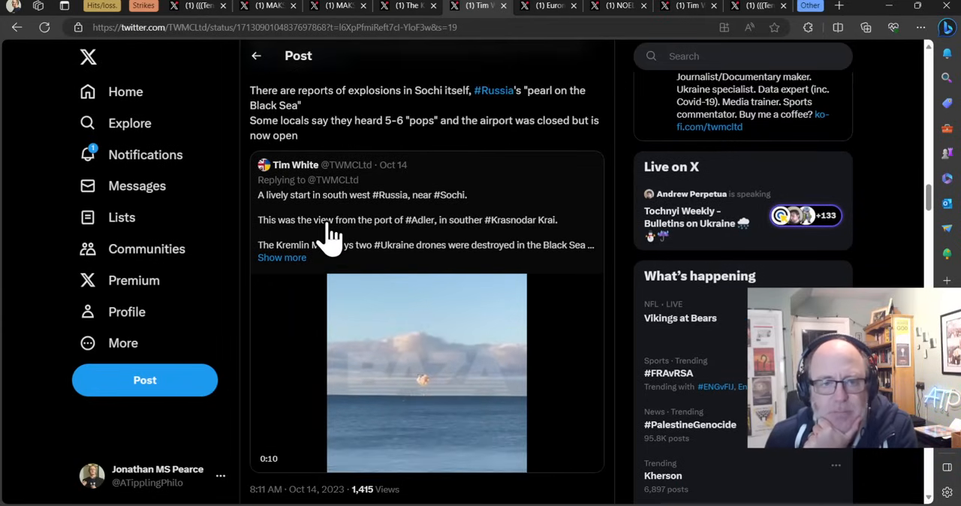
# Bring up the Euromaidan Press post on a Russian region darkened by a suspected drone strike.
pyautogui.click(426, 373)
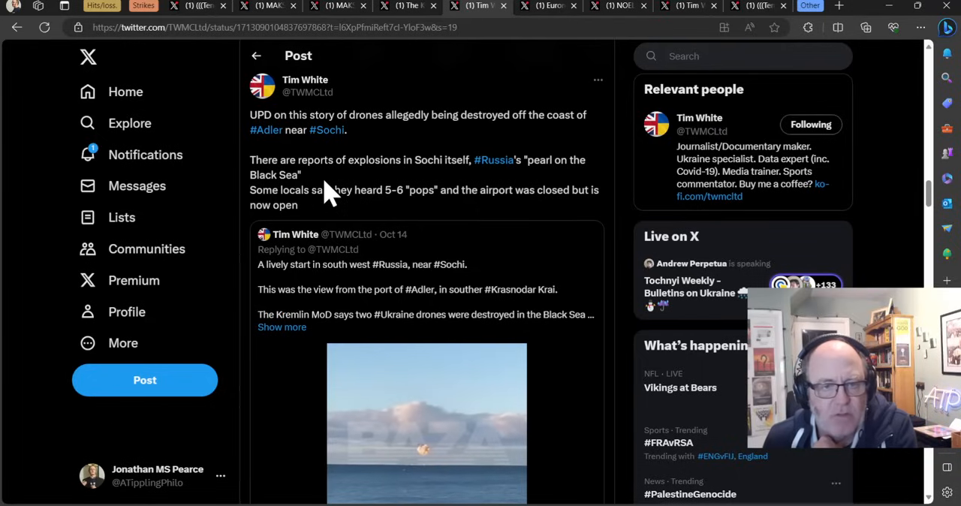
pyautogui.moveTo(375, 188)
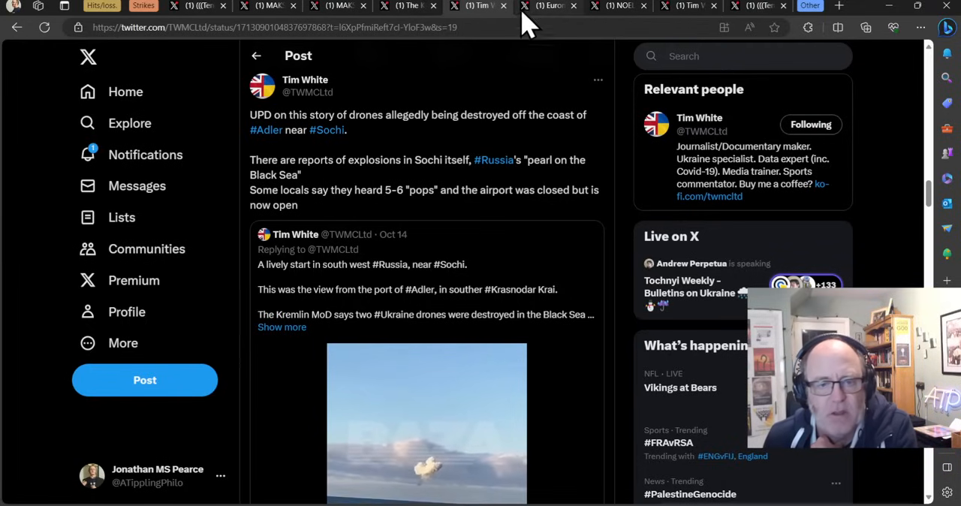
pyautogui.scroll(-3)
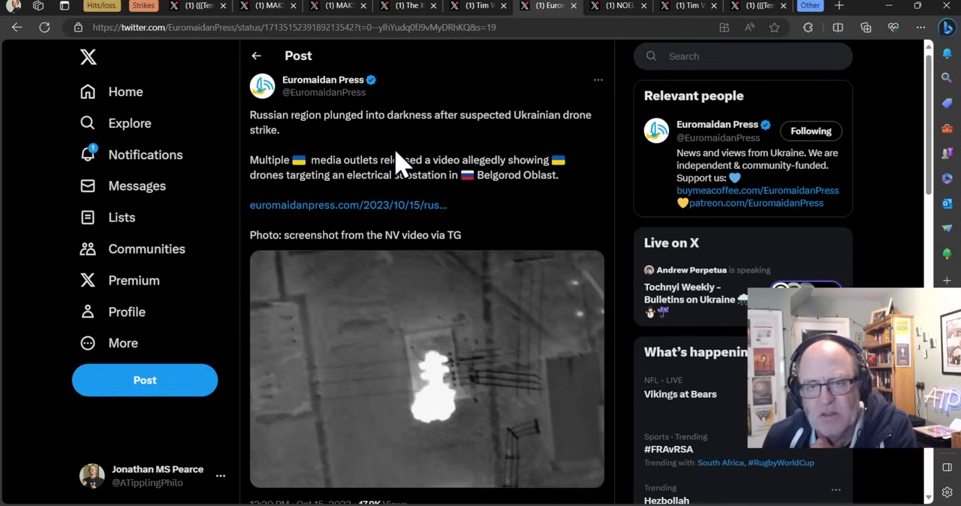
pyautogui.scroll(-3)
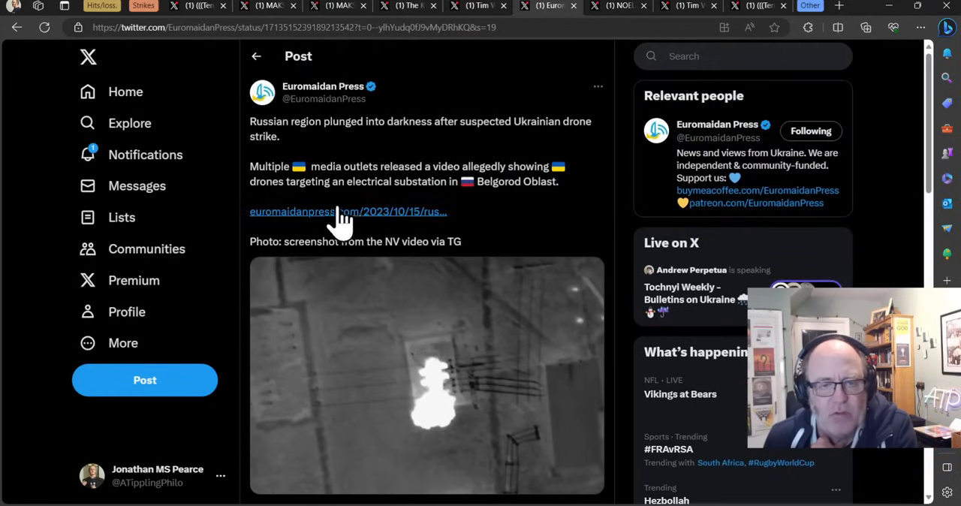
pyautogui.moveTo(462, 207)
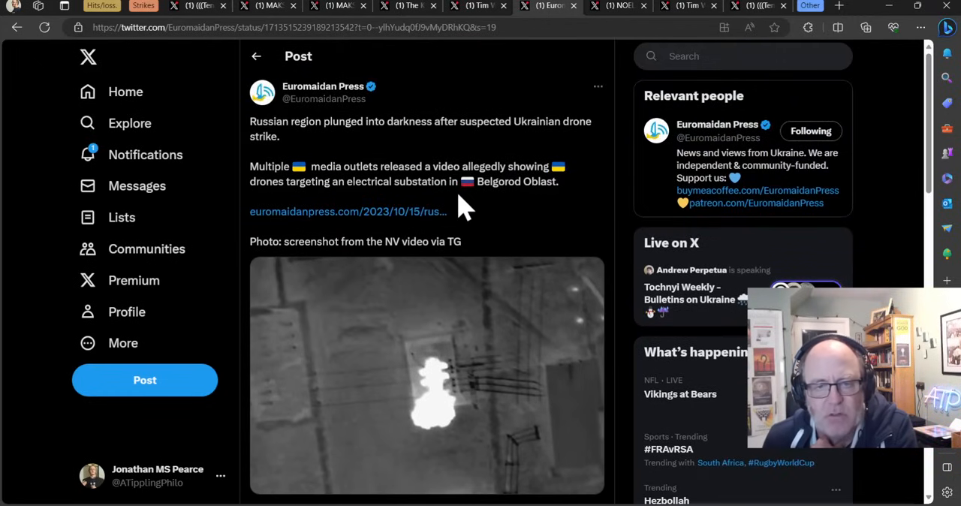
pyautogui.moveTo(357, 210)
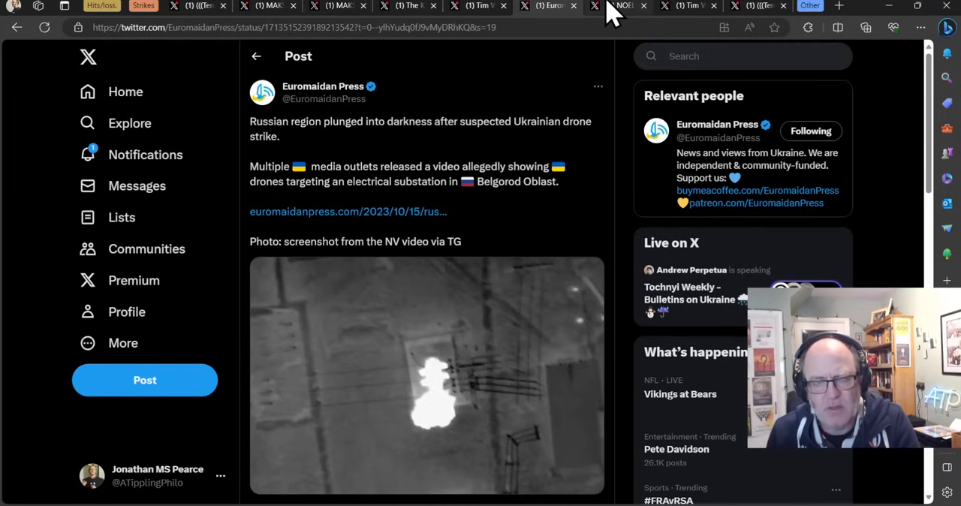
# Show the NOELREPORTS post and highlight its sentence about the Krasnaya Yaruga substation attack.
pyautogui.click(616, 6)
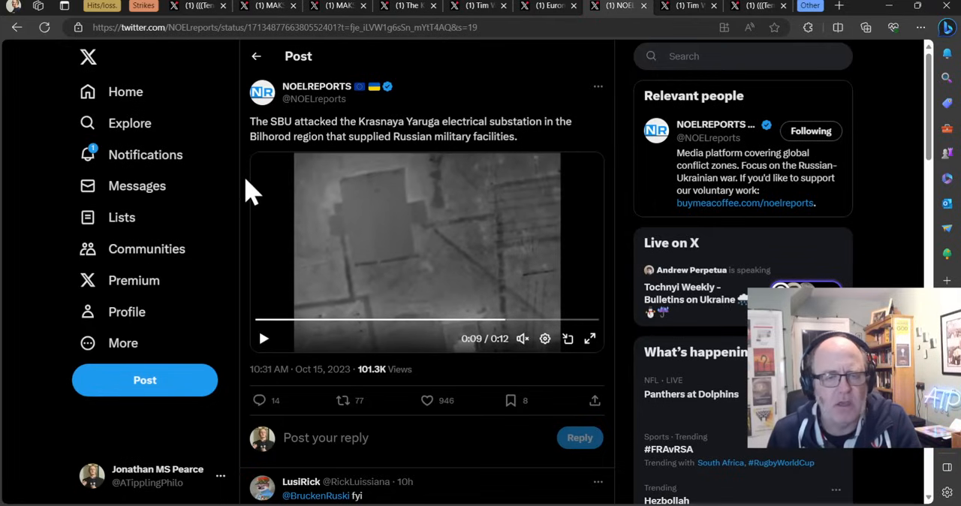
pyautogui.moveTo(298, 96)
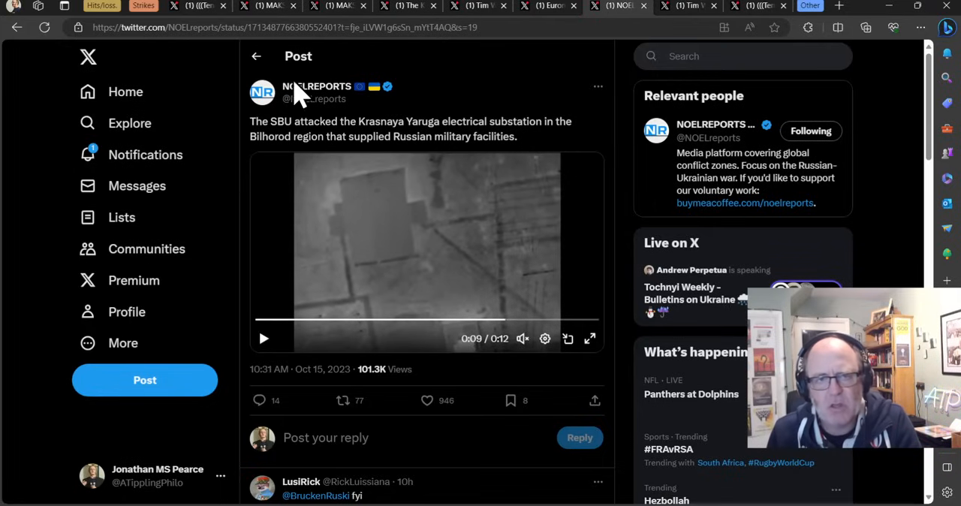
pyautogui.moveTo(342, 120)
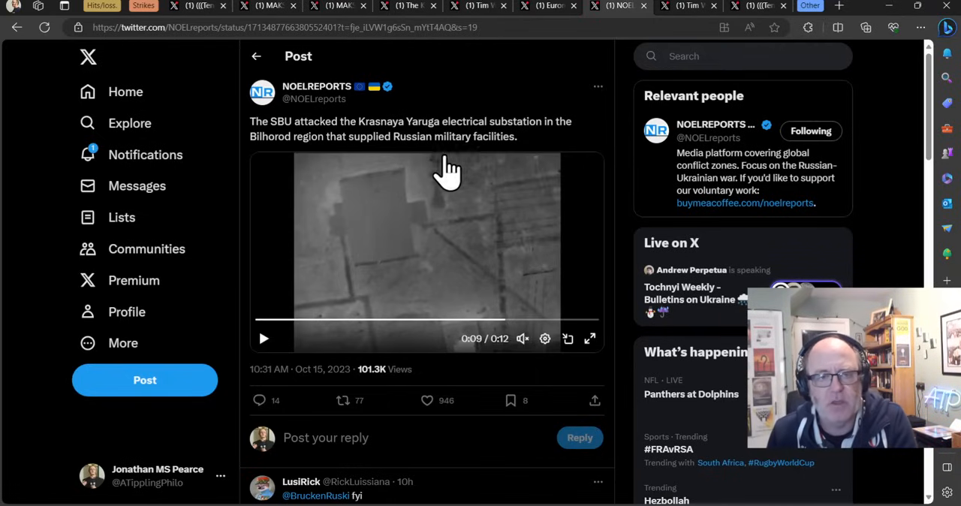
pyautogui.moveTo(393, 162)
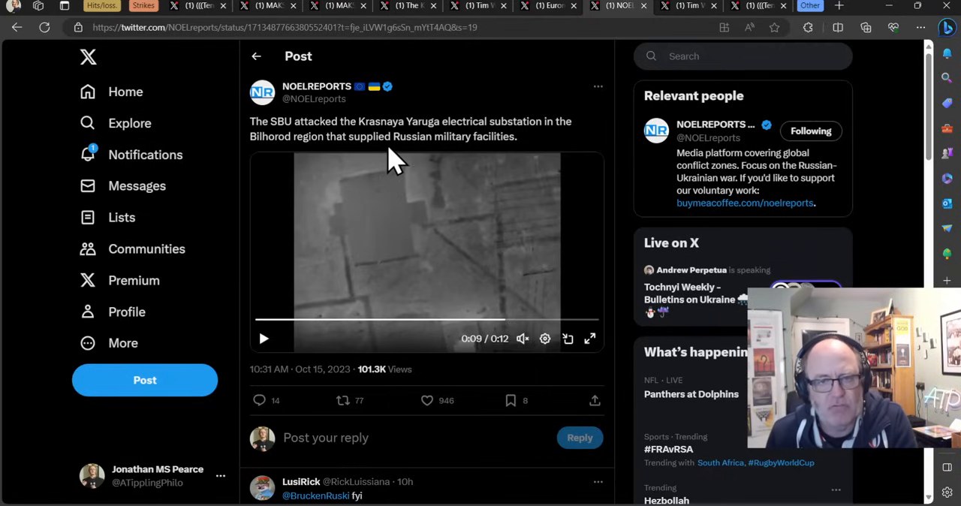
pyautogui.moveTo(312, 143)
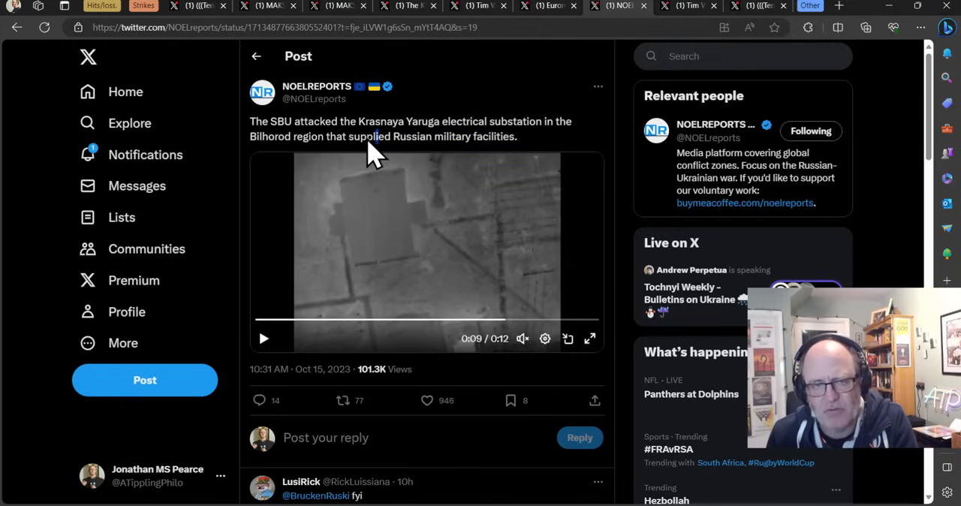
pyautogui.doubleClick(369, 135)
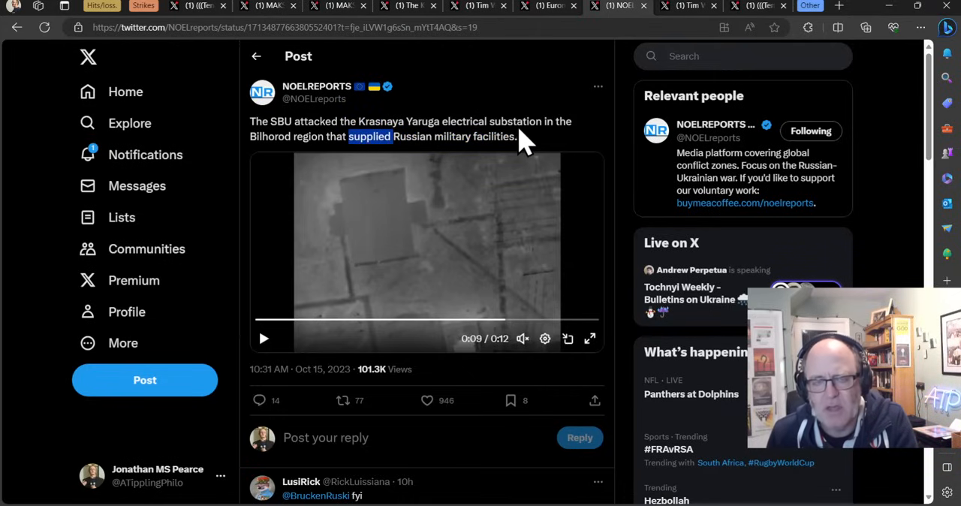
pyautogui.moveTo(369, 135); pyautogui.dragTo(518, 135)
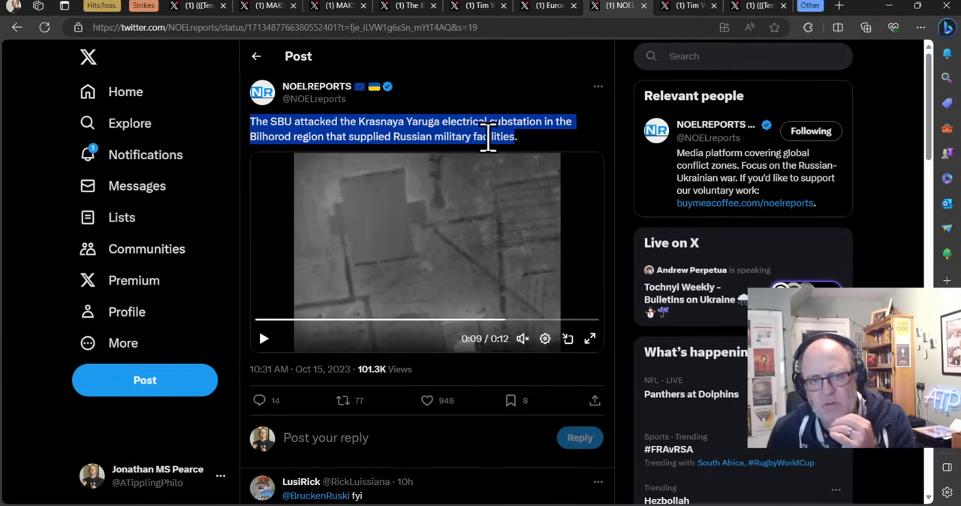
pyautogui.click(492, 120)
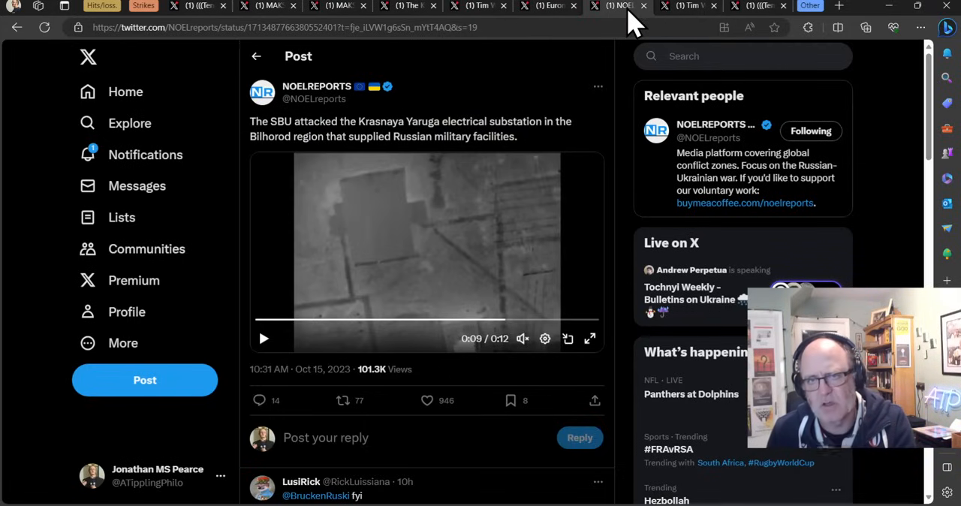
pyautogui.moveTo(675, 12)
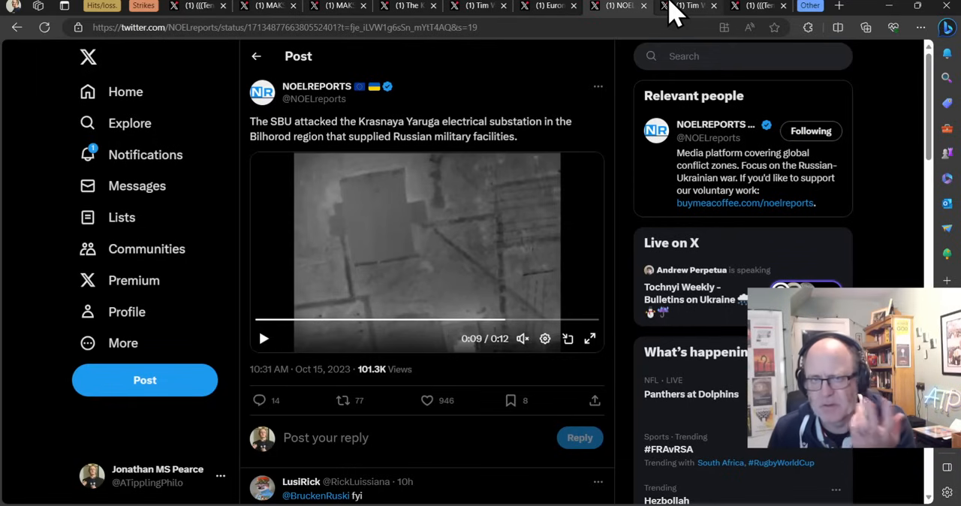
# Read through Tim White's Khalino airfield strike post and its thread.
pyautogui.click(688, 6)
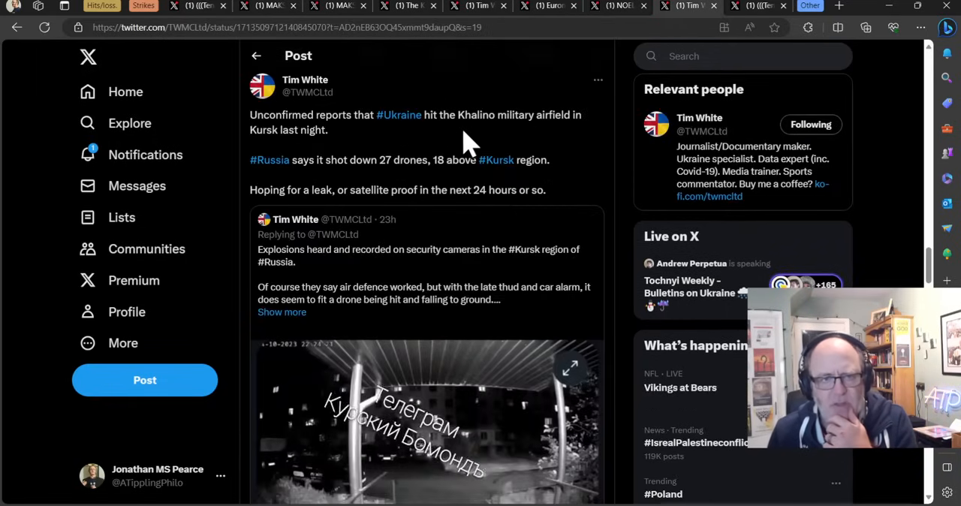
pyautogui.moveTo(582, 162)
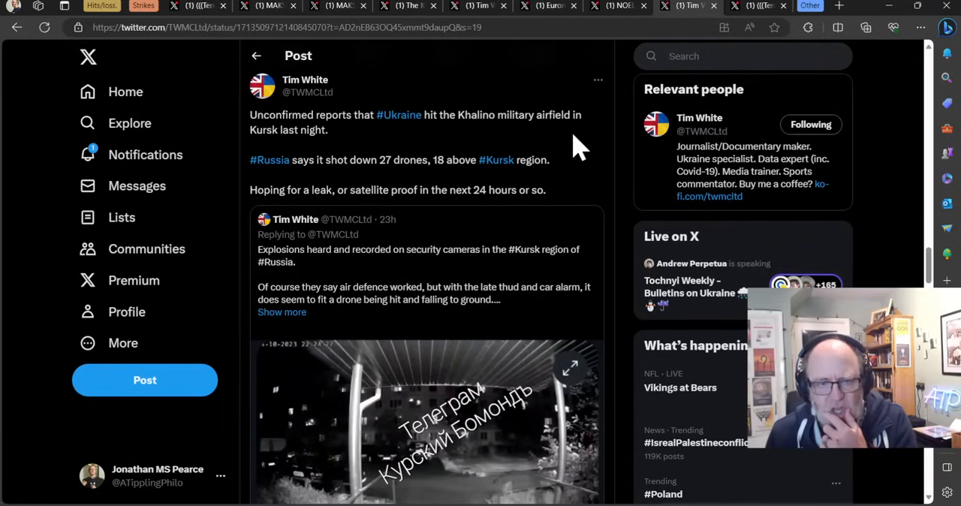
pyautogui.scroll(-3)
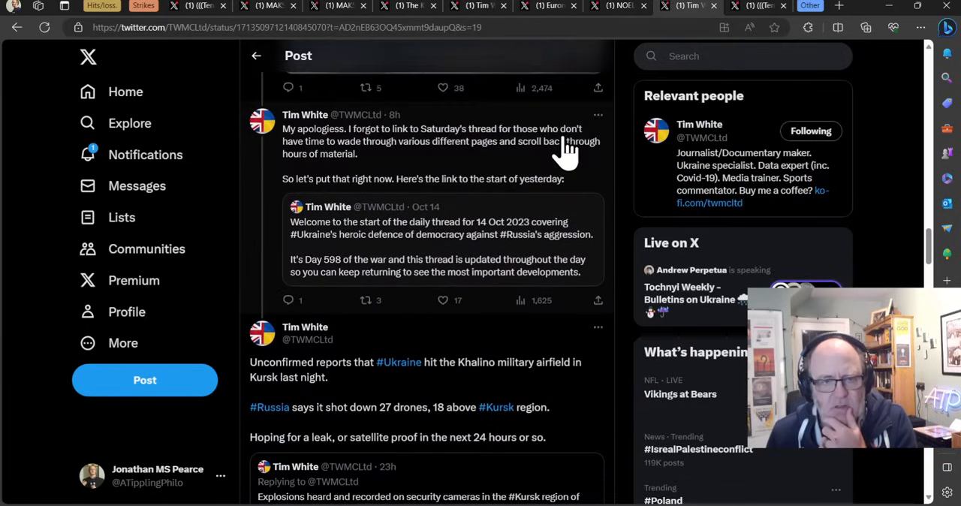
pyautogui.scroll(-3)
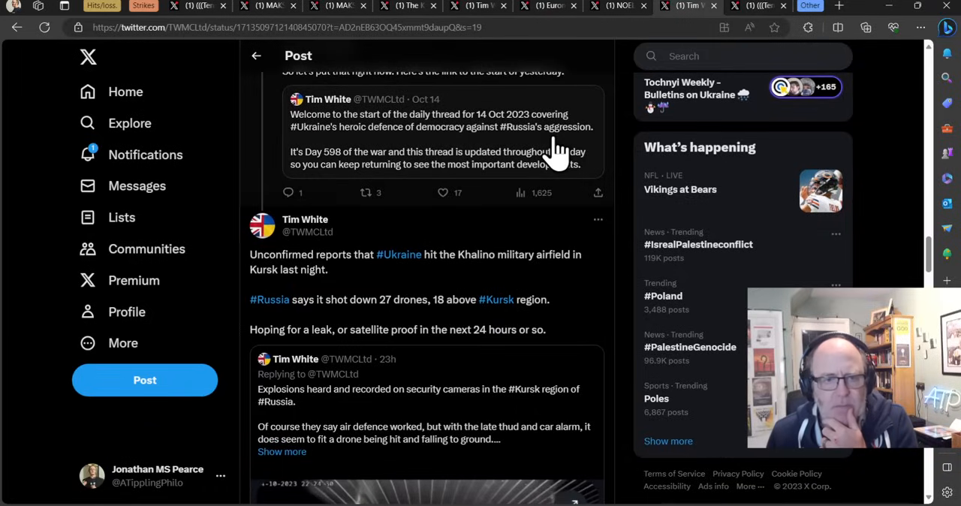
pyautogui.scroll(-3)
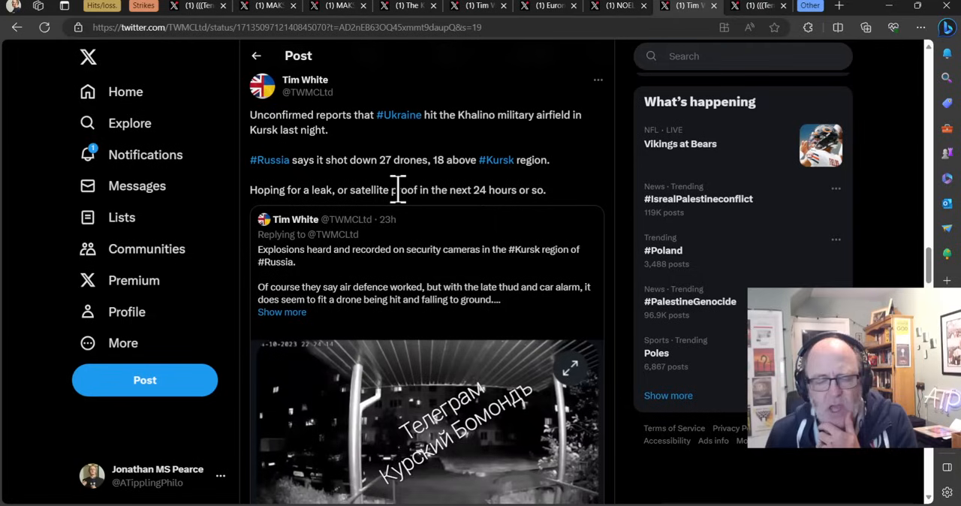
pyautogui.scroll(-3)
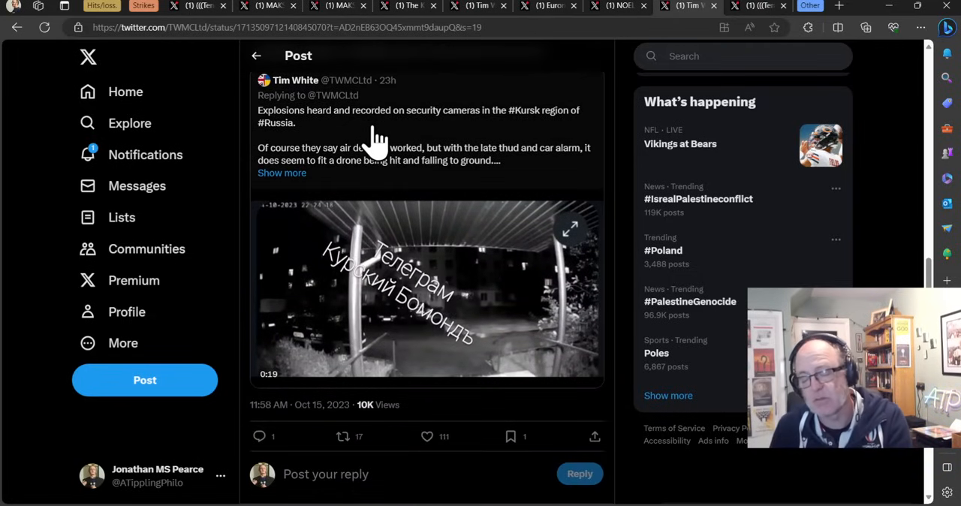
pyautogui.scroll(-3)
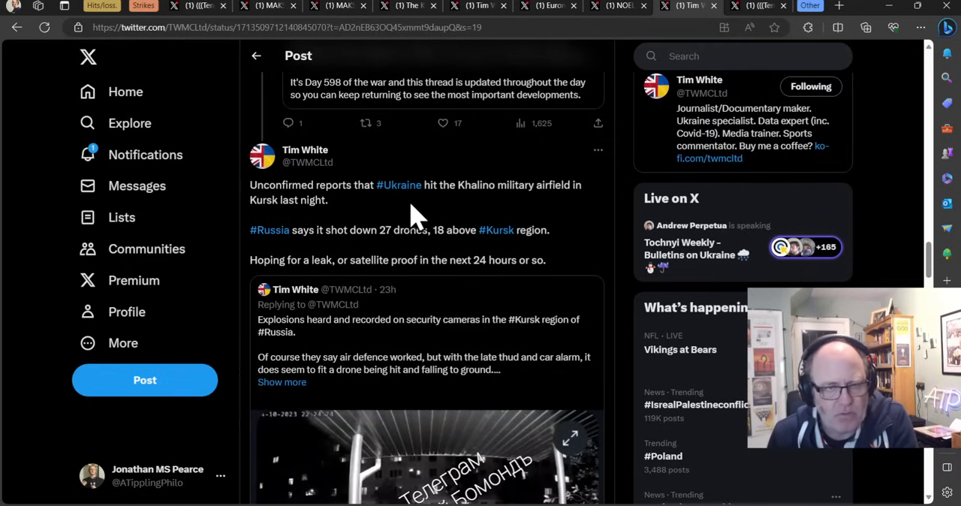
pyautogui.moveTo(447, 217)
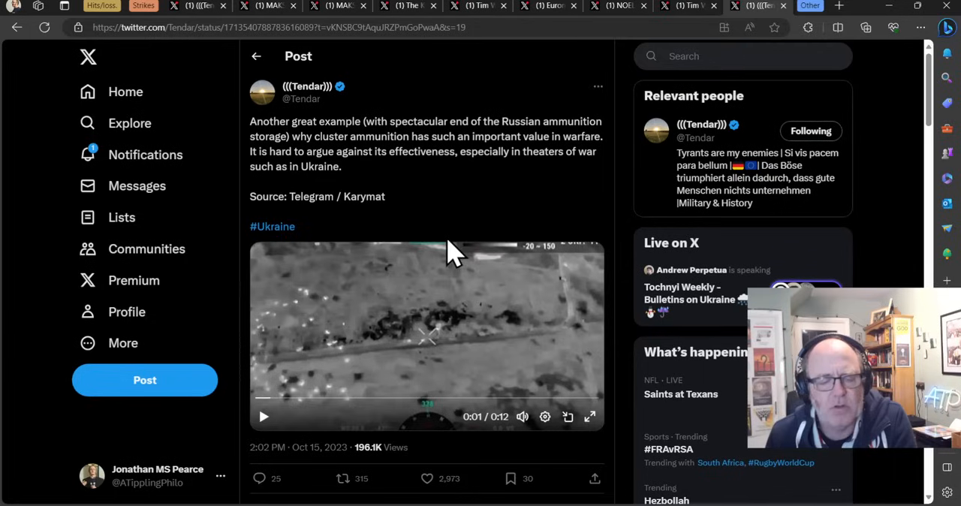
pyautogui.moveTo(338, 363)
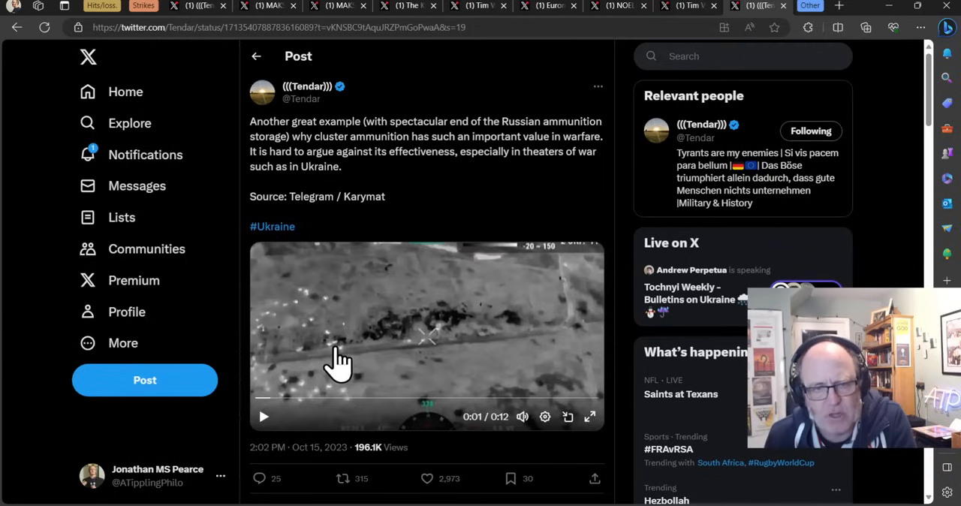
pyautogui.moveTo(353, 327)
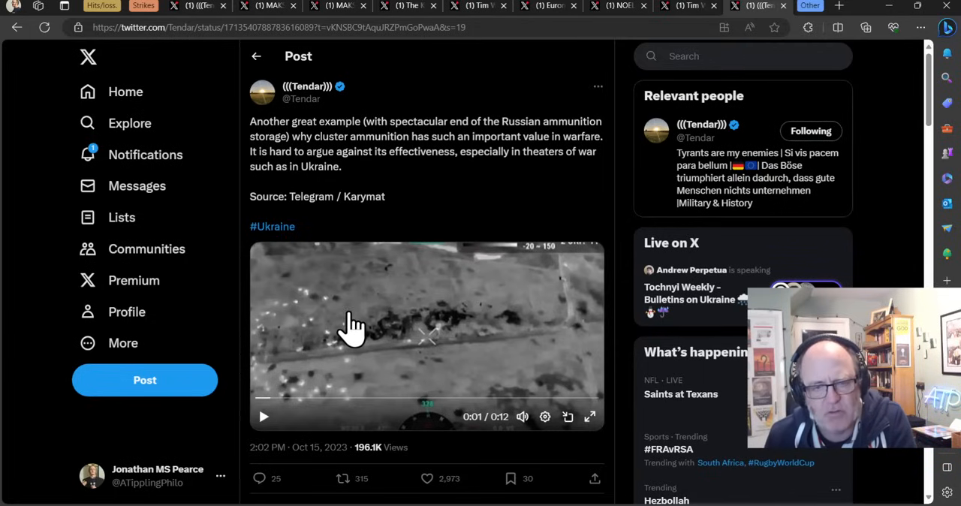
pyautogui.moveTo(325, 288)
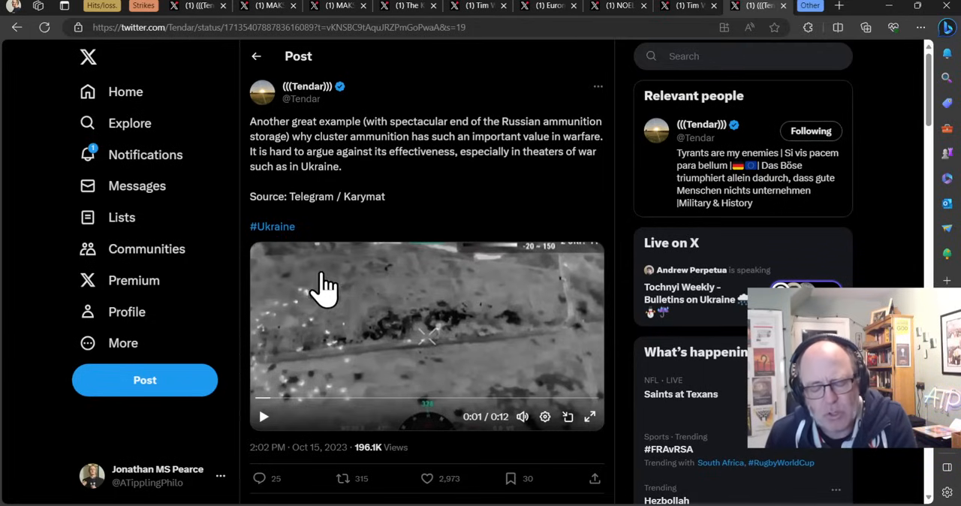
pyautogui.moveTo(243, 72)
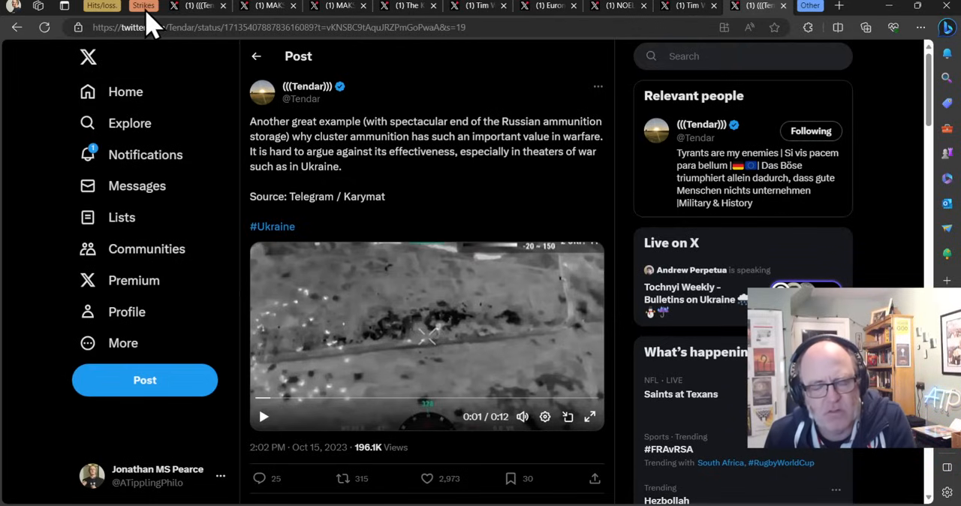
pyautogui.moveTo(293, 147)
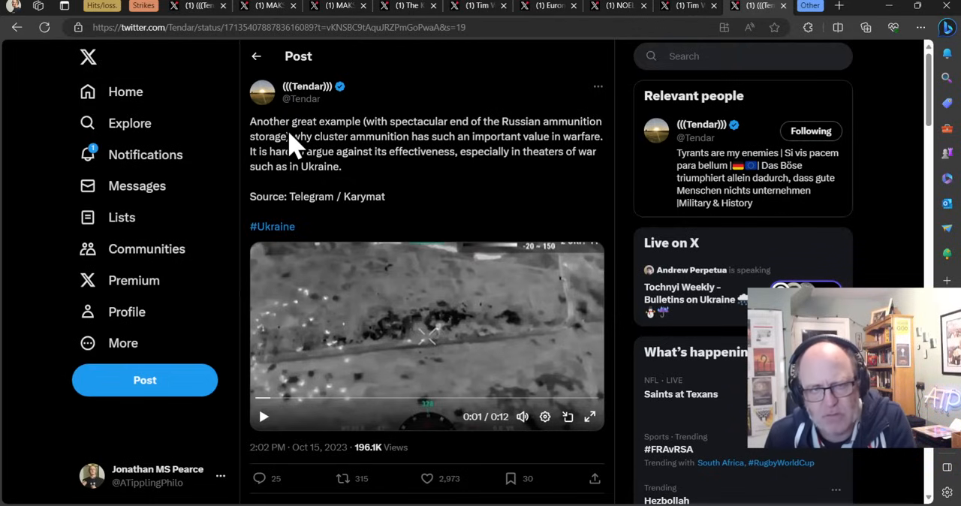
pyautogui.moveTo(330, 147)
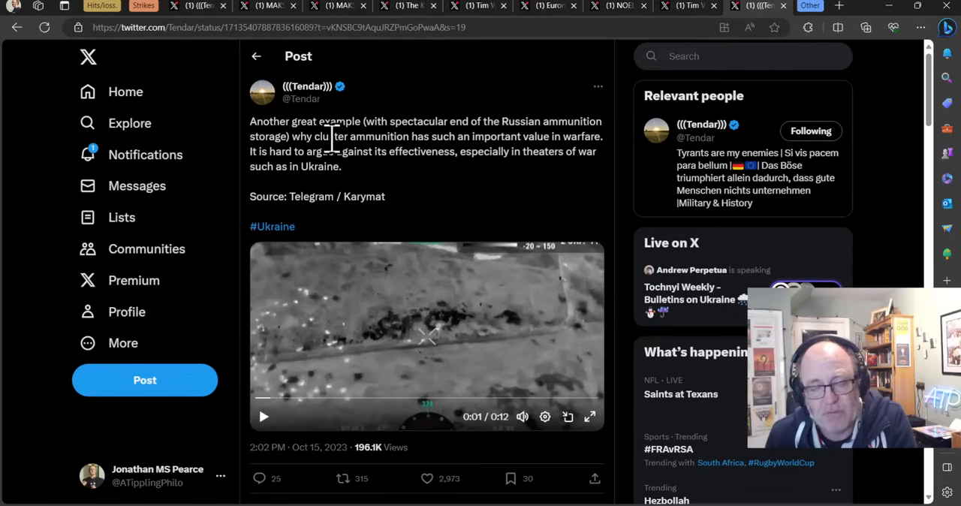
pyautogui.moveTo(307, 158)
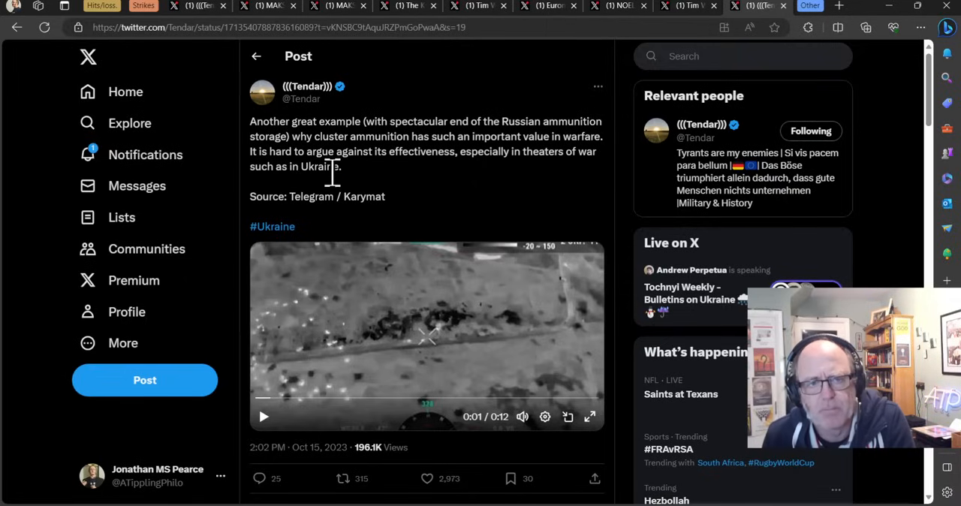
pyautogui.moveTo(402, 151)
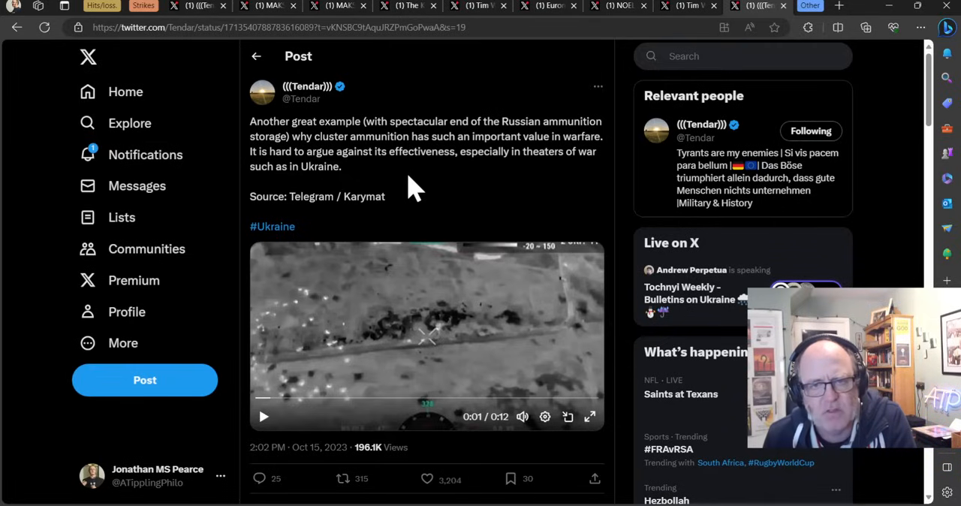
pyautogui.moveTo(450, 292)
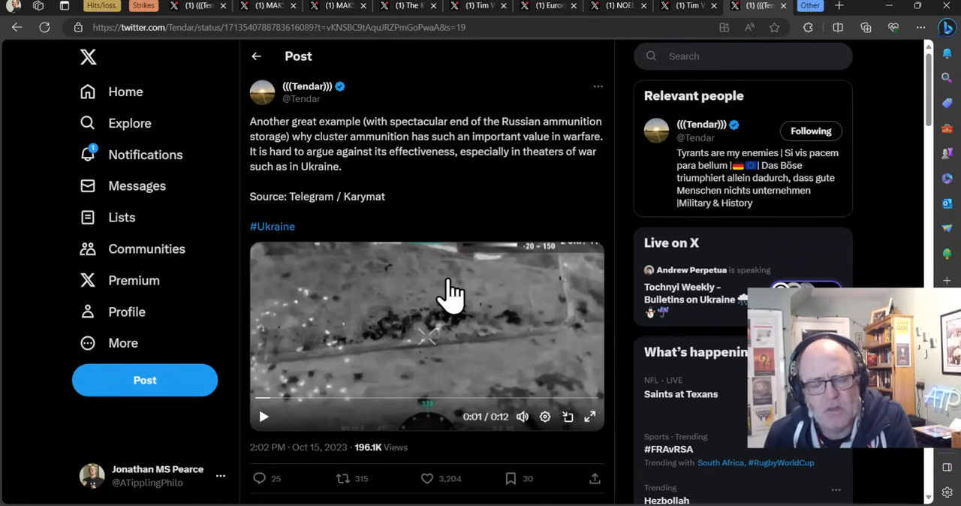
pyautogui.moveTo(420, 333)
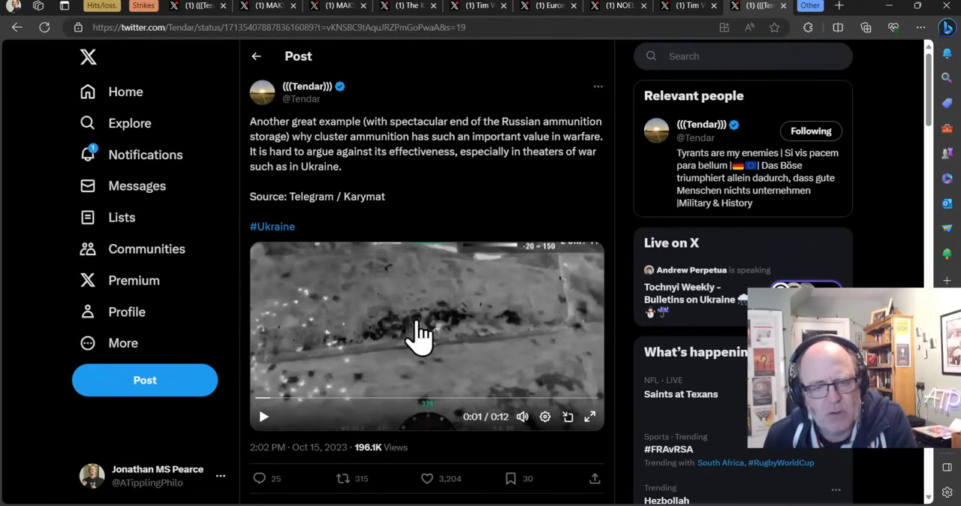
pyautogui.moveTo(393, 333)
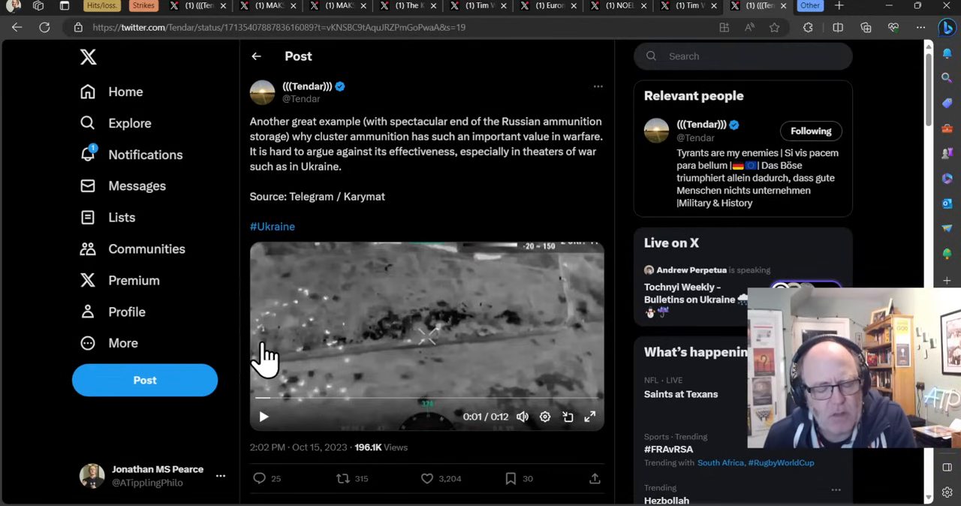
pyautogui.moveTo(313, 367)
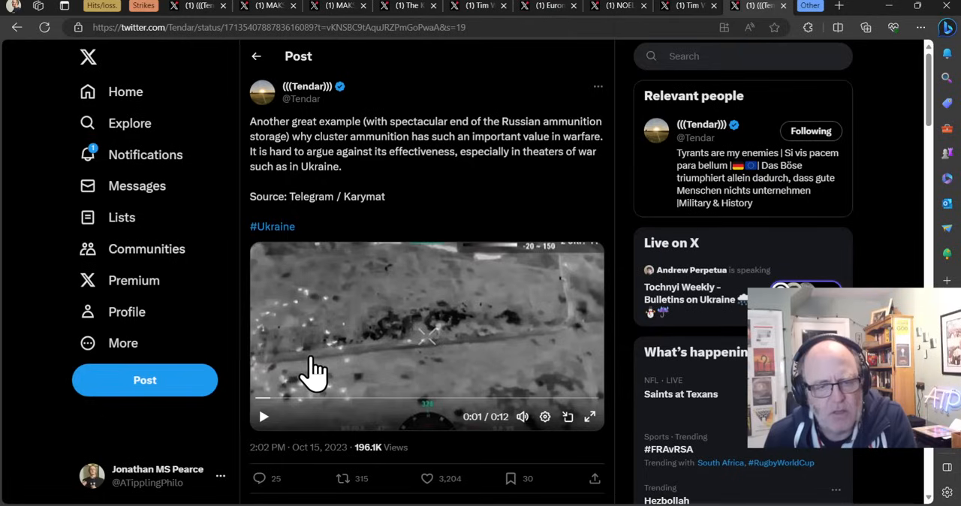
pyautogui.moveTo(333, 378)
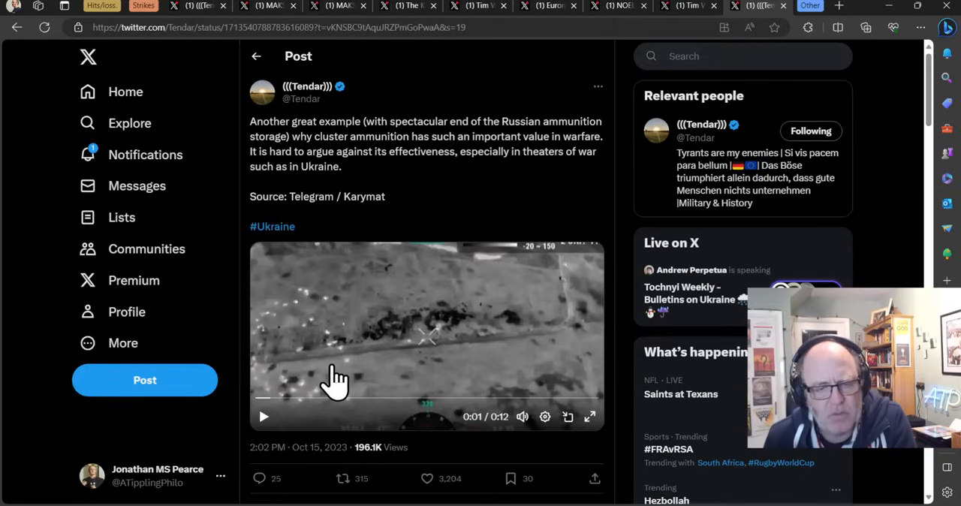
pyautogui.moveTo(427, 318)
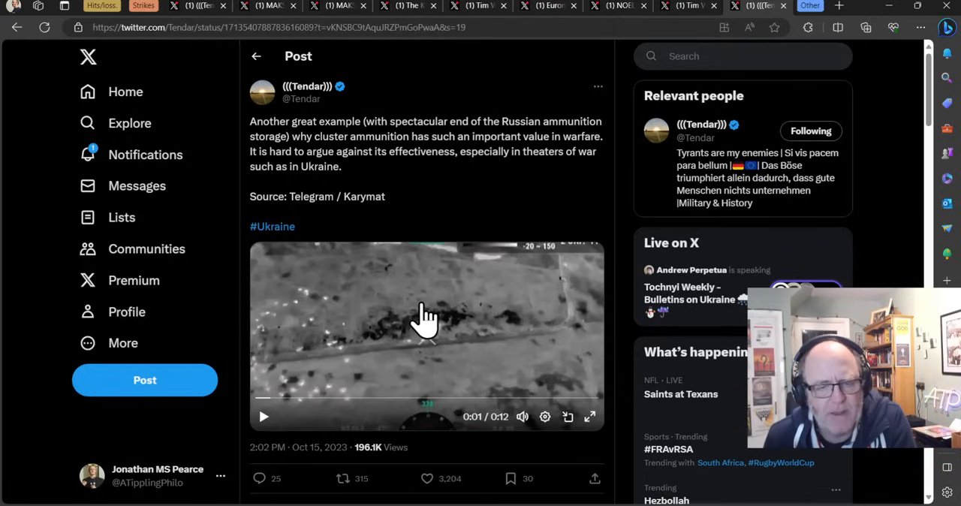
pyautogui.moveTo(408, 342)
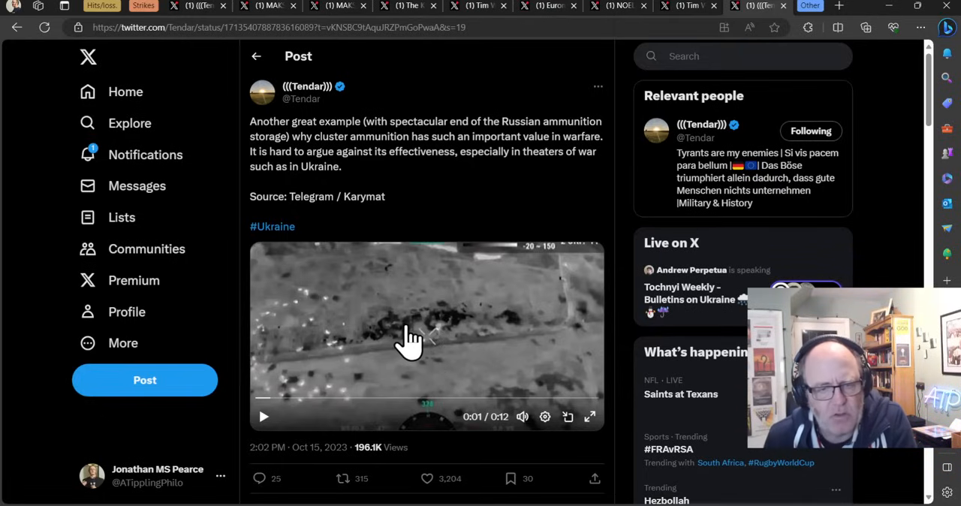
pyautogui.moveTo(376, 352)
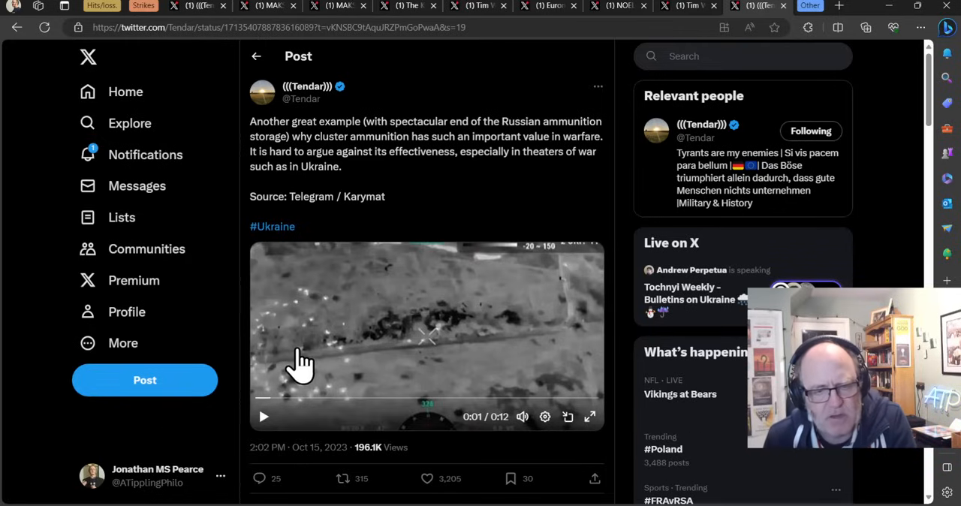
pyautogui.moveTo(693, 451)
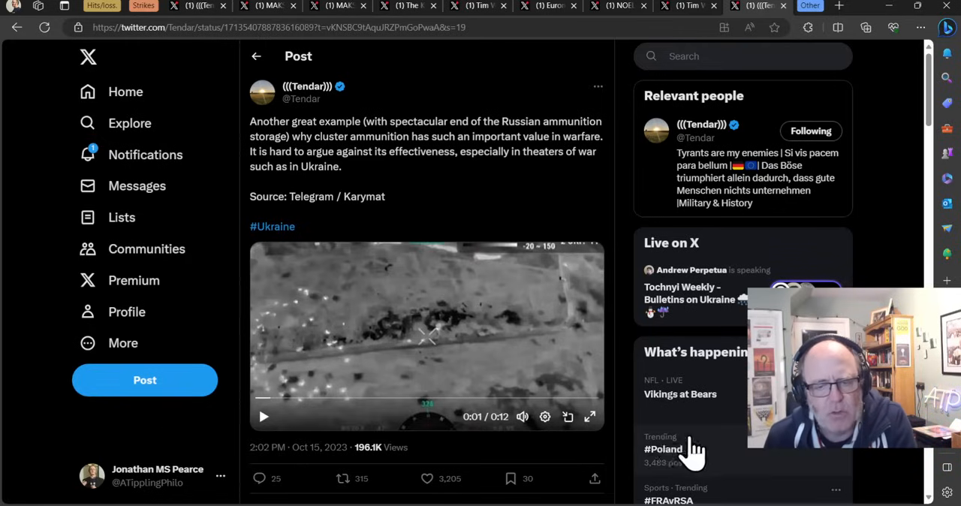
pyautogui.click(588, 417)
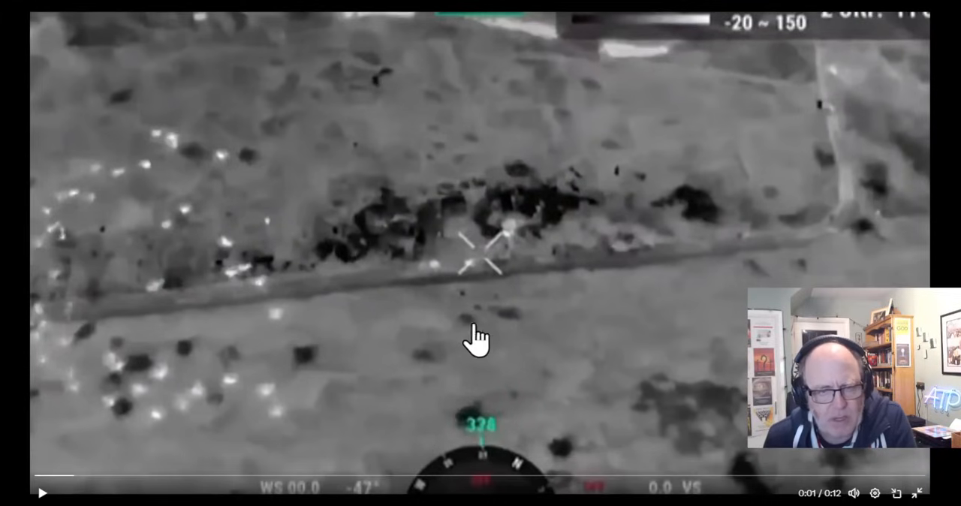
pyautogui.moveTo(261, 231)
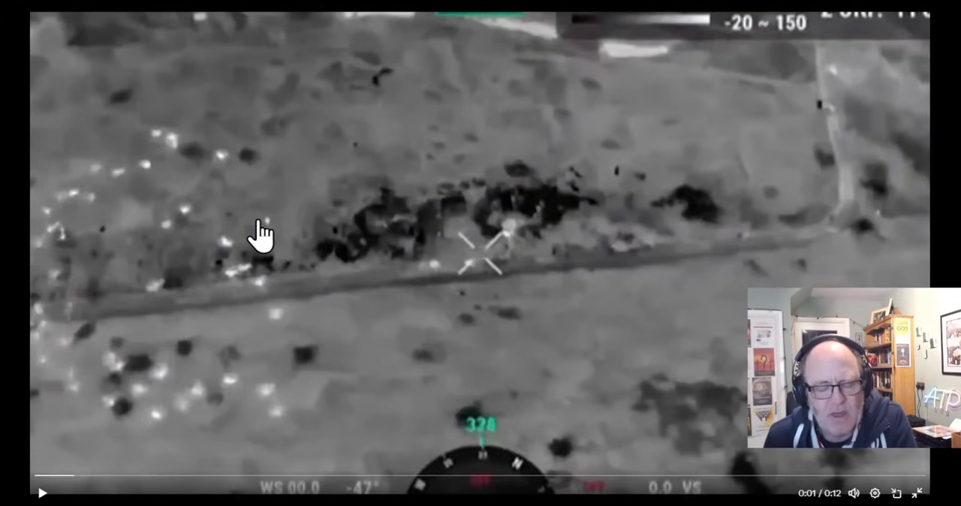
pyautogui.moveTo(331, 321)
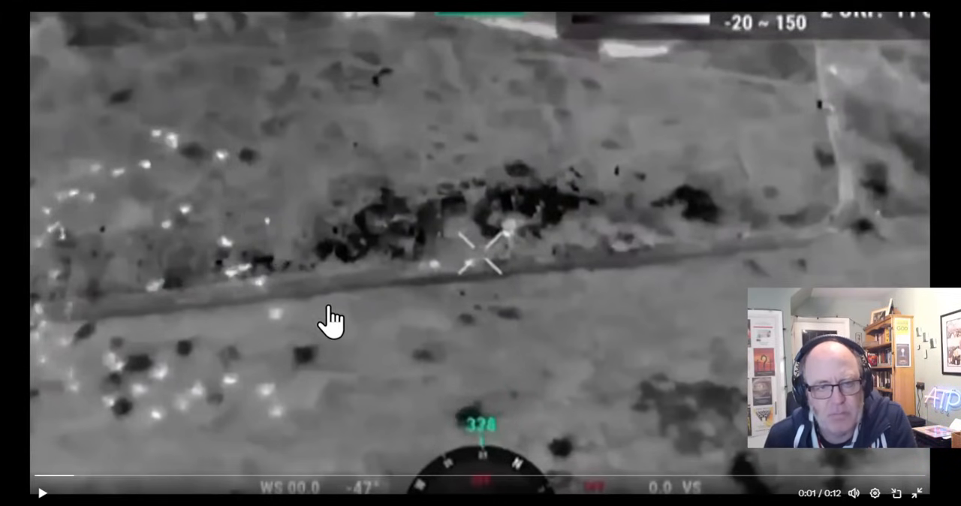
pyautogui.moveTo(429, 222)
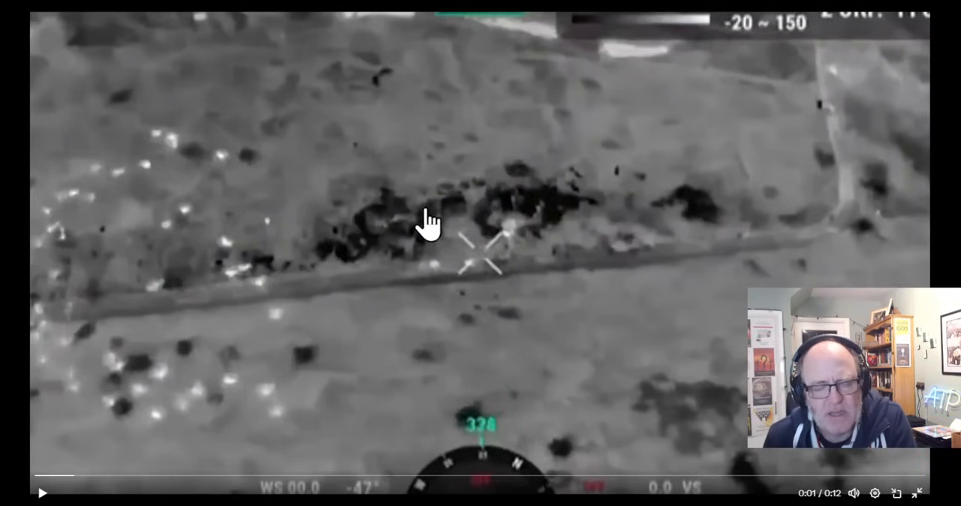
pyautogui.moveTo(462, 255)
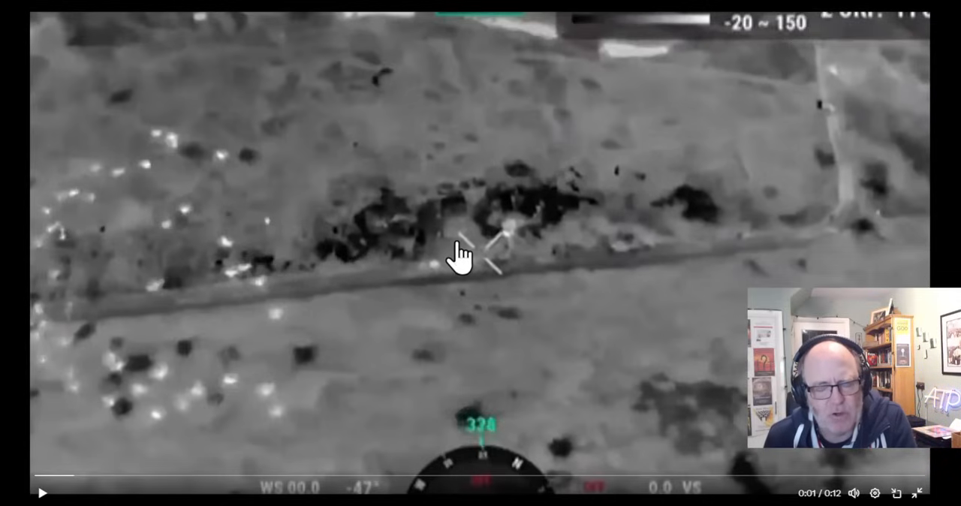
pyautogui.moveTo(496, 225)
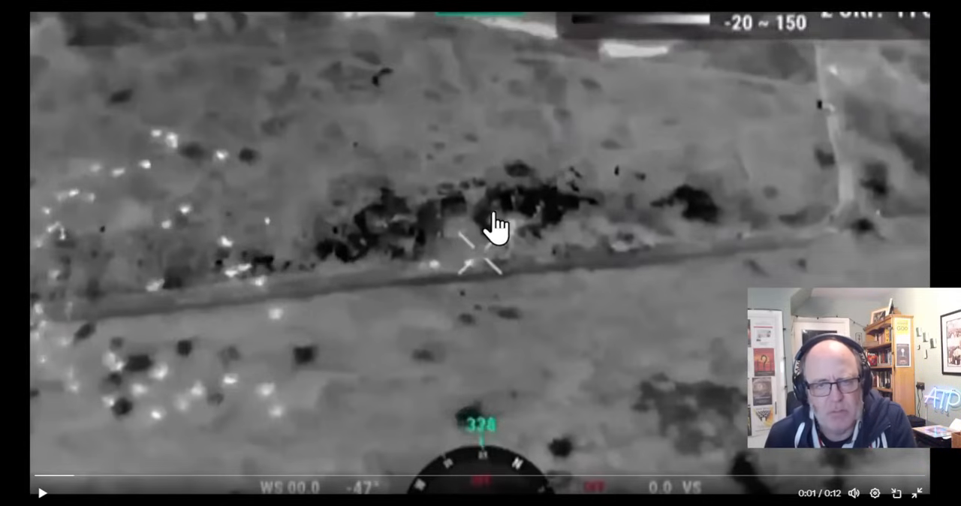
pyautogui.moveTo(458, 239)
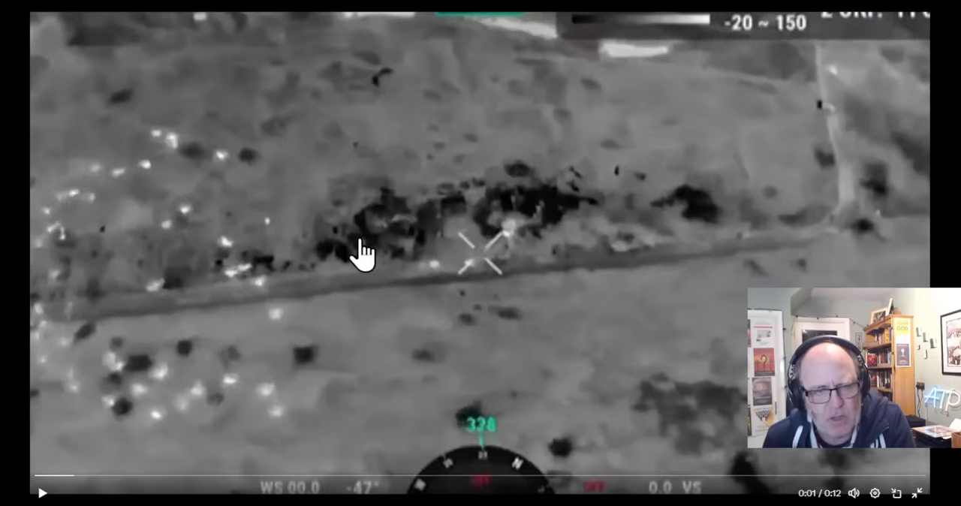
pyautogui.moveTo(373, 217)
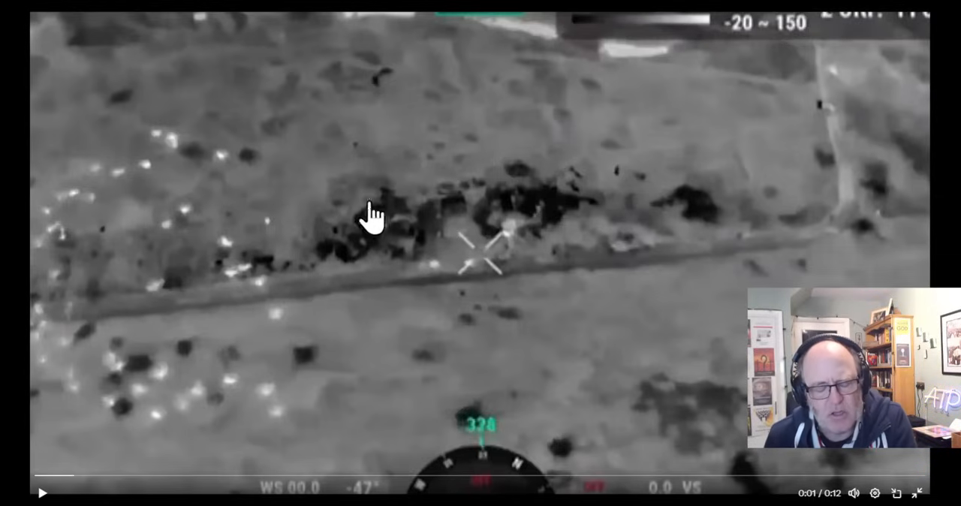
pyautogui.moveTo(480, 243)
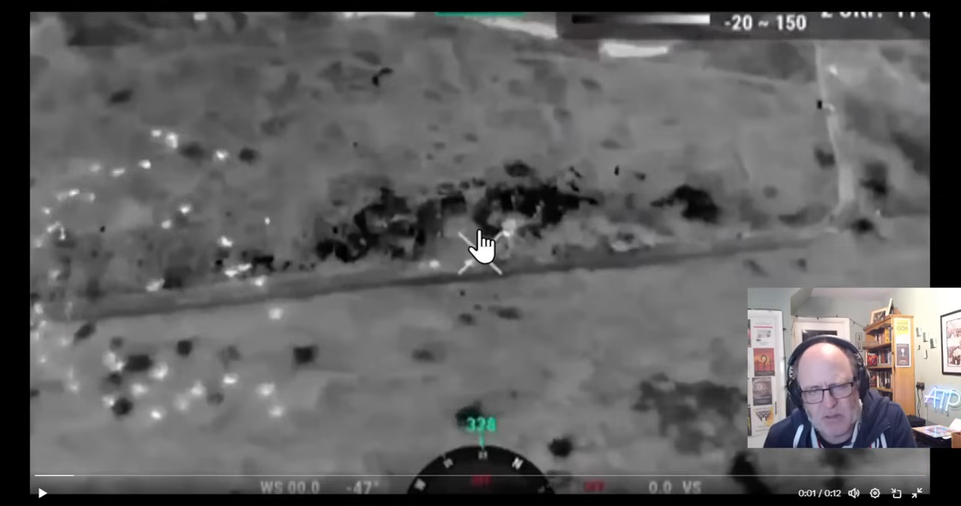
pyautogui.moveTo(765, 213)
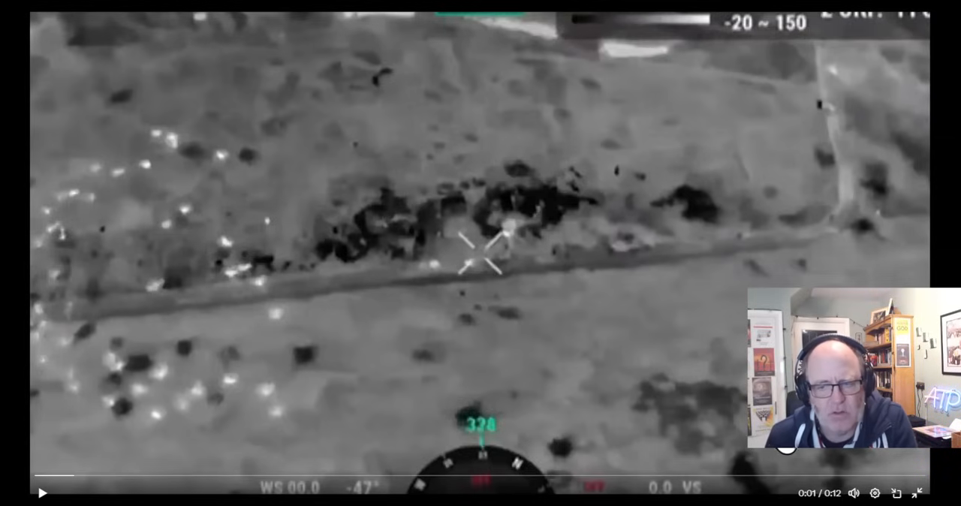
pyautogui.moveTo(919, 492)
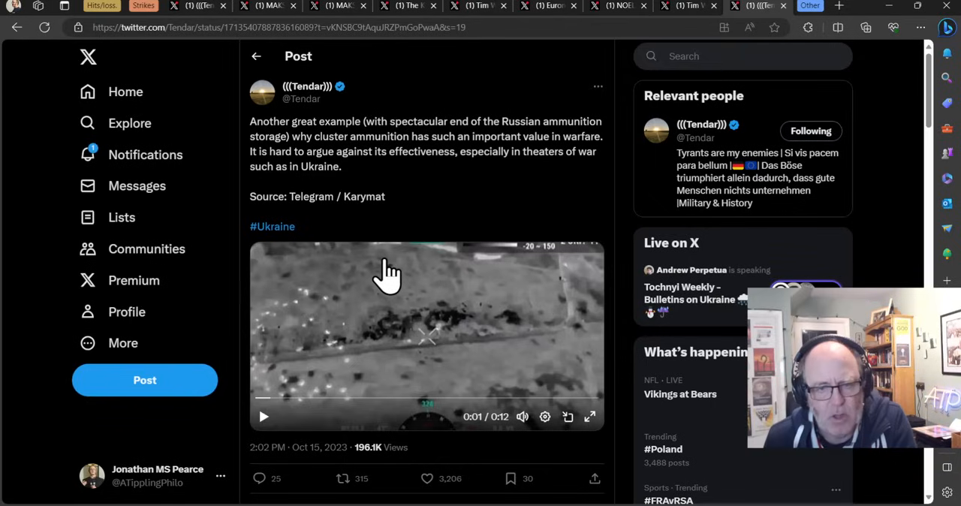
pyautogui.moveTo(397, 284)
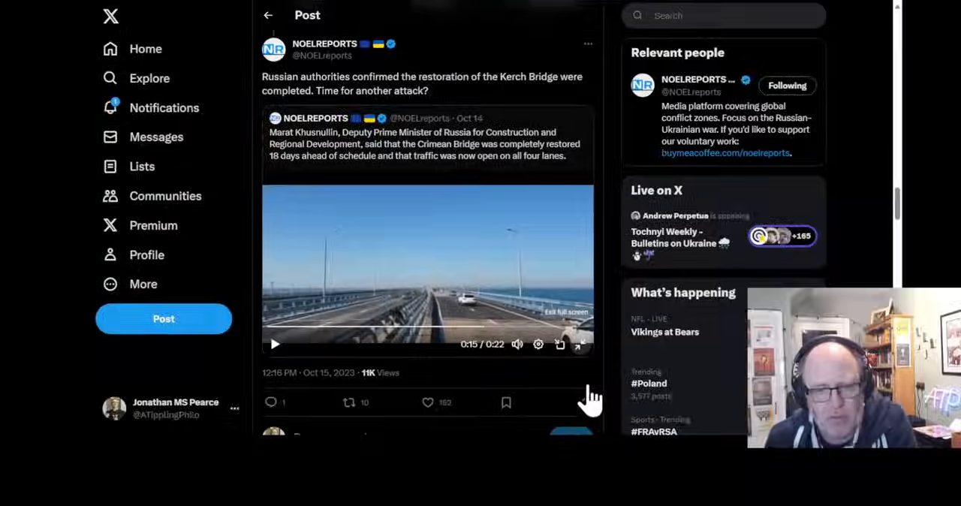
pyautogui.click(579, 344)
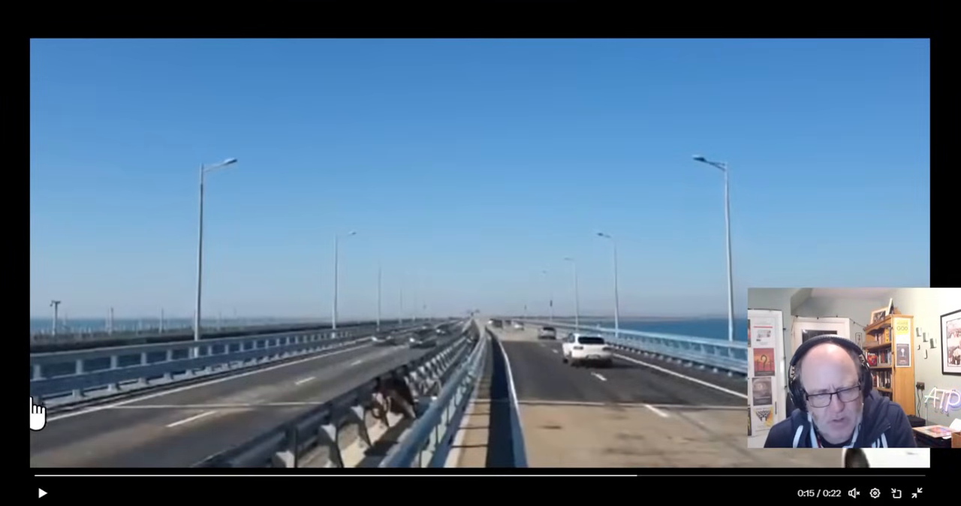
pyautogui.click(42, 492)
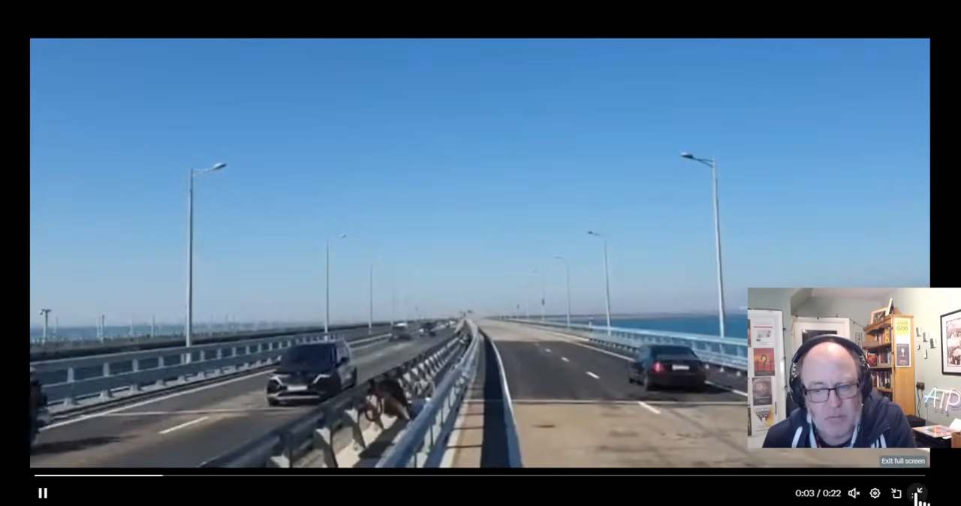
pyautogui.click(922, 492)
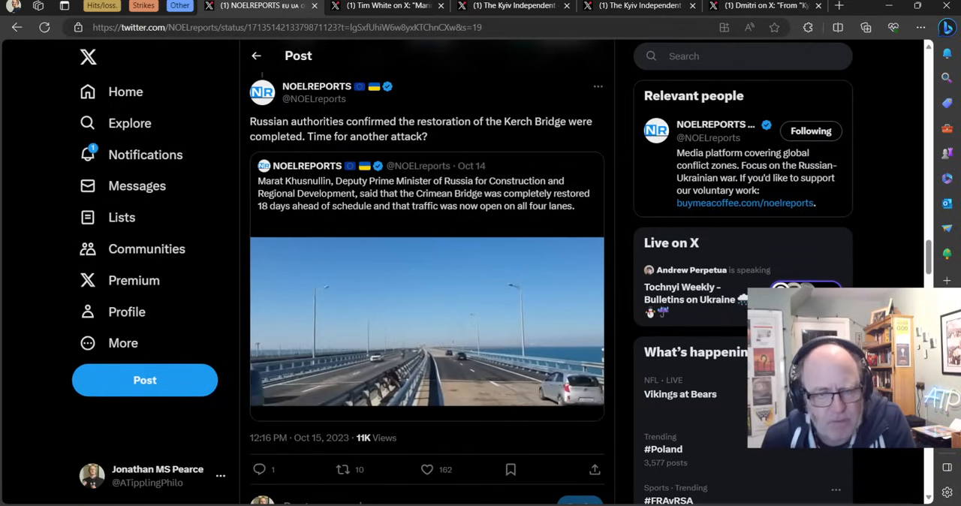
pyautogui.click(427, 327)
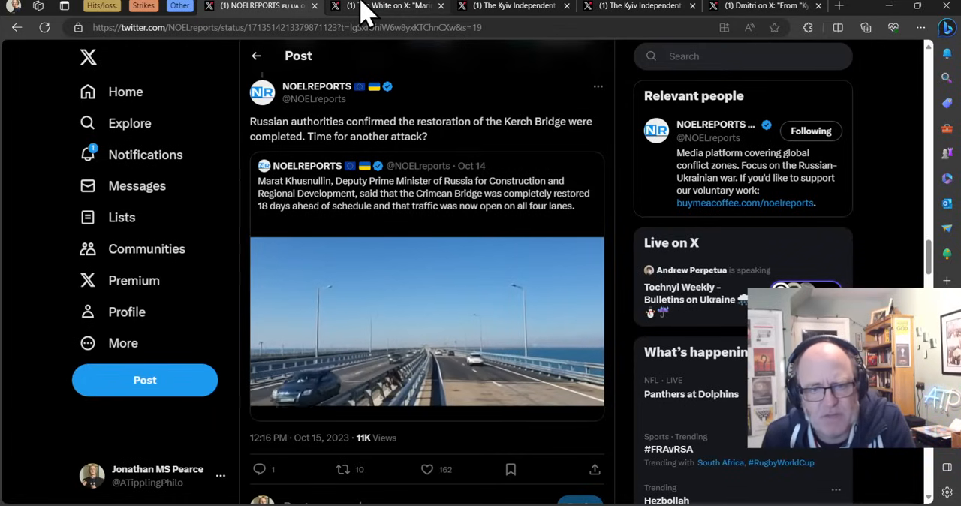
# Read Tim White's post on Marina Ovsyannikova dismissing poisoning rumours.
pyautogui.click(390, 6)
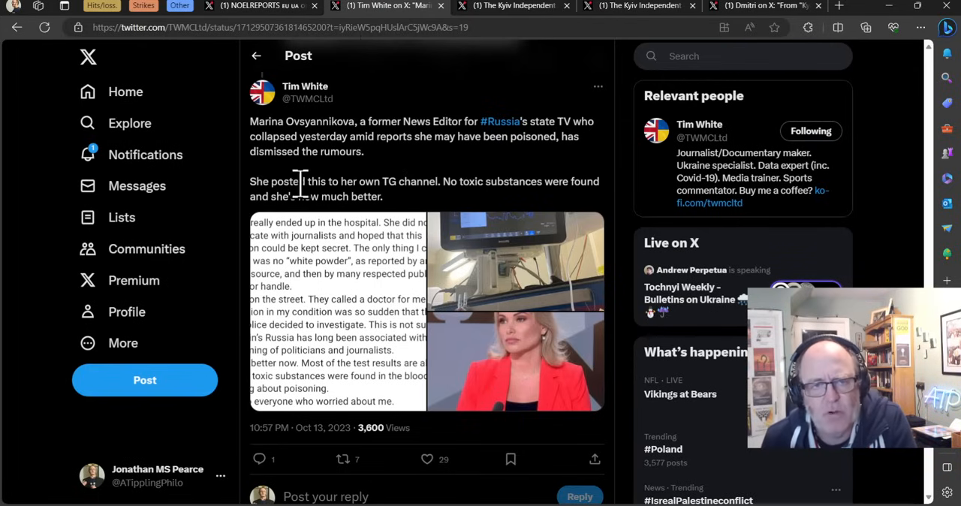
pyautogui.moveTo(405, 168)
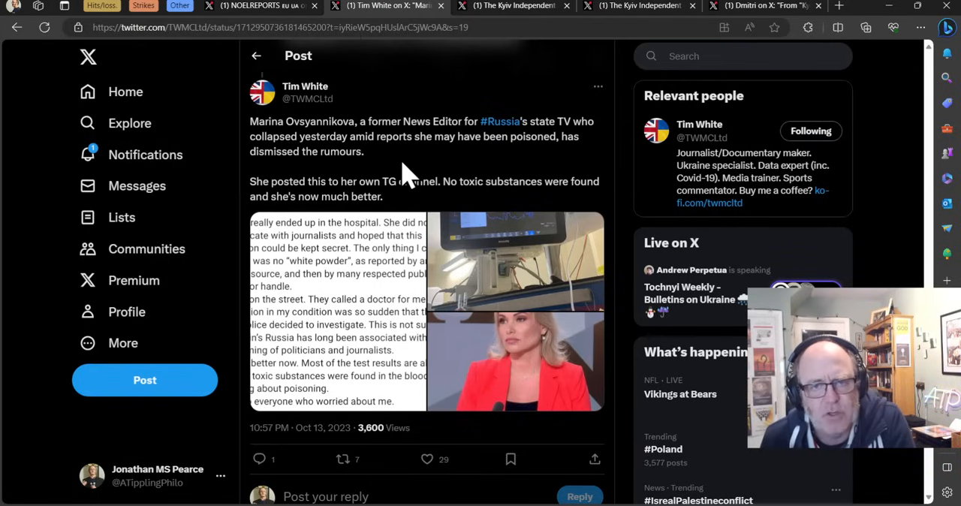
pyautogui.moveTo(363, 180)
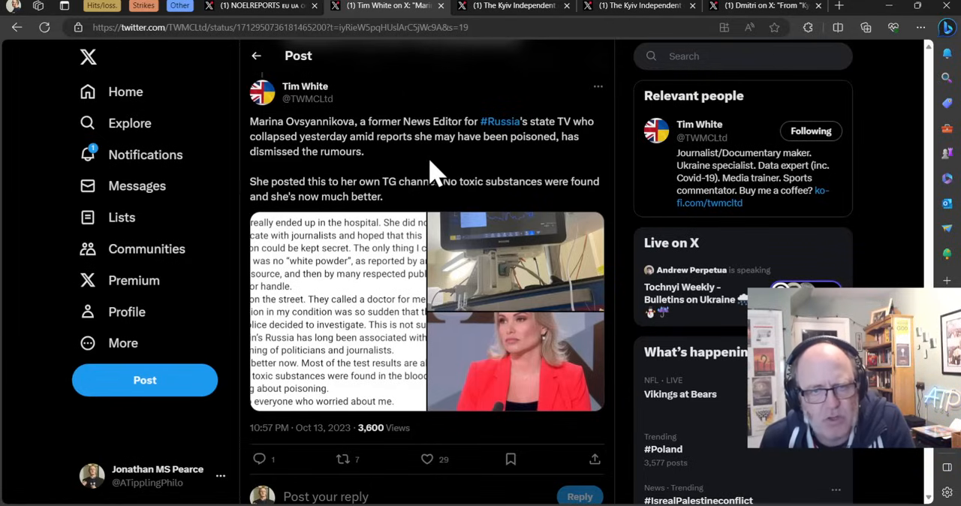
pyautogui.moveTo(375, 180)
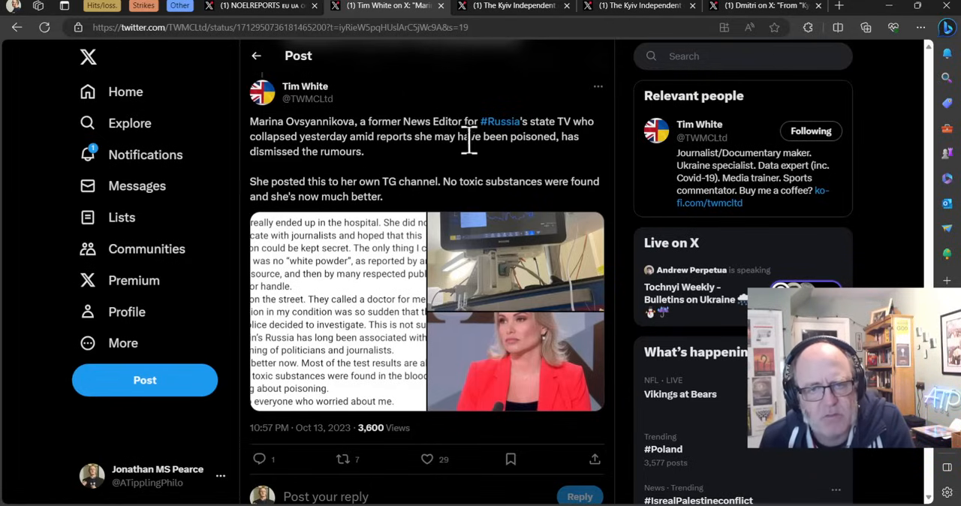
pyautogui.moveTo(438, 113)
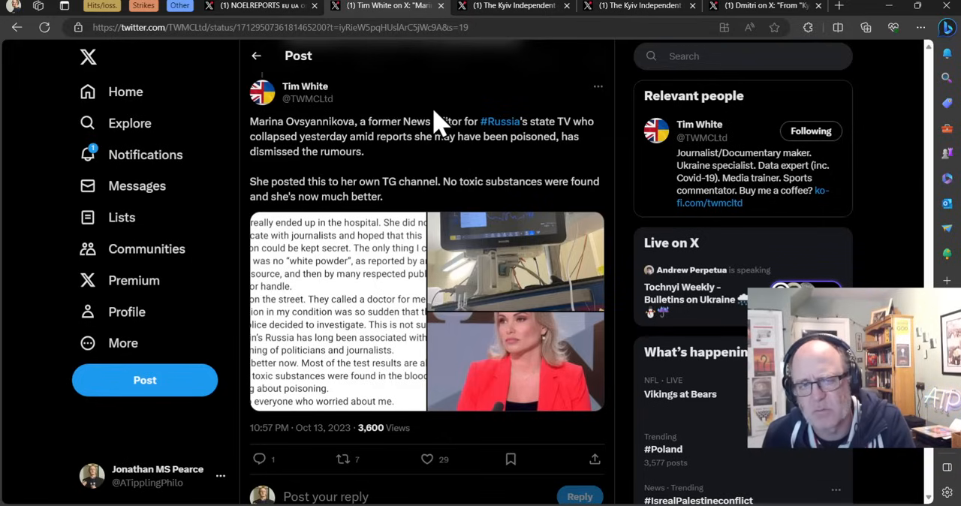
pyautogui.moveTo(417, 186)
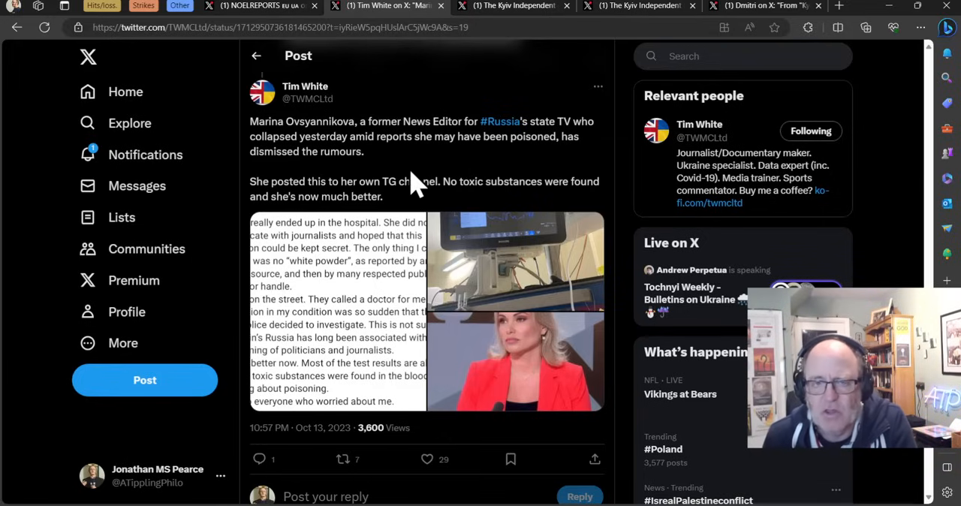
pyautogui.scroll(-3)
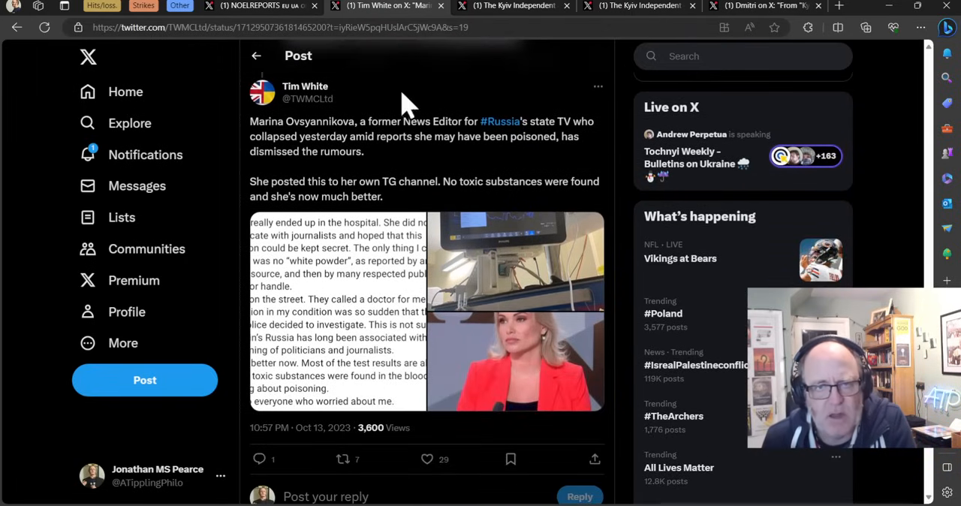
pyautogui.moveTo(396, 143)
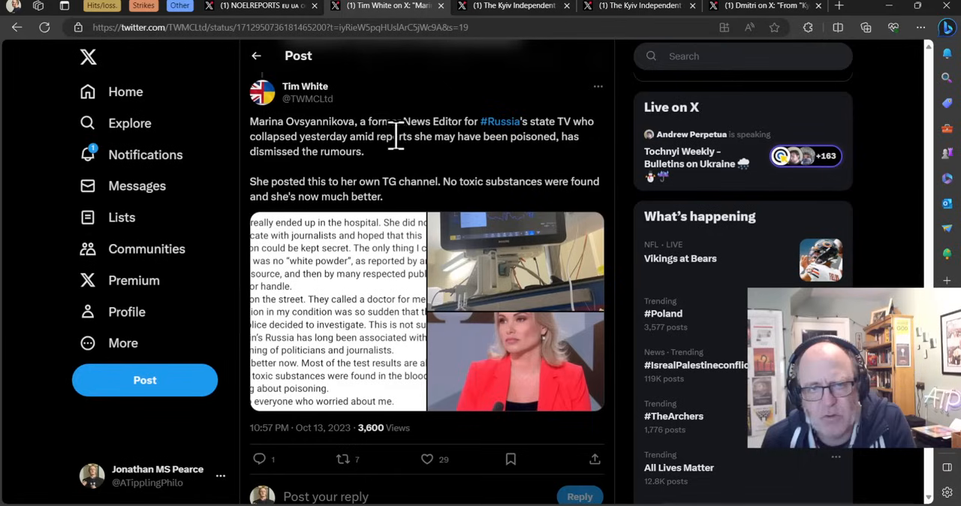
pyautogui.moveTo(358, 183)
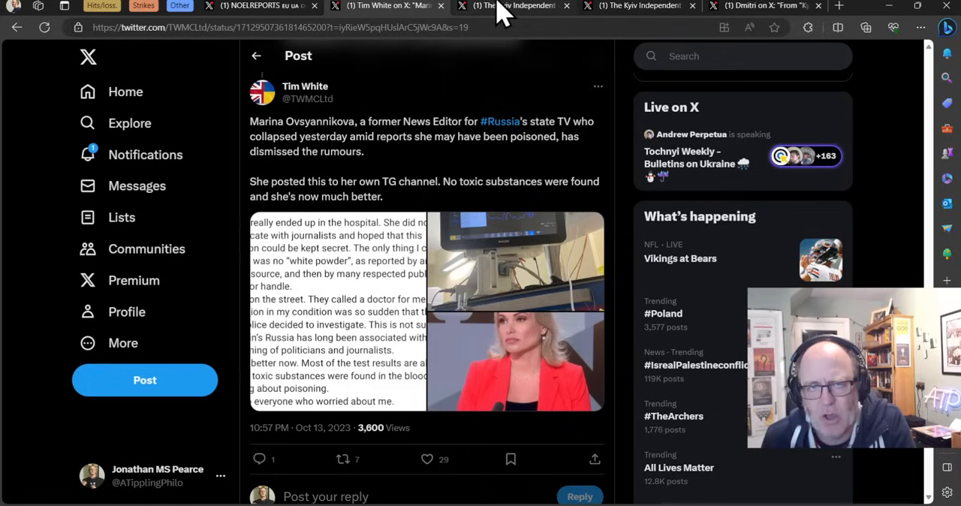
pyautogui.moveTo(518, 13)
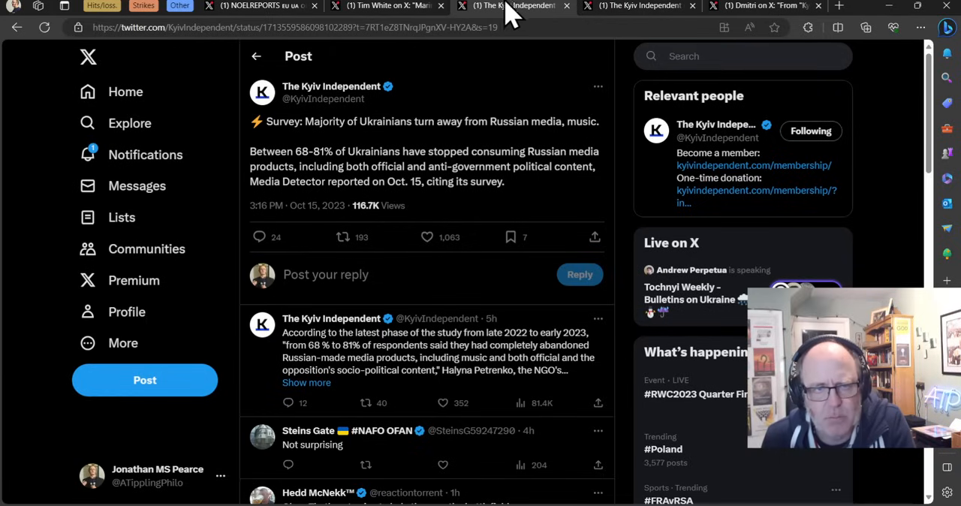
pyautogui.moveTo(438, 157)
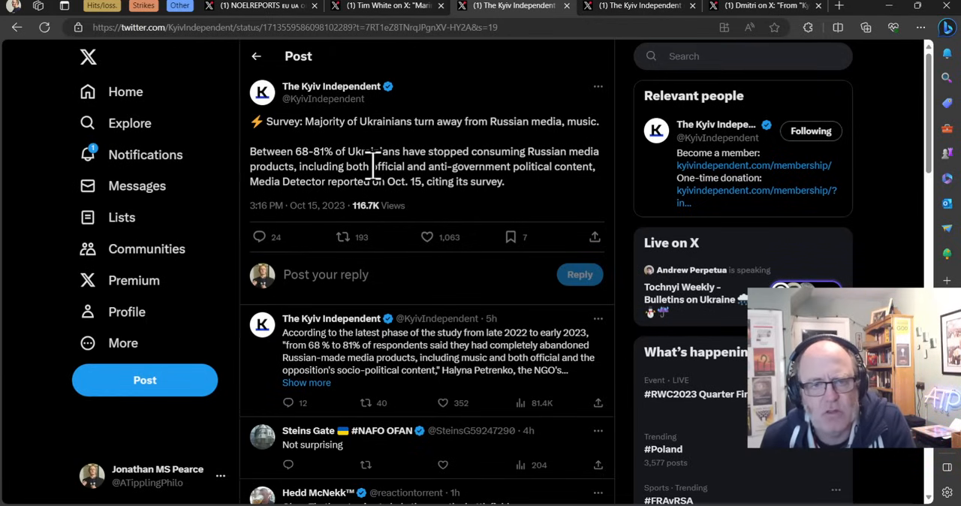
pyautogui.moveTo(443, 147)
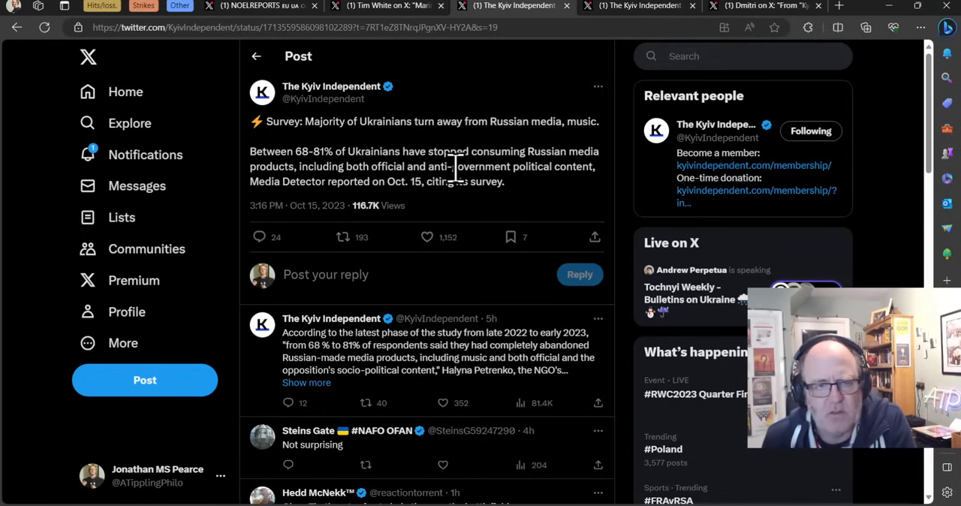
pyautogui.moveTo(442, 120)
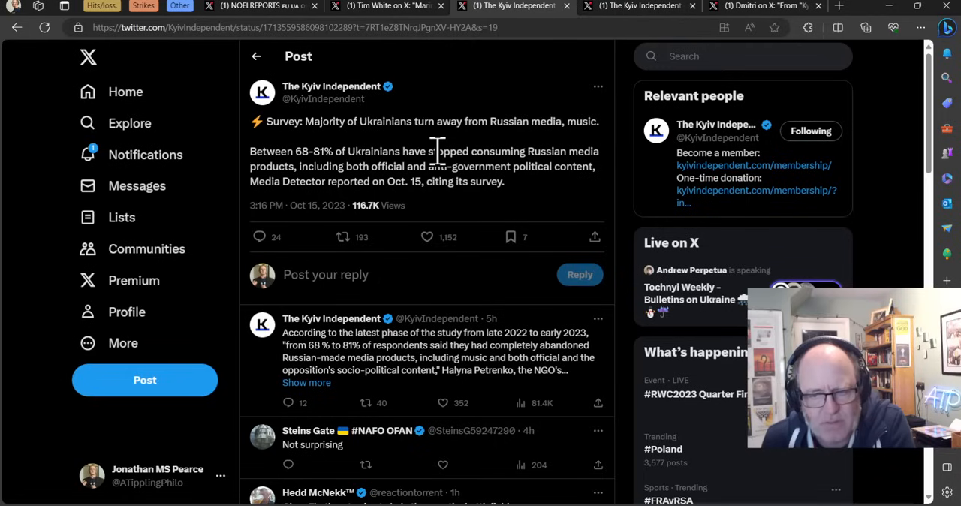
pyautogui.moveTo(477, 273)
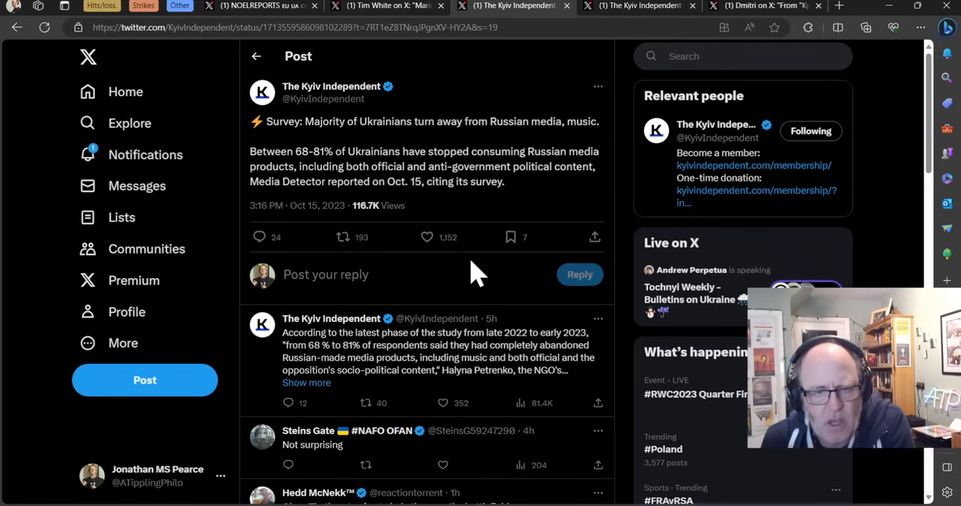
pyautogui.scroll(-3)
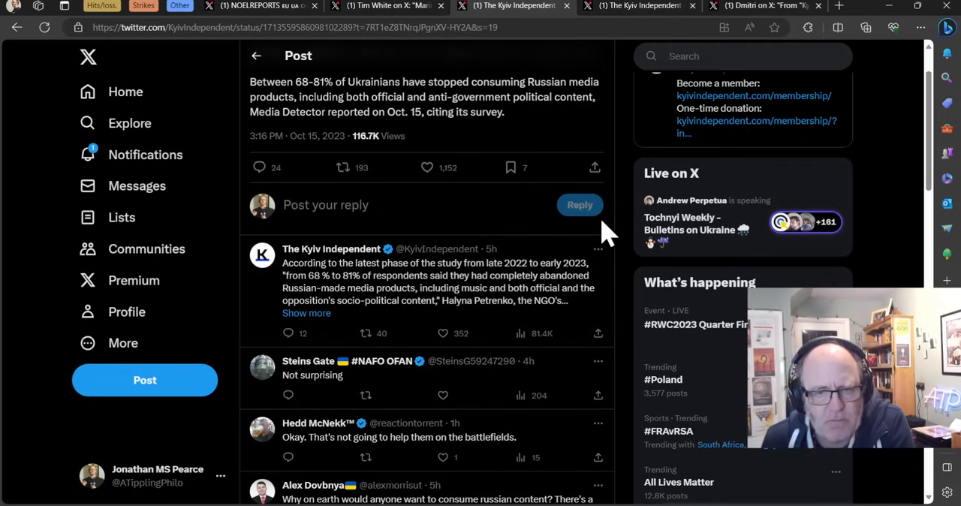
pyautogui.moveTo(567, 288)
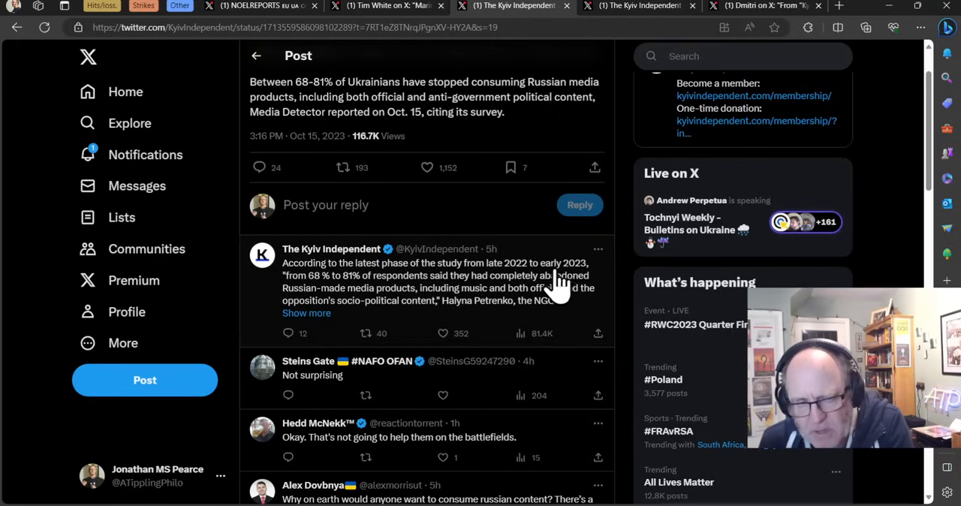
pyautogui.moveTo(517, 240)
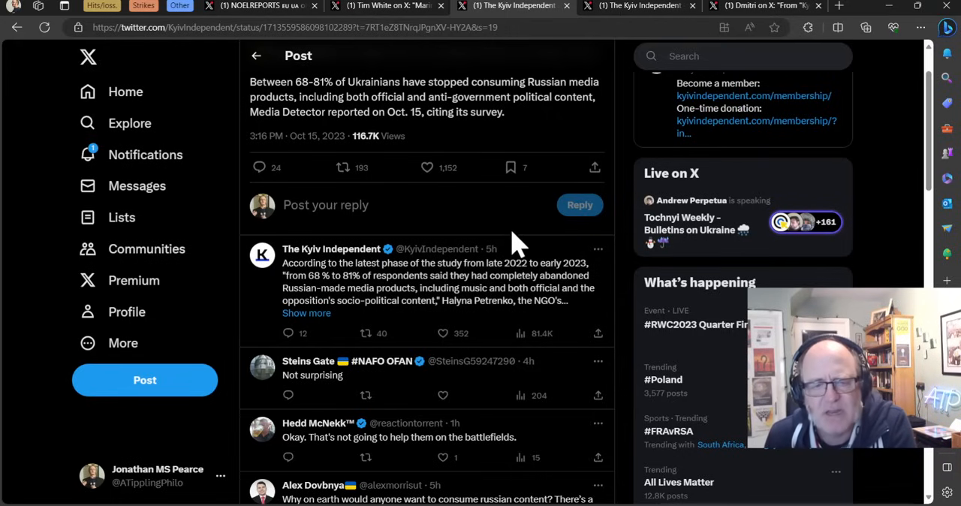
pyautogui.moveTo(600, 207)
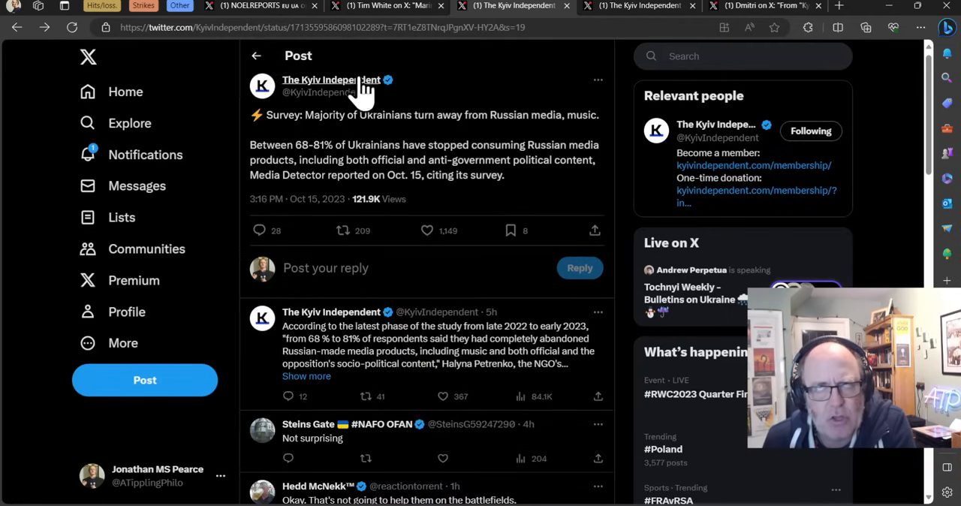
pyautogui.moveTo(345, 98)
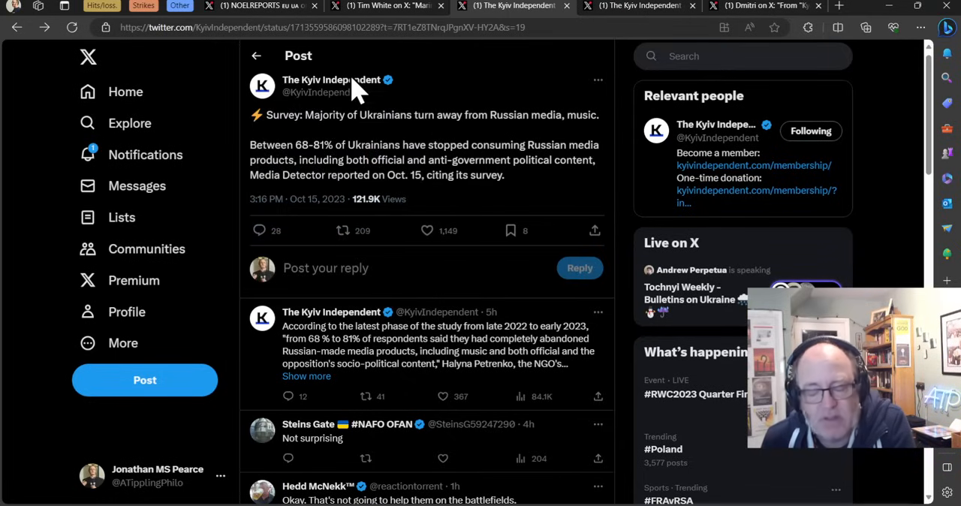
pyautogui.moveTo(330, 79)
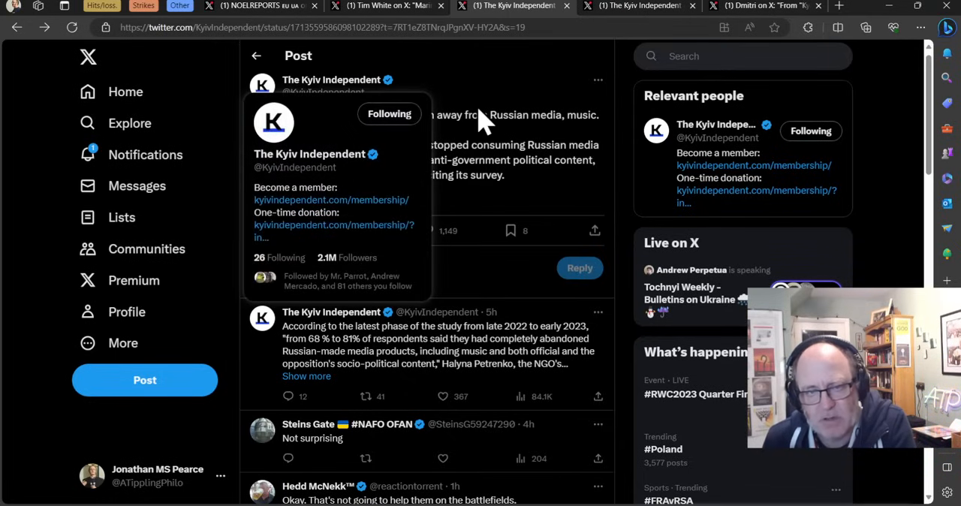
pyautogui.moveTo(627, 138)
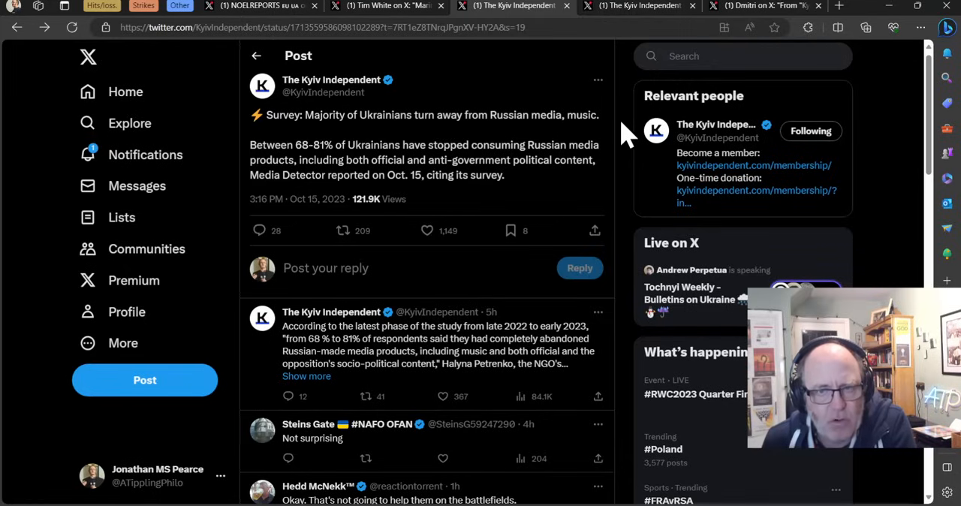
pyautogui.moveTo(622, 108)
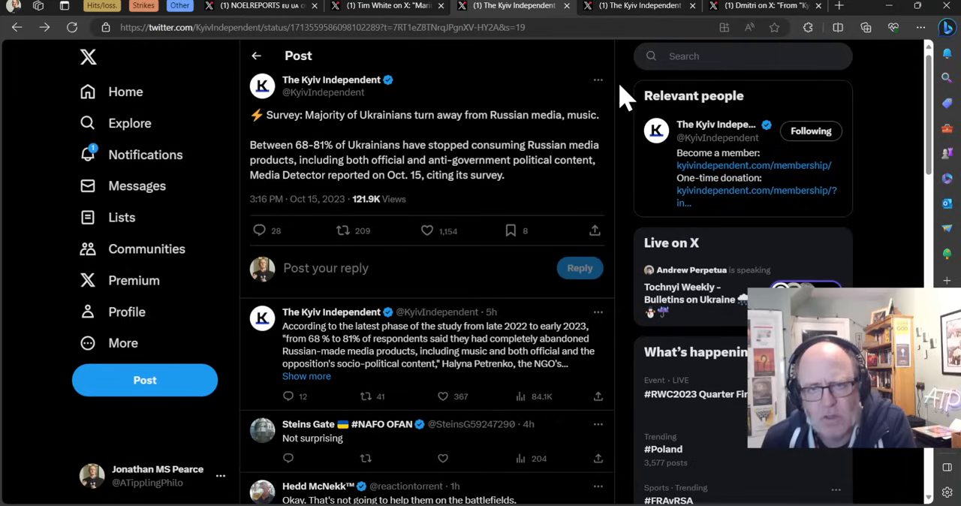
pyautogui.moveTo(553, 153)
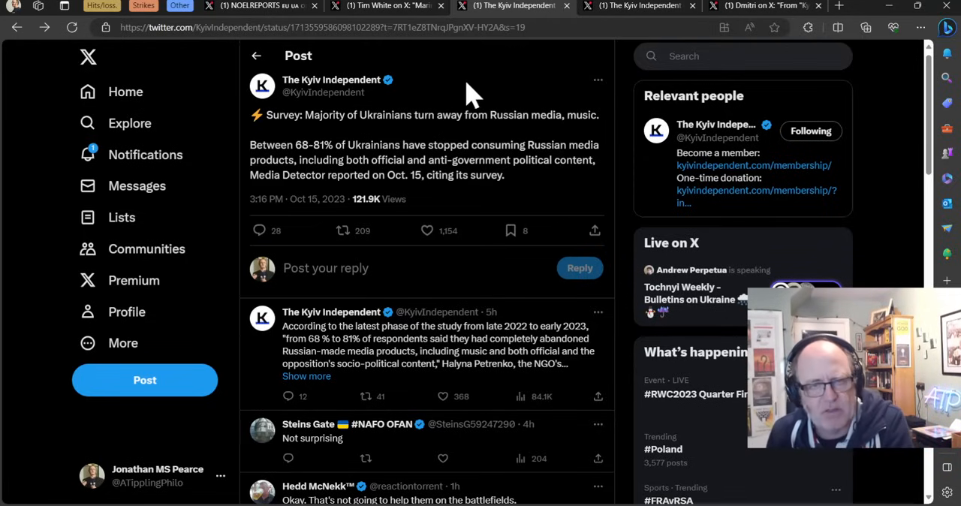
pyautogui.moveTo(450, 120)
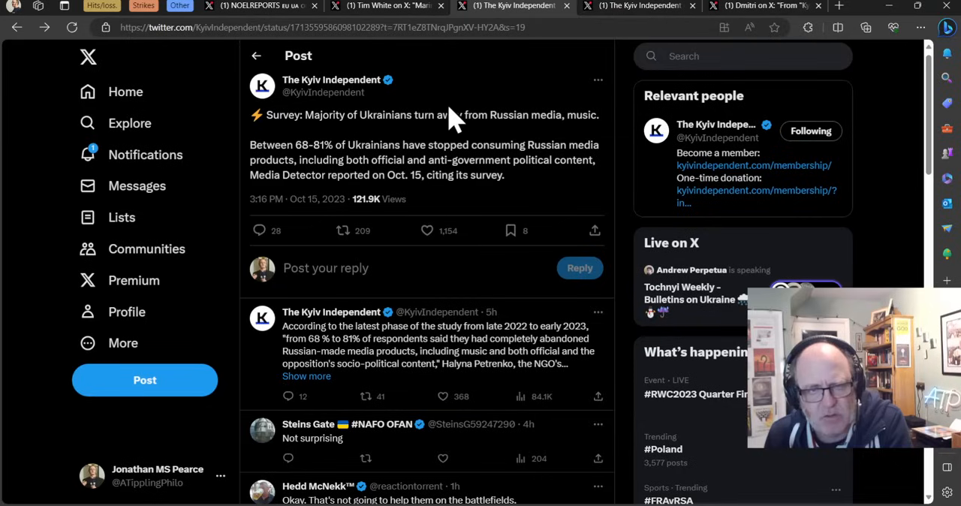
pyautogui.moveTo(450, 108)
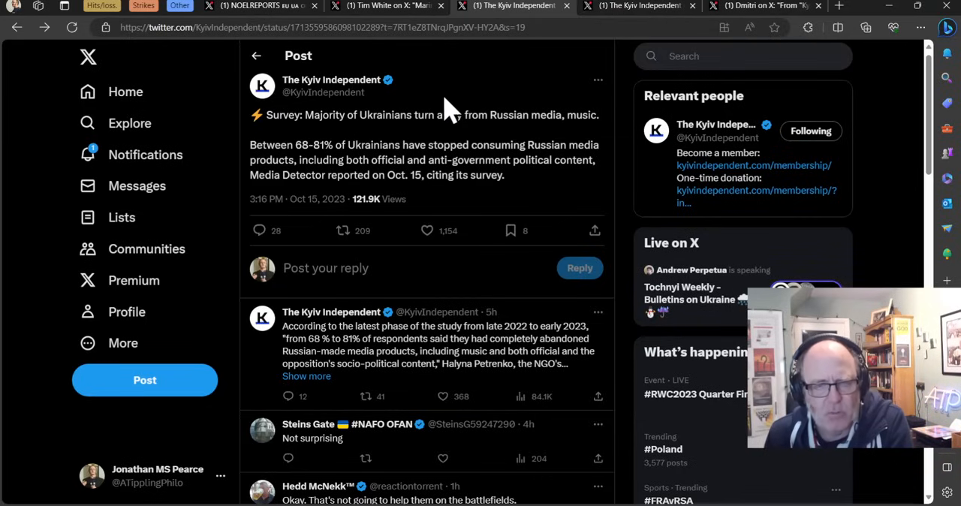
pyautogui.moveTo(492, 111)
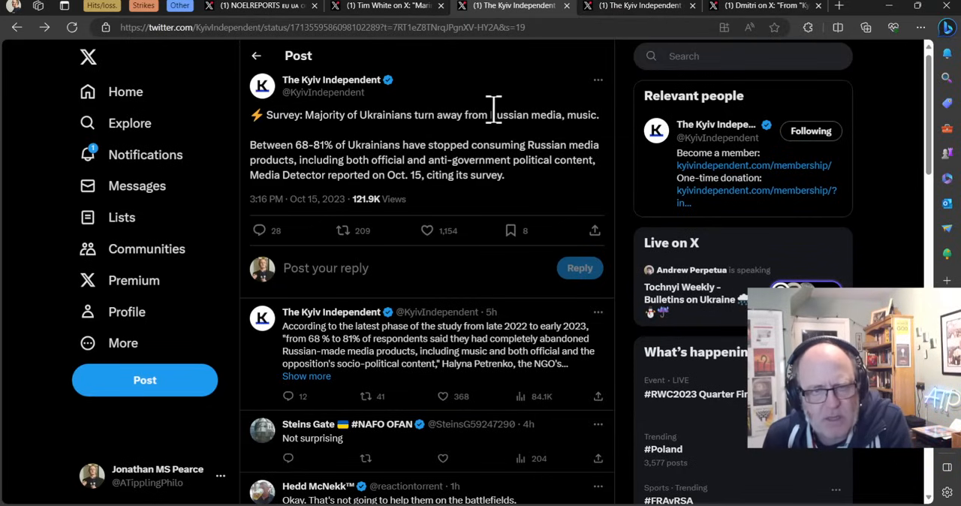
pyautogui.moveTo(502, 114)
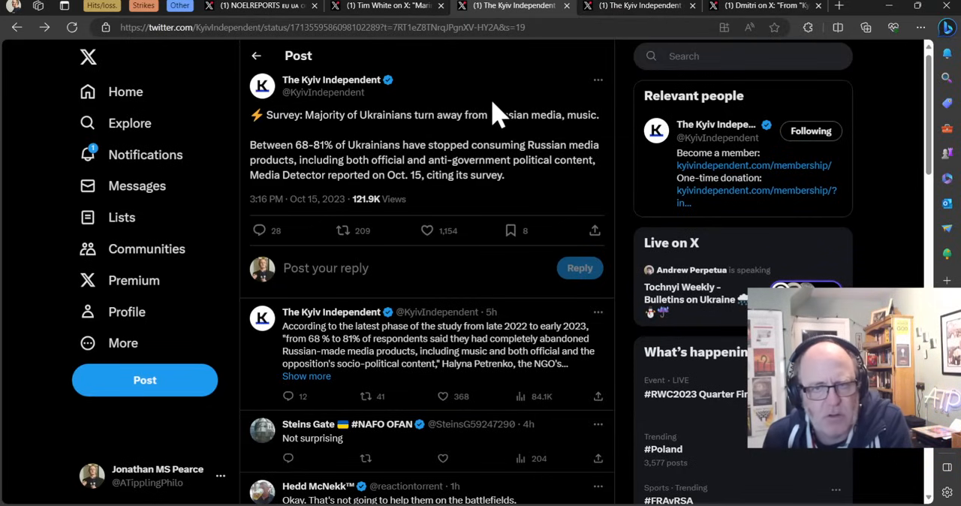
pyautogui.moveTo(511, 113)
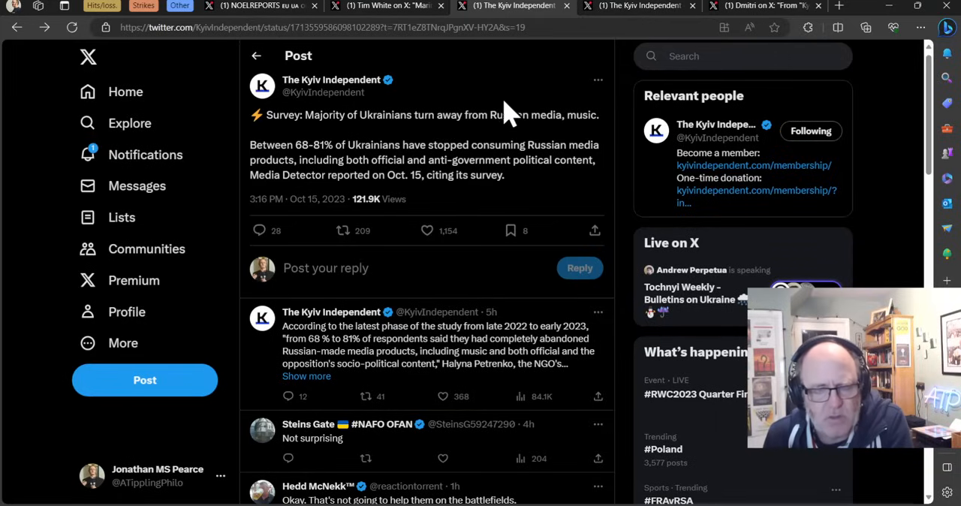
pyautogui.moveTo(542, 93)
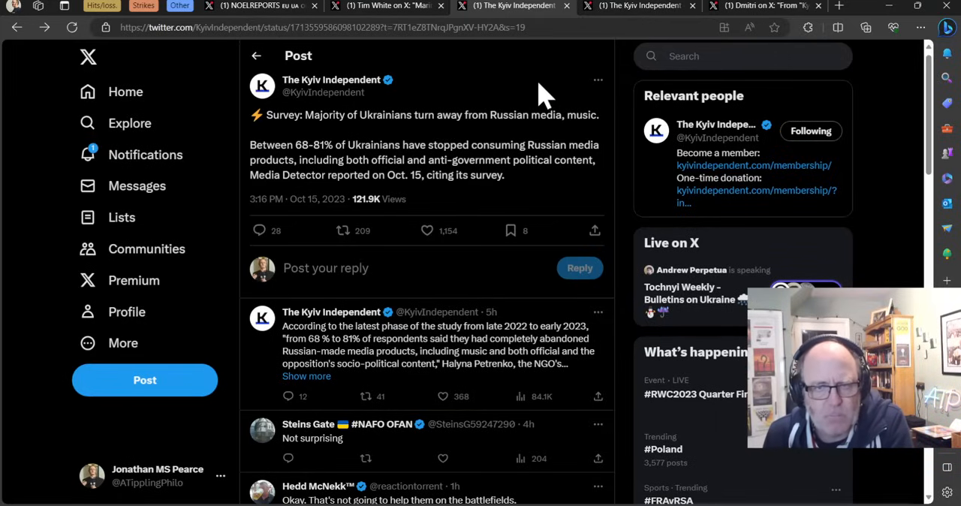
pyautogui.moveTo(522, 102)
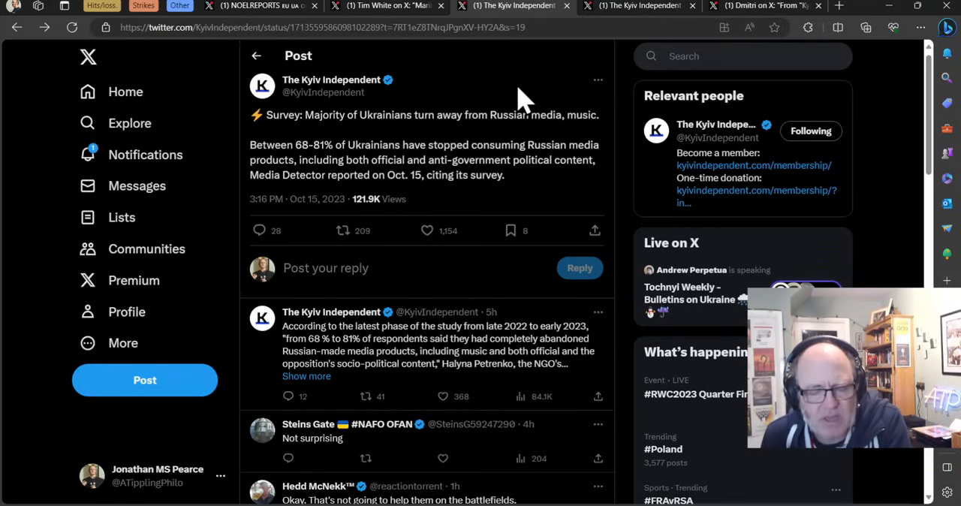
pyautogui.moveTo(406, 120)
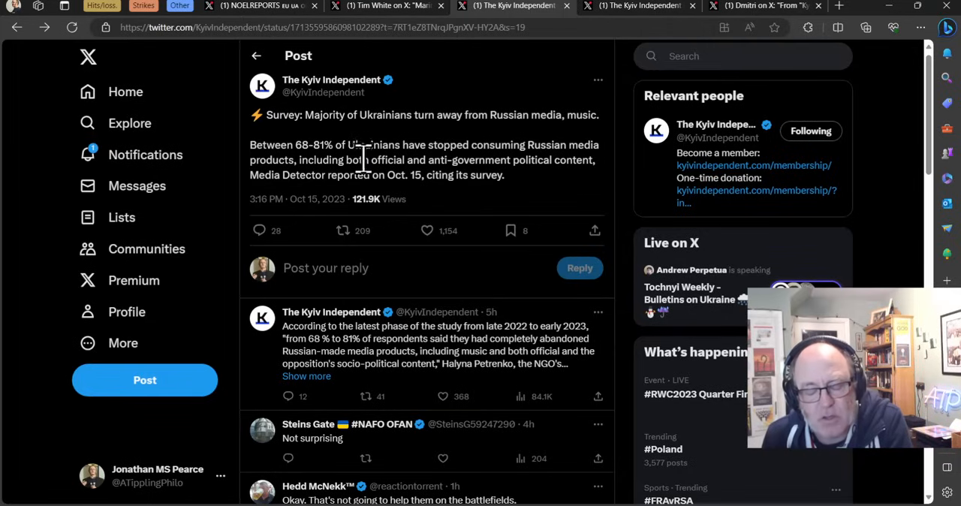
pyautogui.moveTo(387, 142)
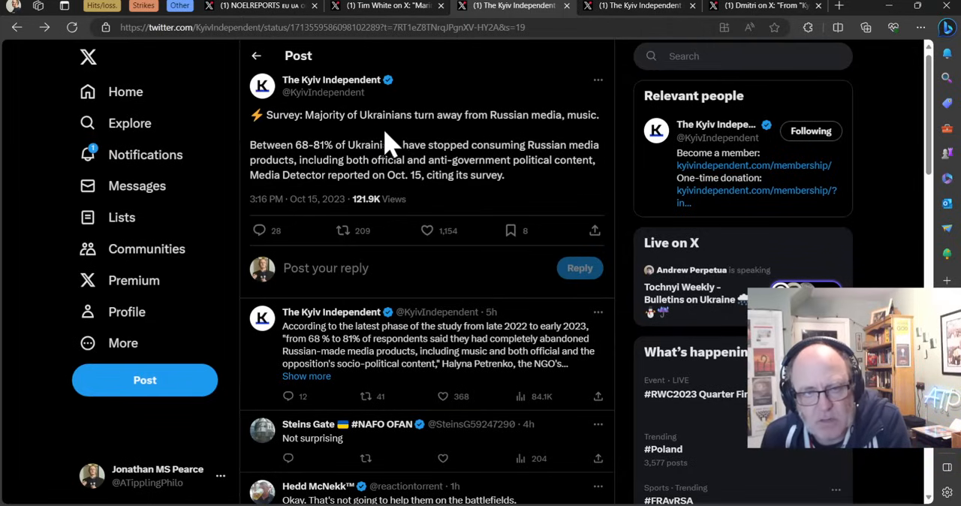
pyautogui.moveTo(405, 150)
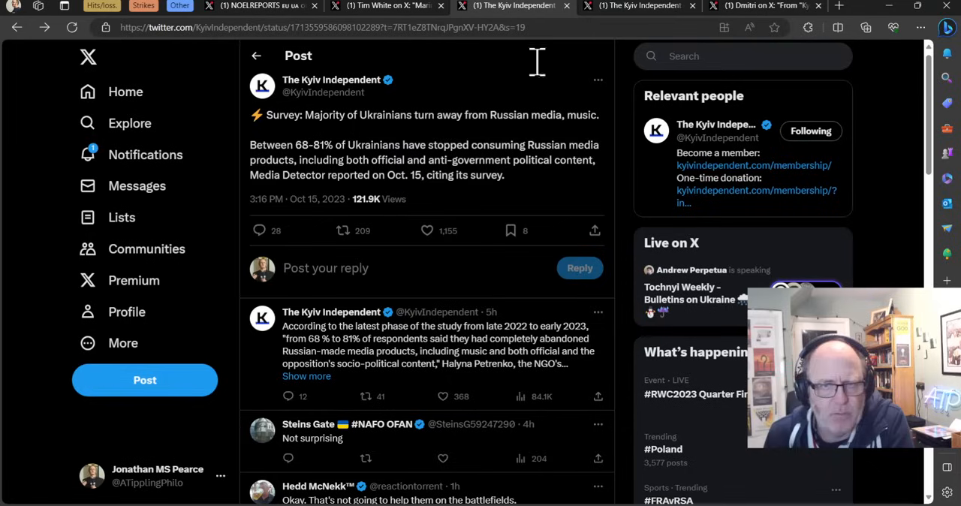
# Read the Kyiv Independent post on over 5,000 human rights abuses in occupied Crimea.
pyautogui.click(638, 6)
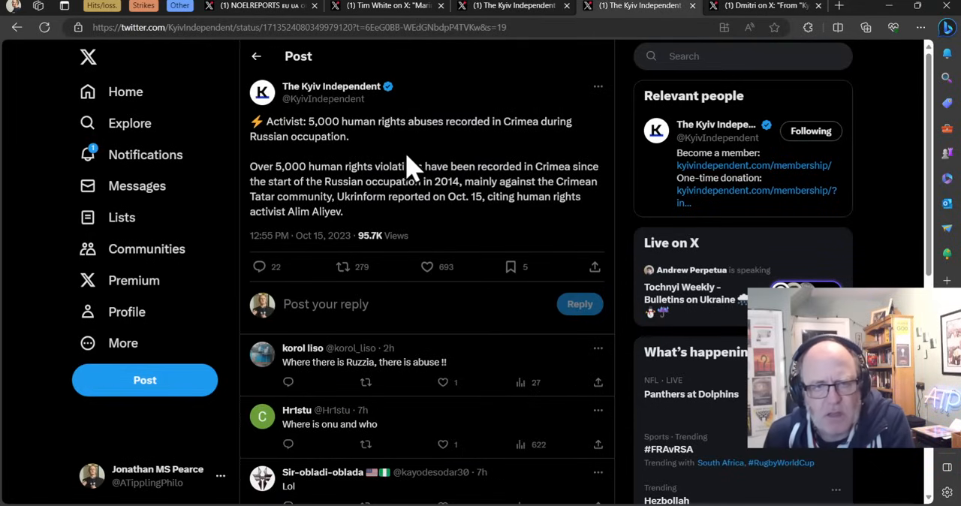
pyautogui.moveTo(439, 147)
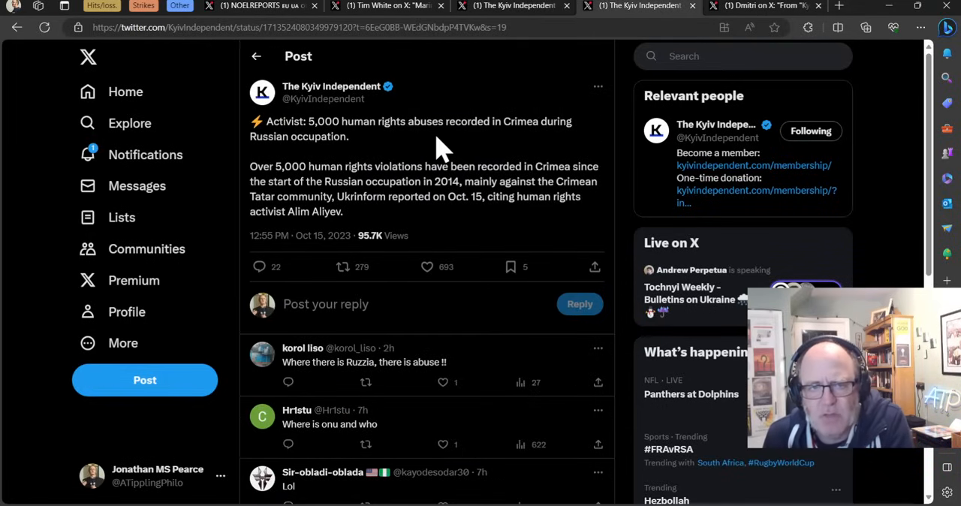
pyautogui.moveTo(450, 154)
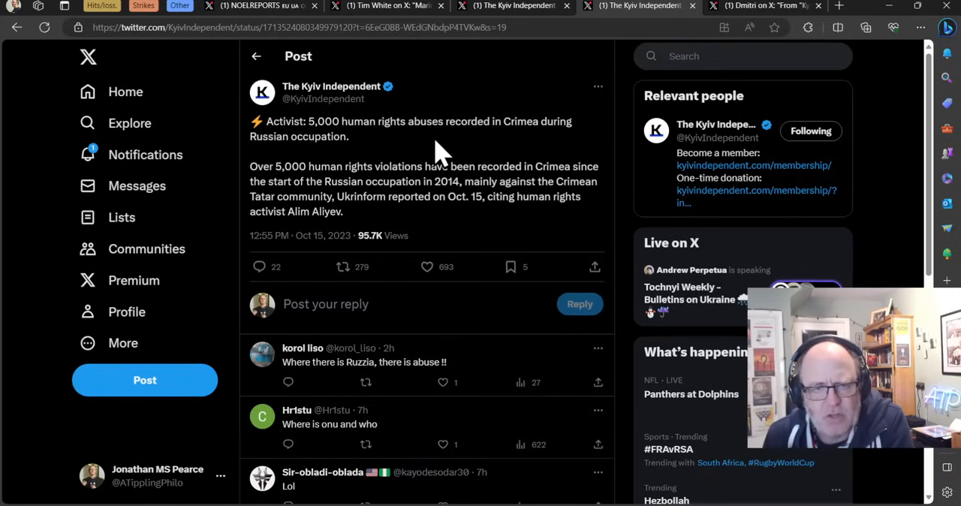
pyautogui.moveTo(458, 123)
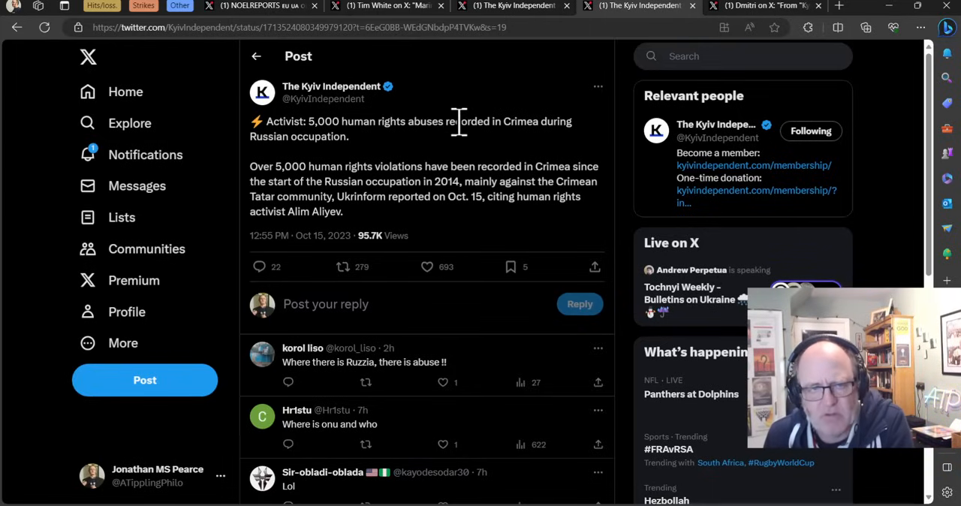
pyautogui.moveTo(451, 164)
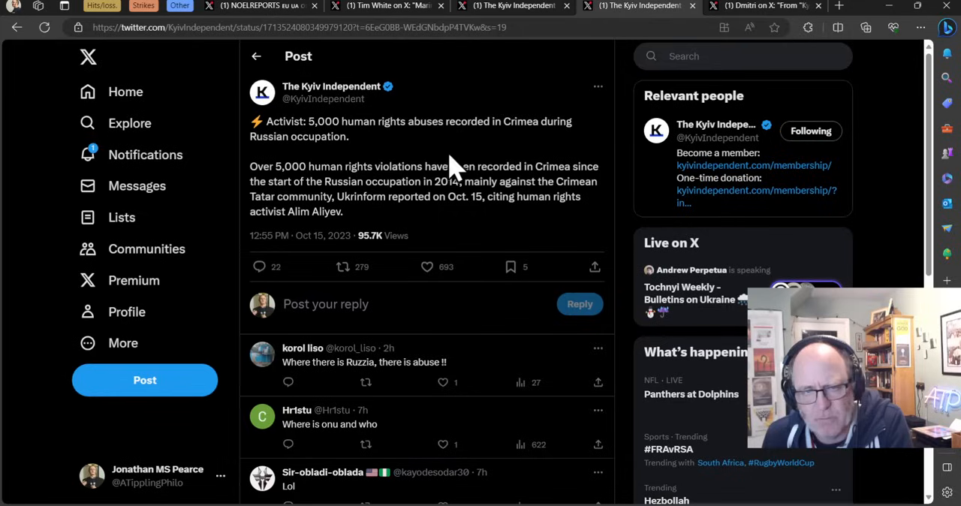
pyautogui.moveTo(435, 171)
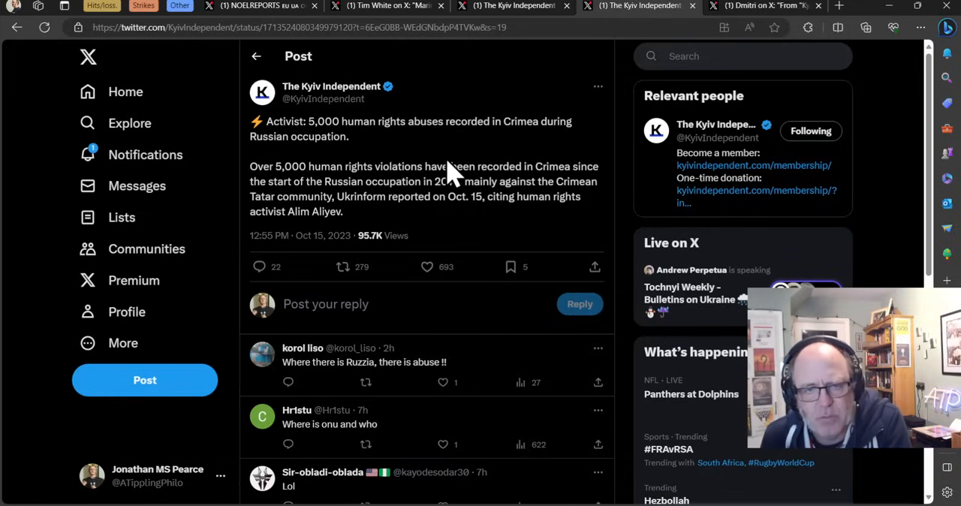
pyautogui.moveTo(450, 165)
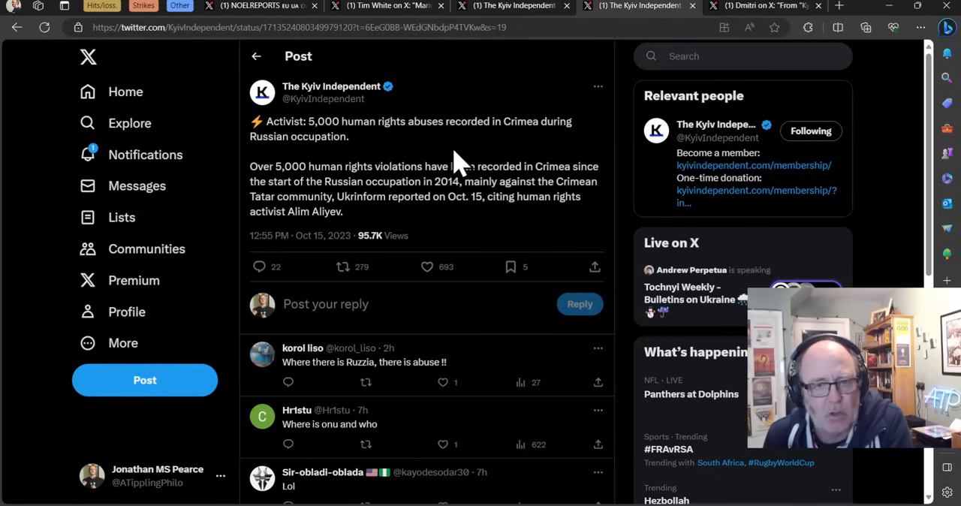
pyautogui.moveTo(473, 180)
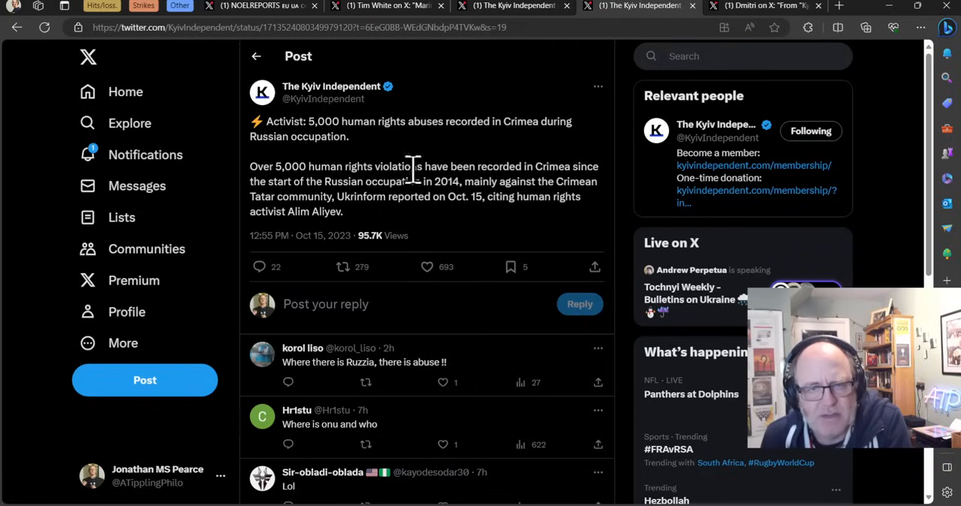
pyautogui.moveTo(564, 63)
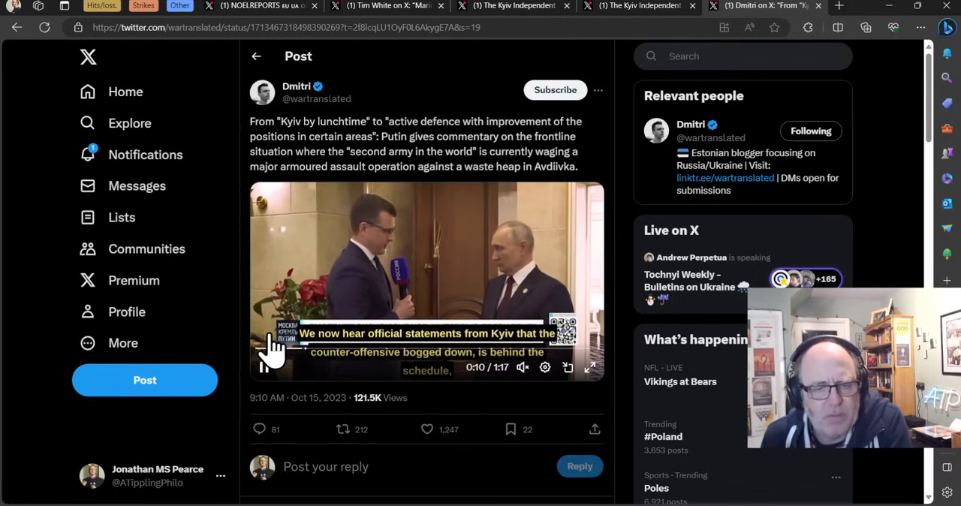
pyautogui.click(264, 366)
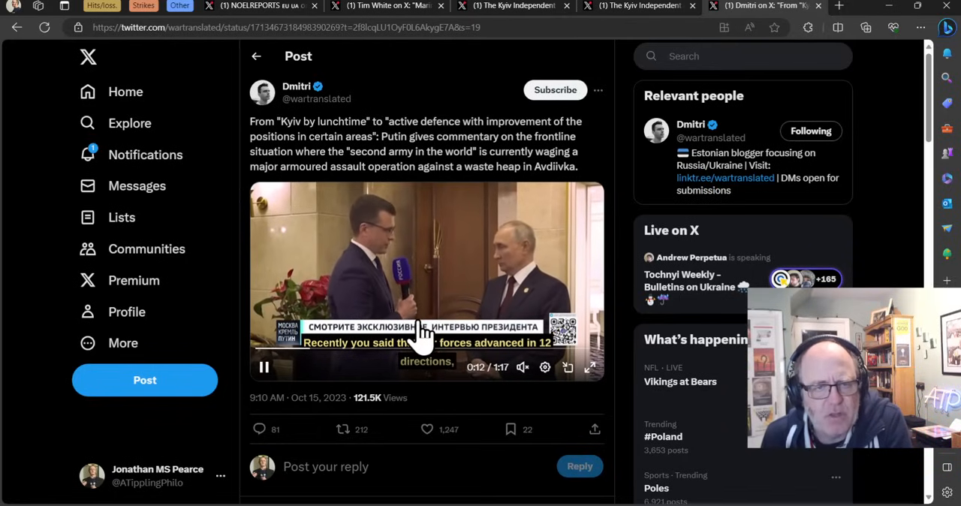
pyautogui.scroll(-3)
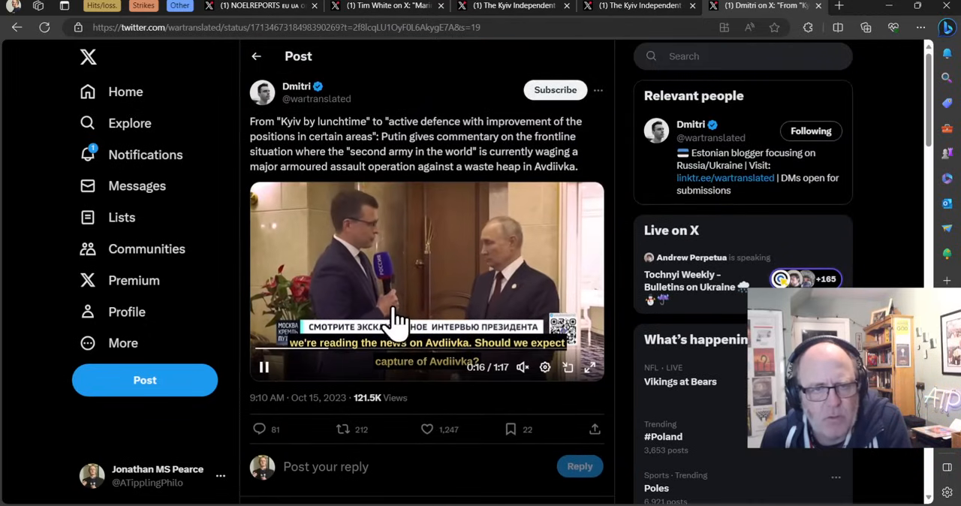
pyautogui.moveTo(368, 258)
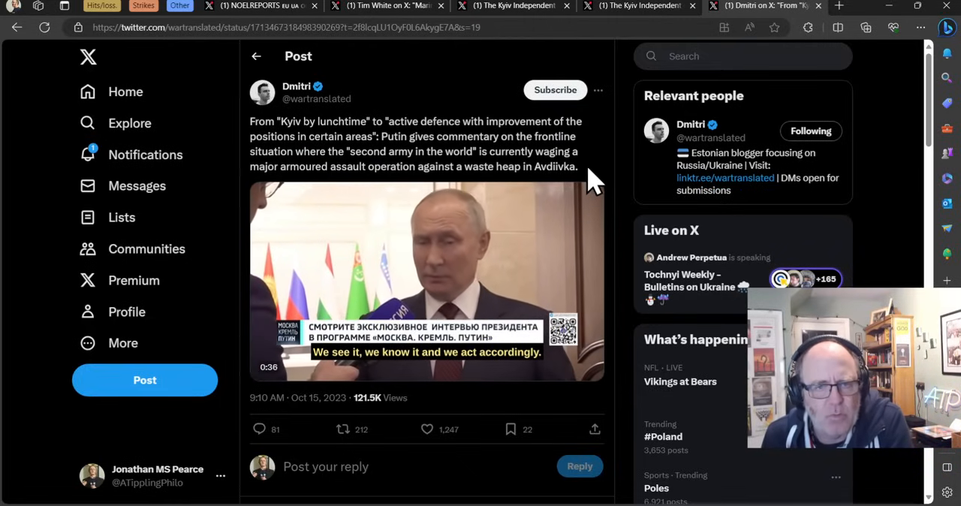
pyautogui.click(426, 280)
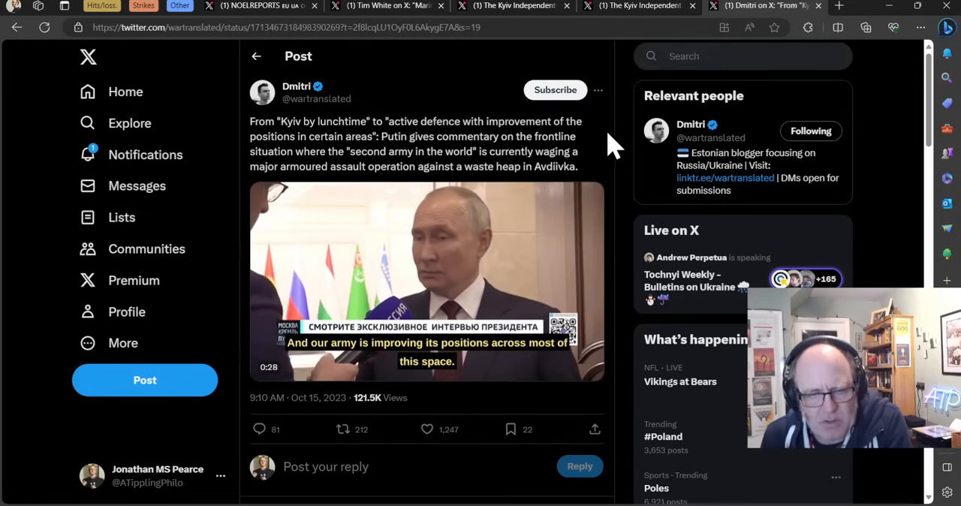
pyautogui.scroll(-3)
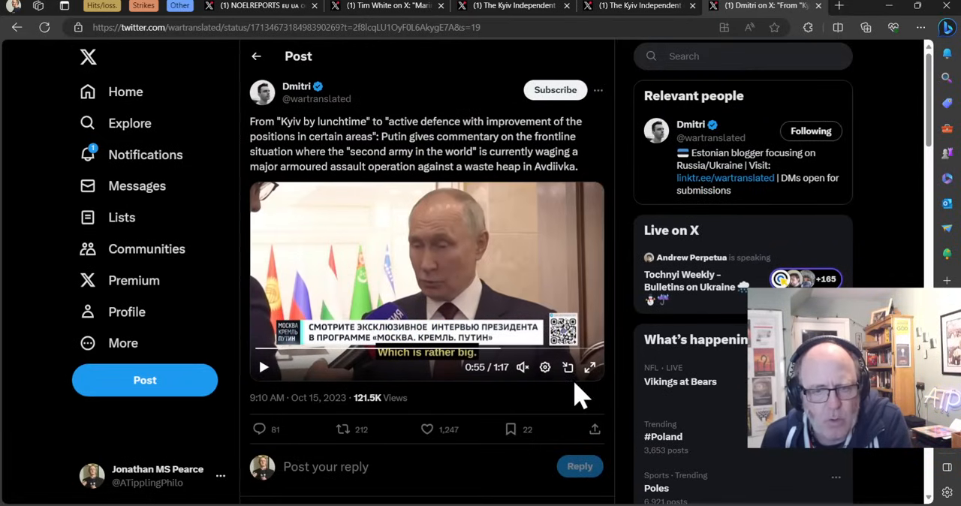
# Watch the Putin Avdiivka interview full-screen, scrubbing the timeline, through to its 1:17 end.
pyautogui.click(590, 367)
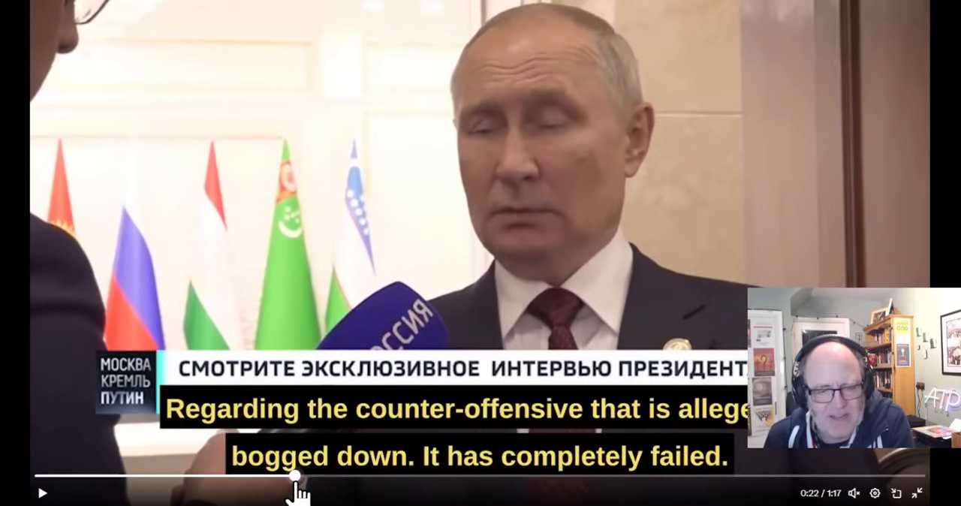
pyautogui.click(382, 476)
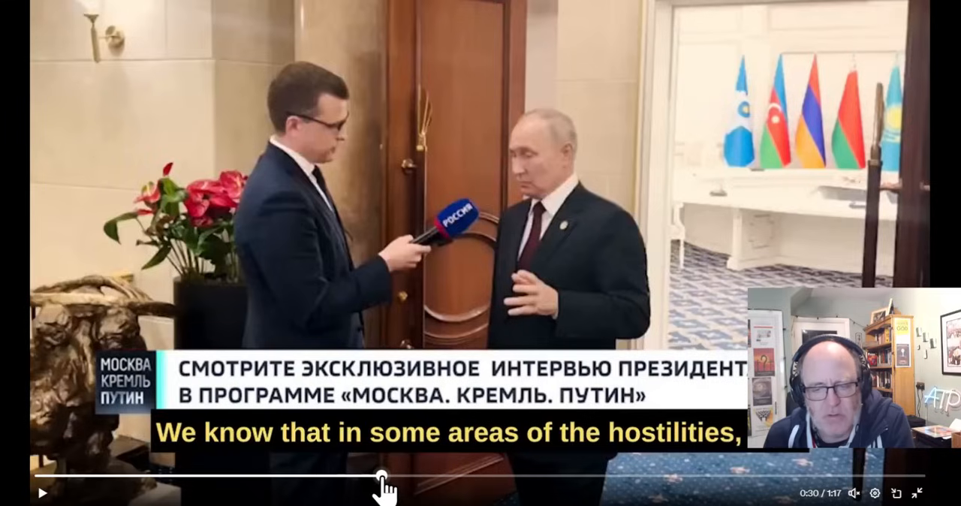
pyautogui.moveTo(384, 474); pyautogui.dragTo(535, 474)
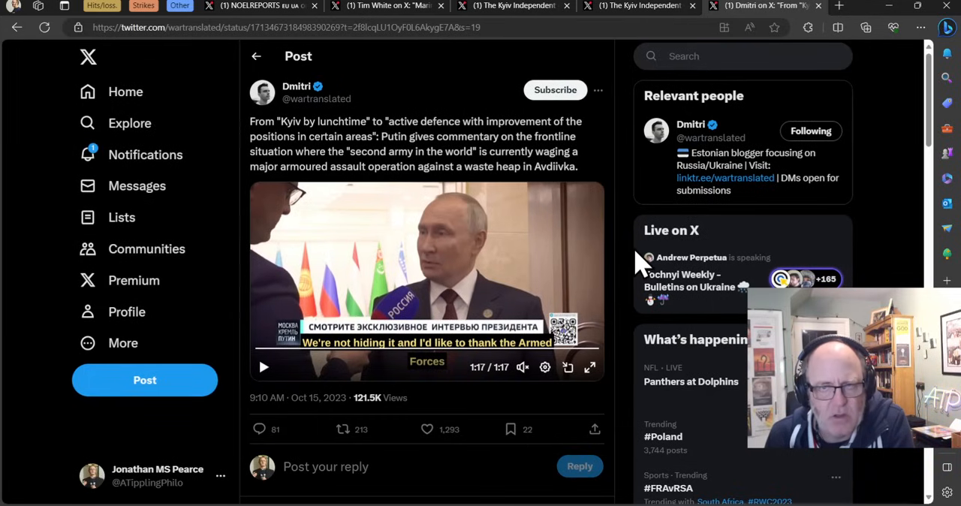
pyautogui.moveTo(477, 217)
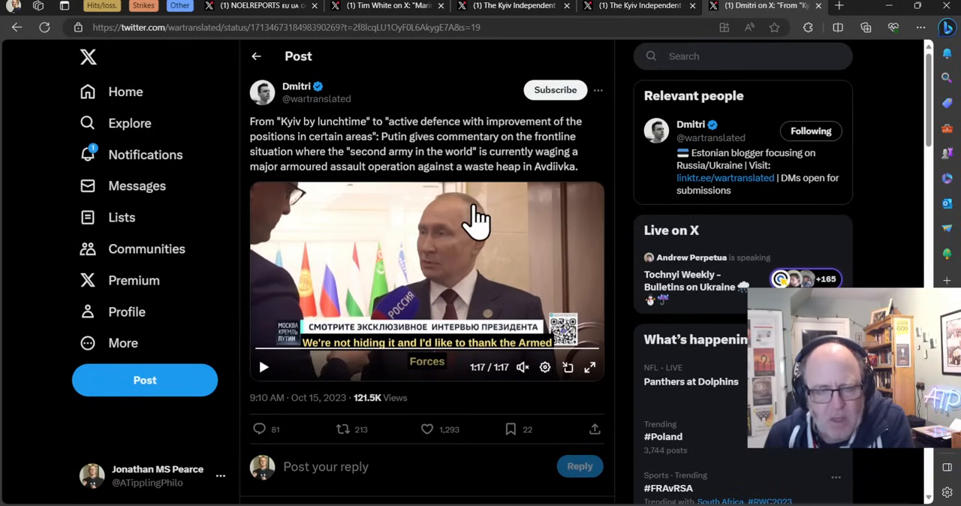